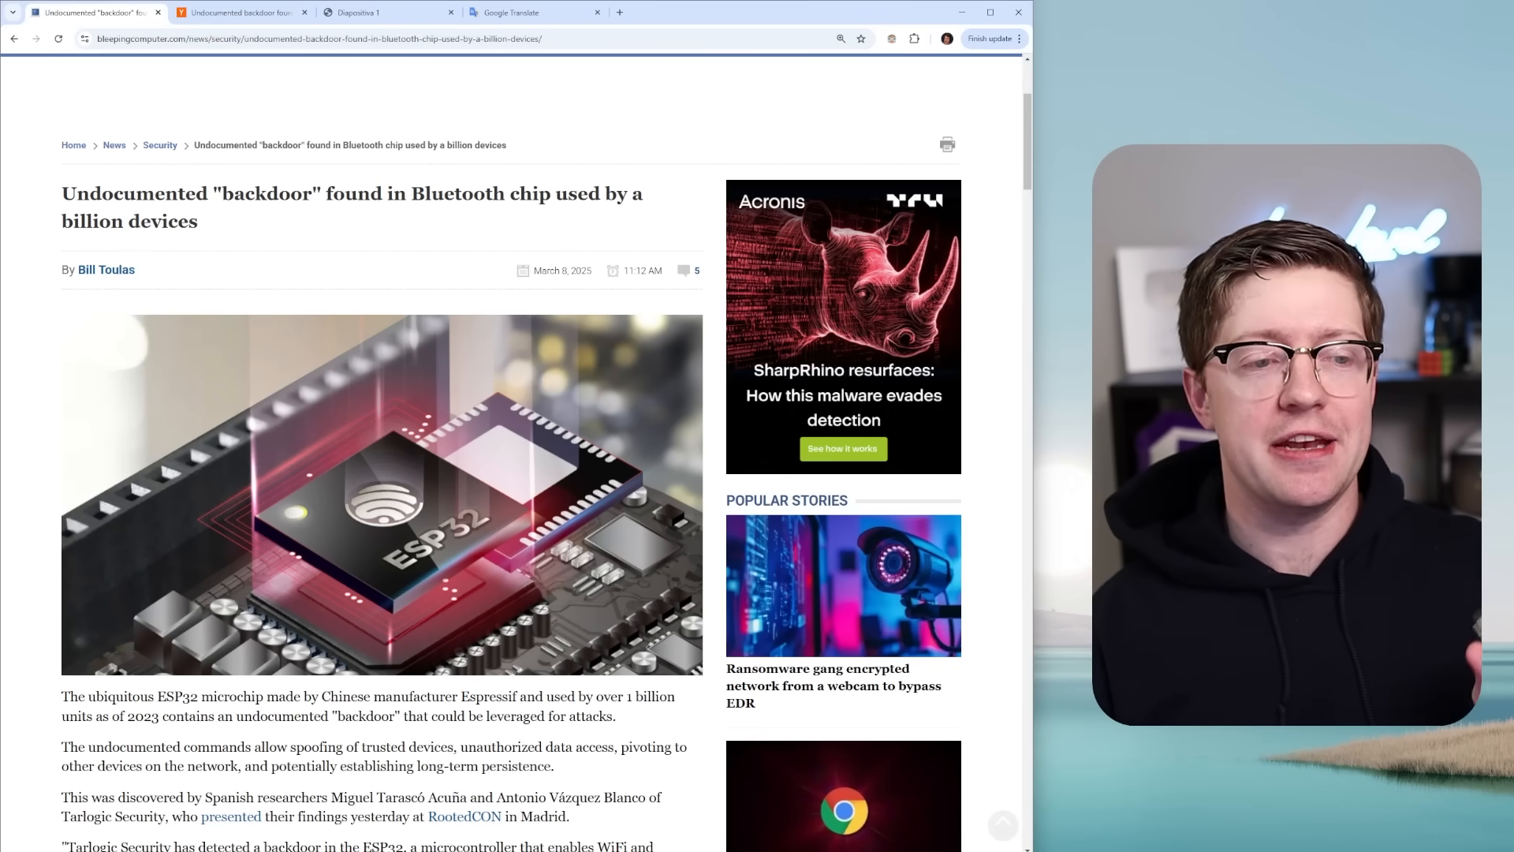
Skim the BleepingComputer backdoor article, selecting a phrase while scrolling through it
double_click(163, 221)
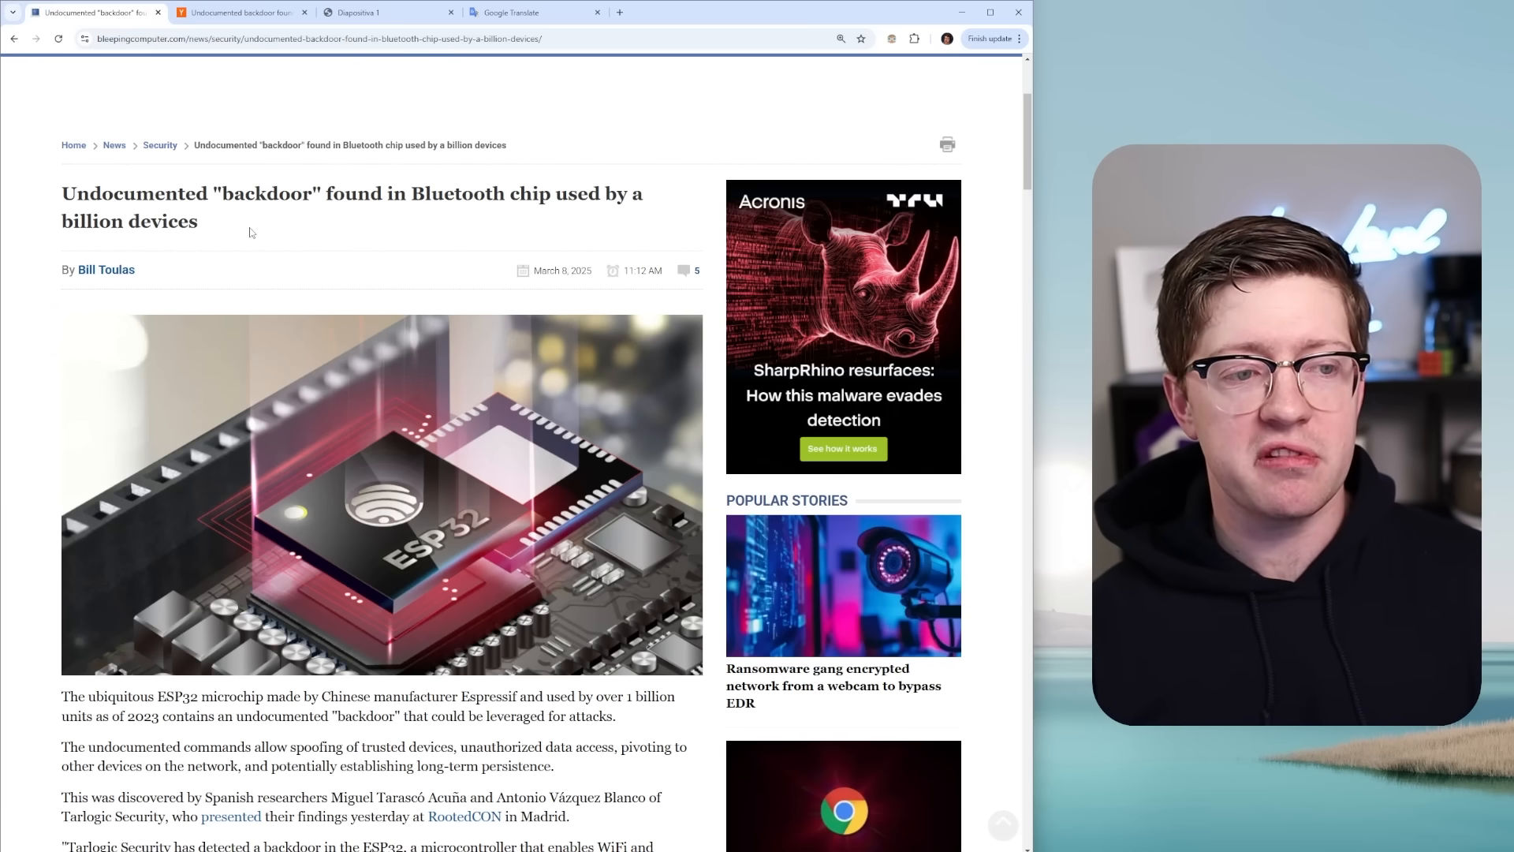
mouse_move(297, 420)
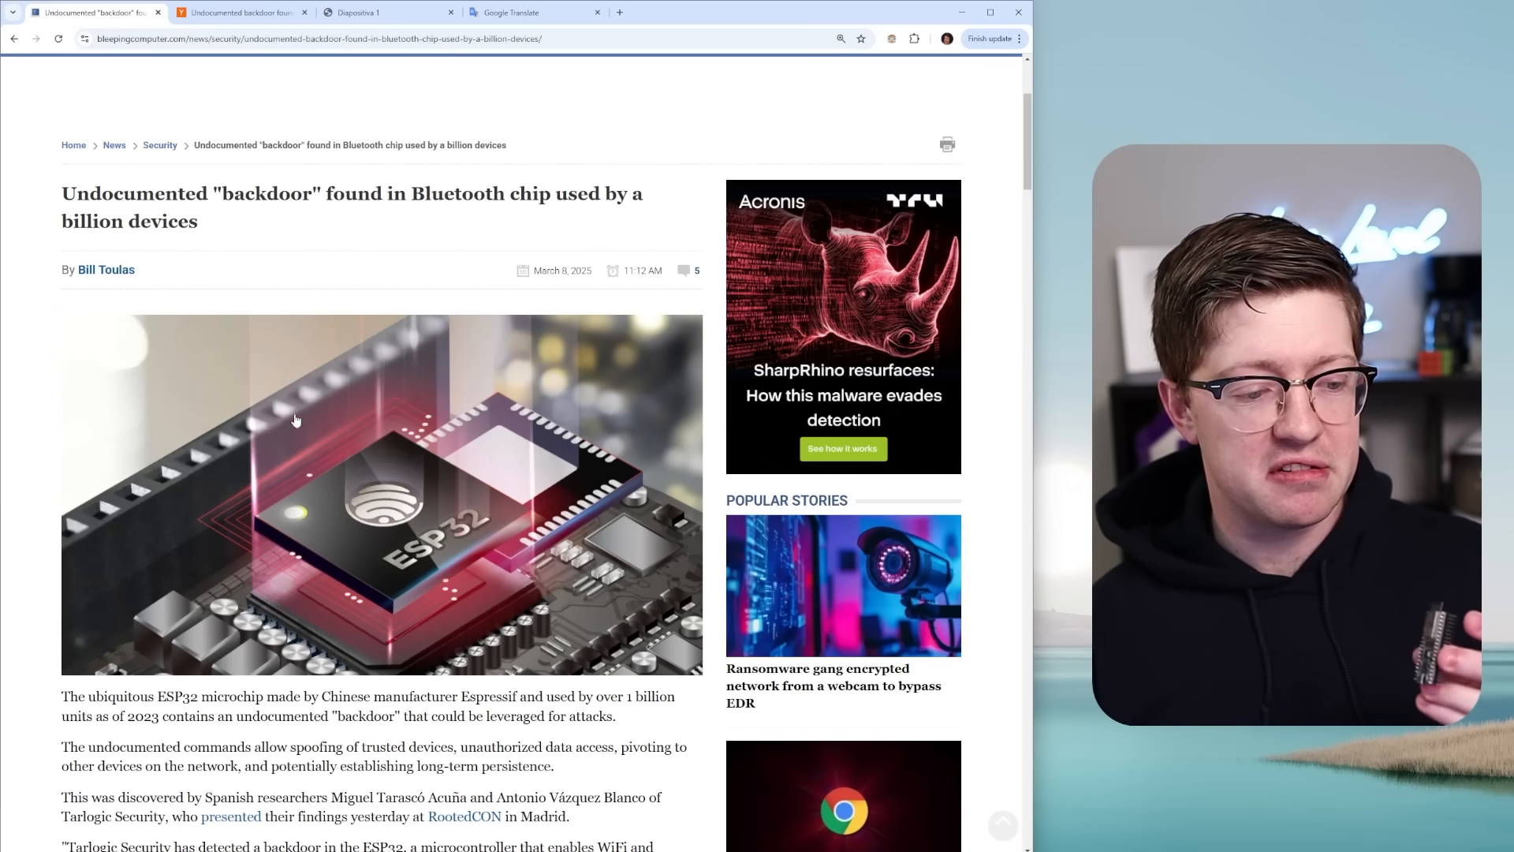
scroll("down", 3)
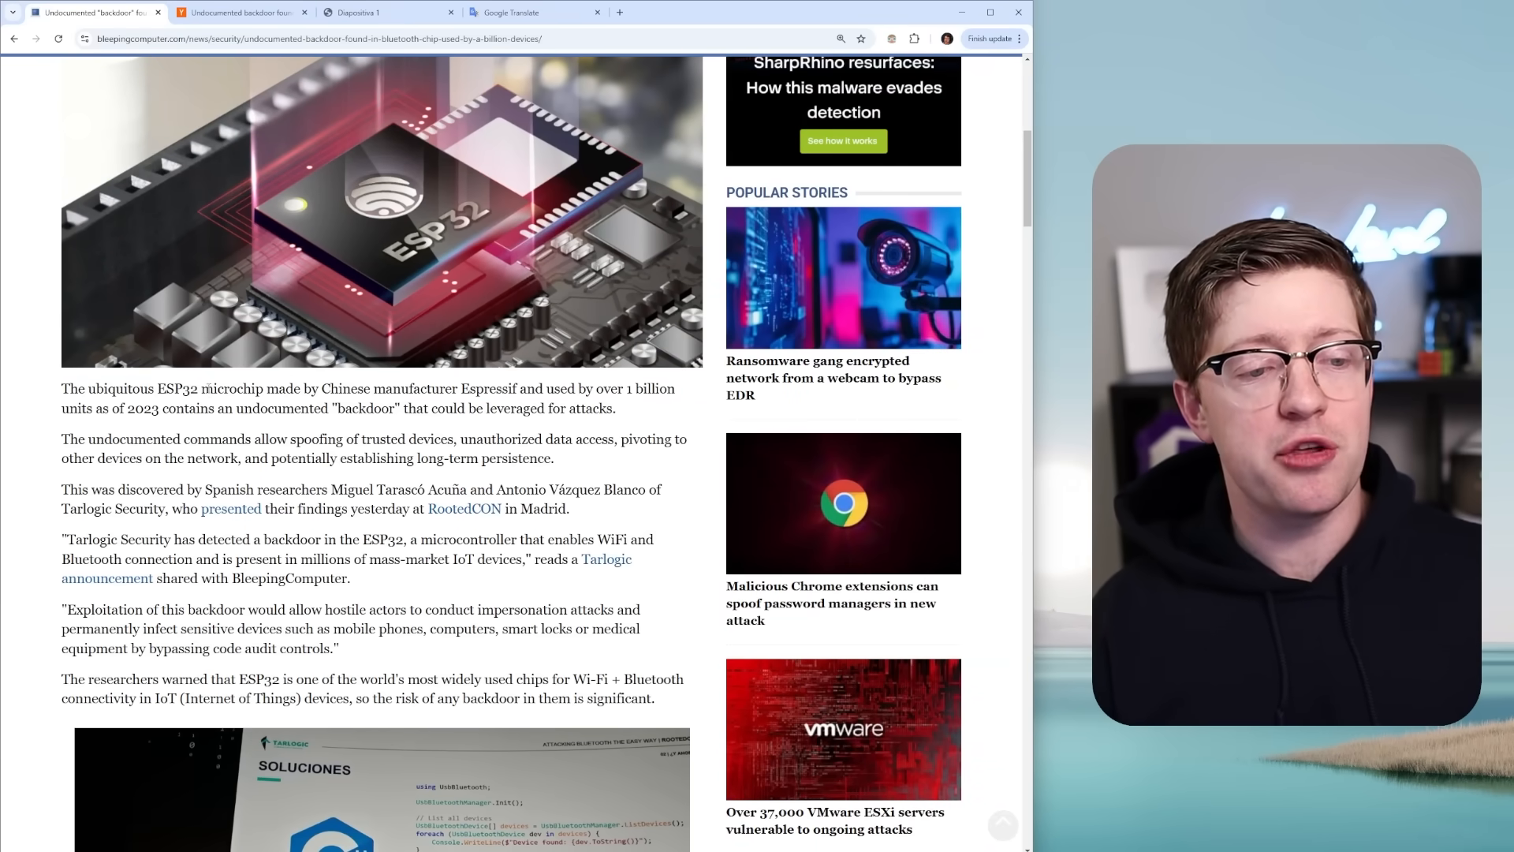
left_click_drag(202, 388, 385, 388)
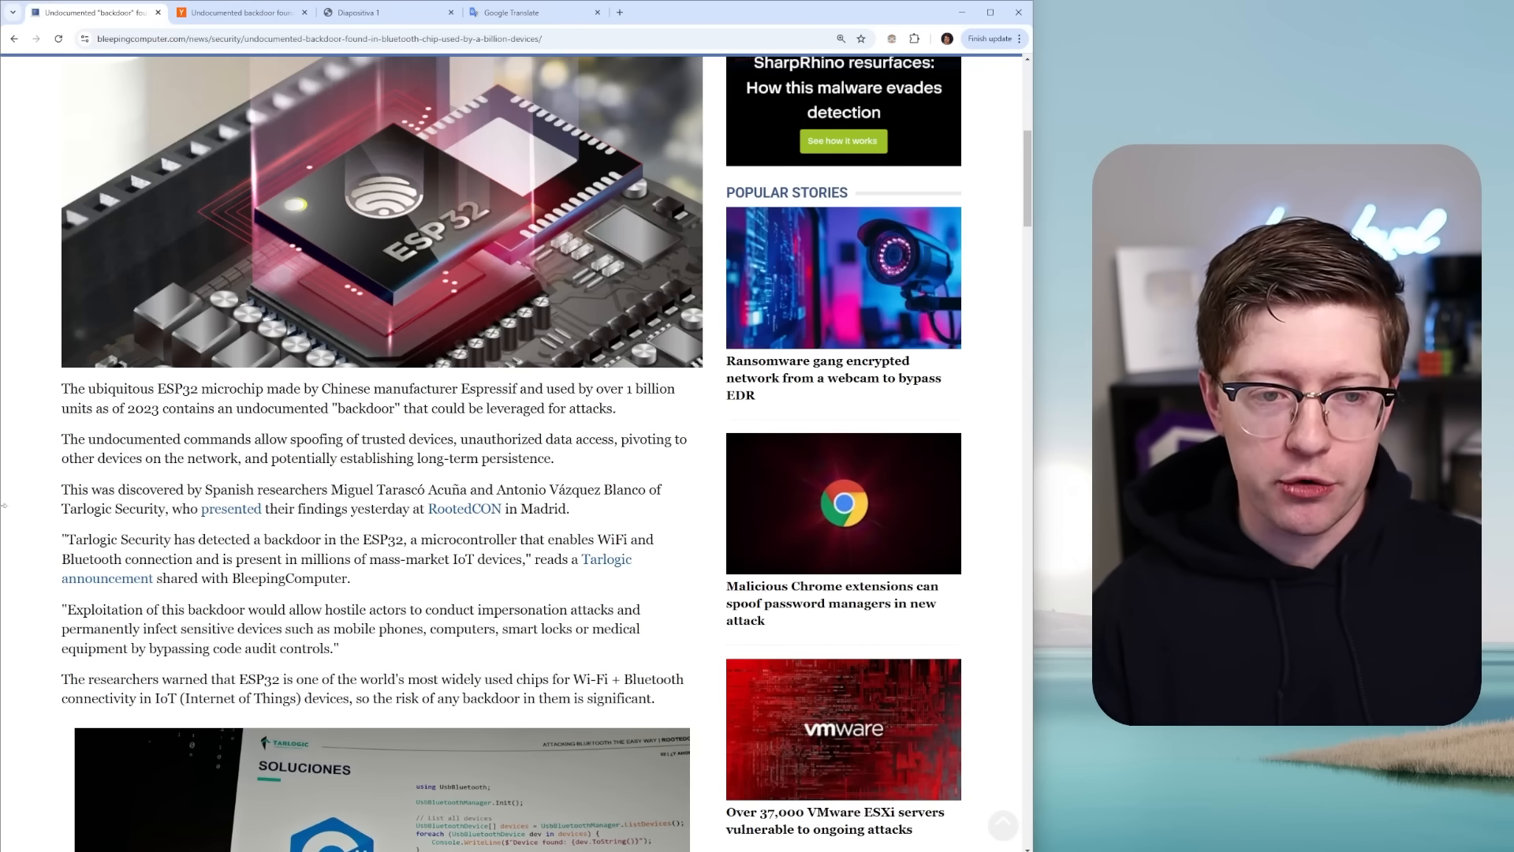
scroll("up", 3)
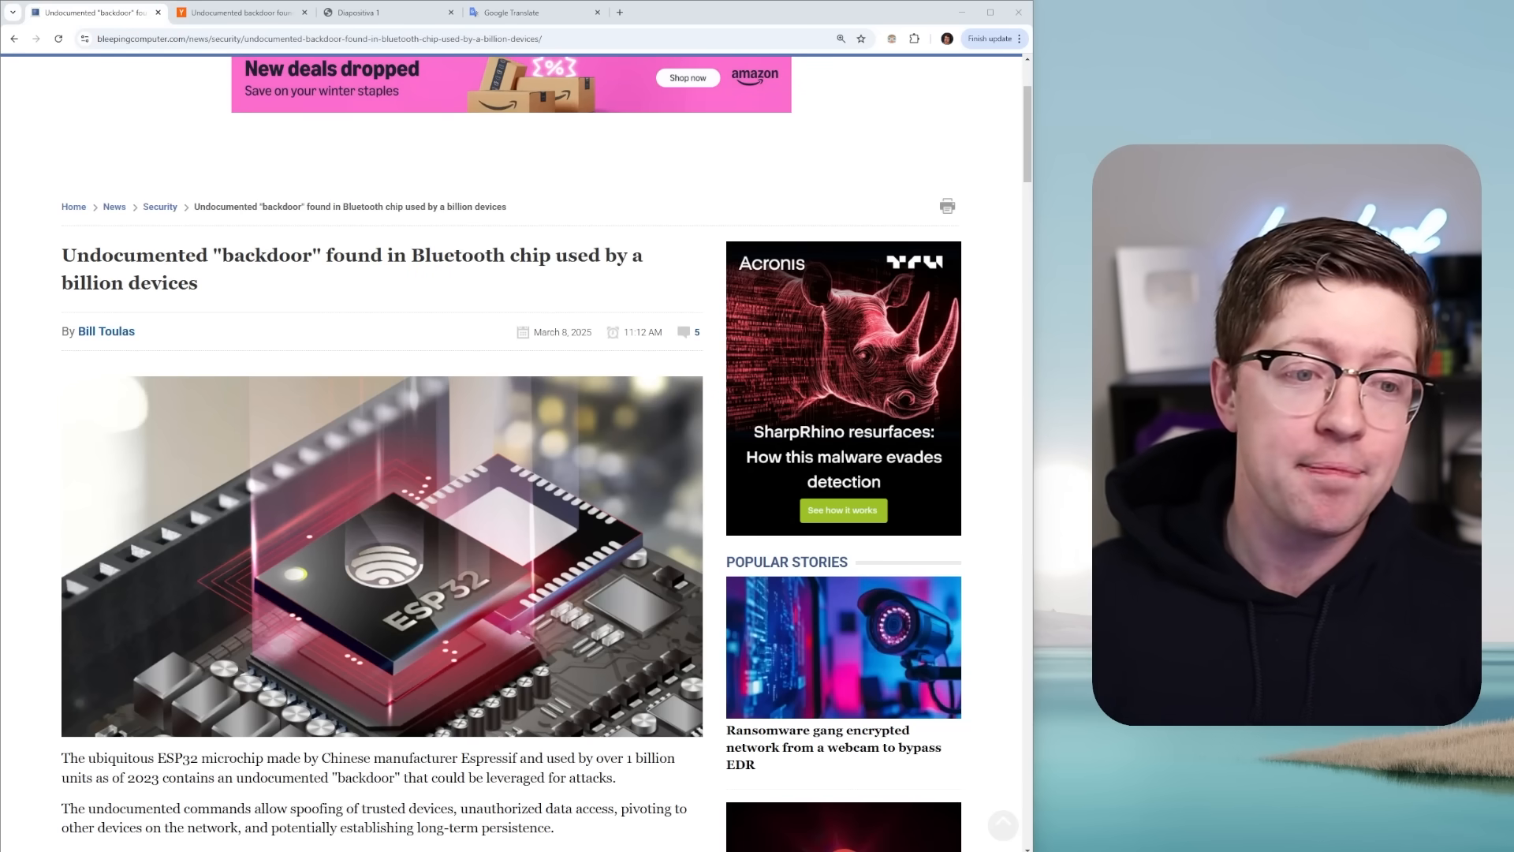
scroll("down", 3)
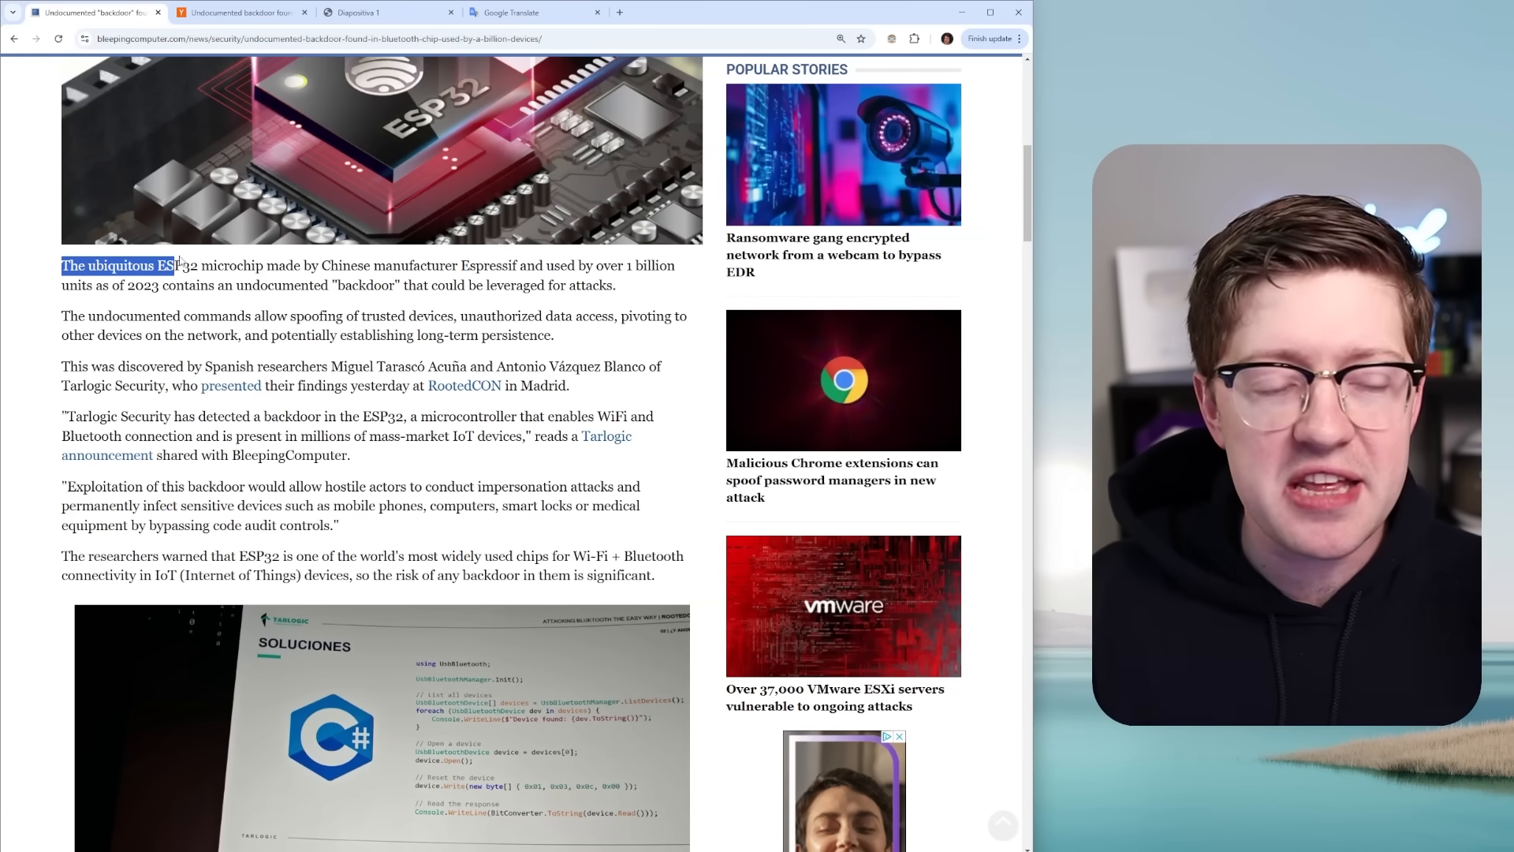
Highlight the sentence about ESP32 units as of 2023 and the word 'backdoor'
left_click_drag(174, 265, 455, 286)
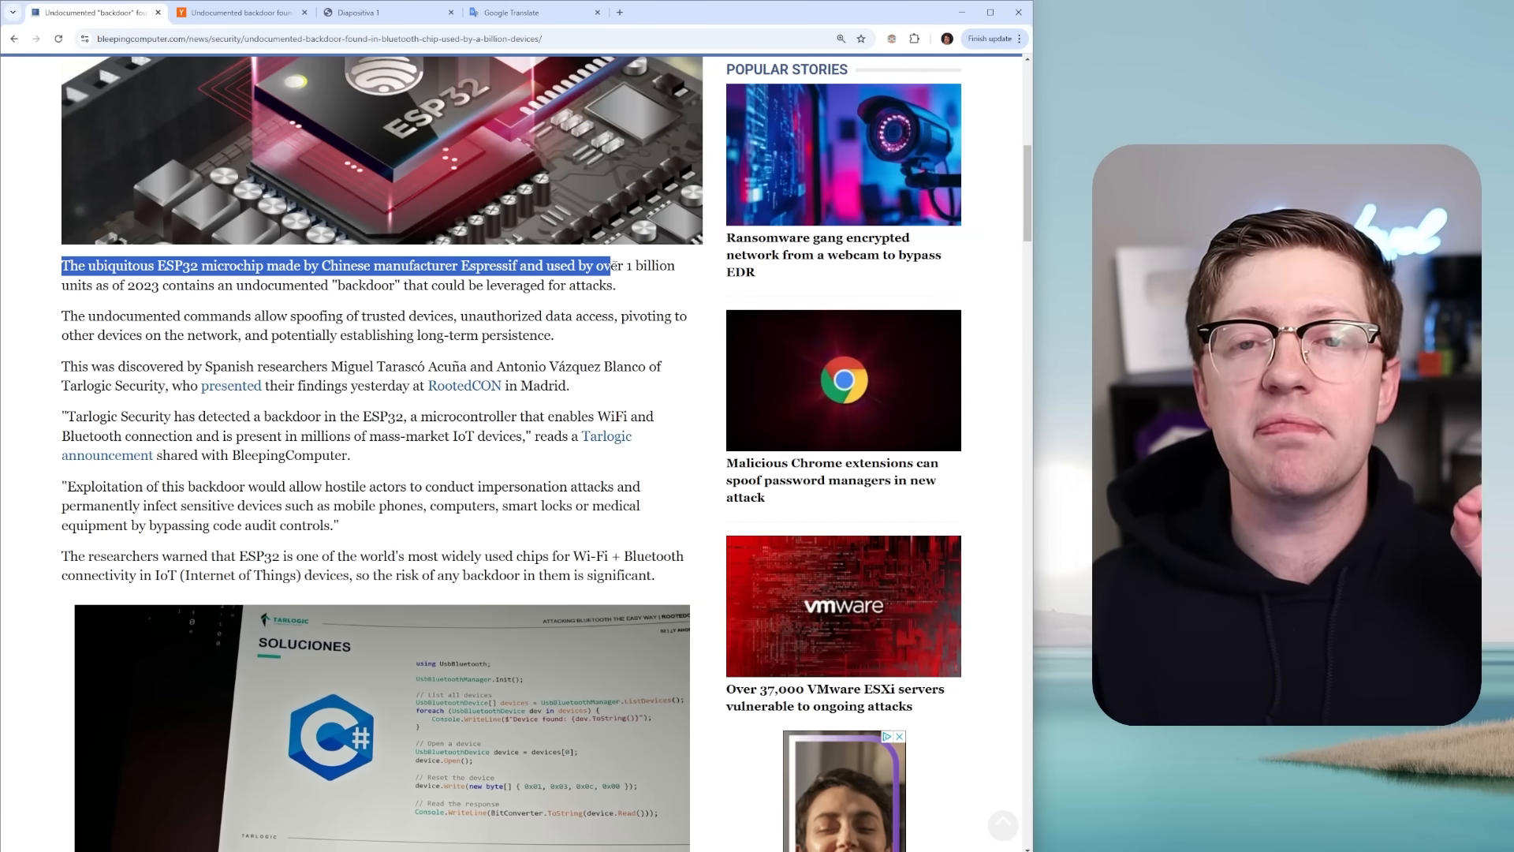
left_click_drag(609, 265, 141, 286)
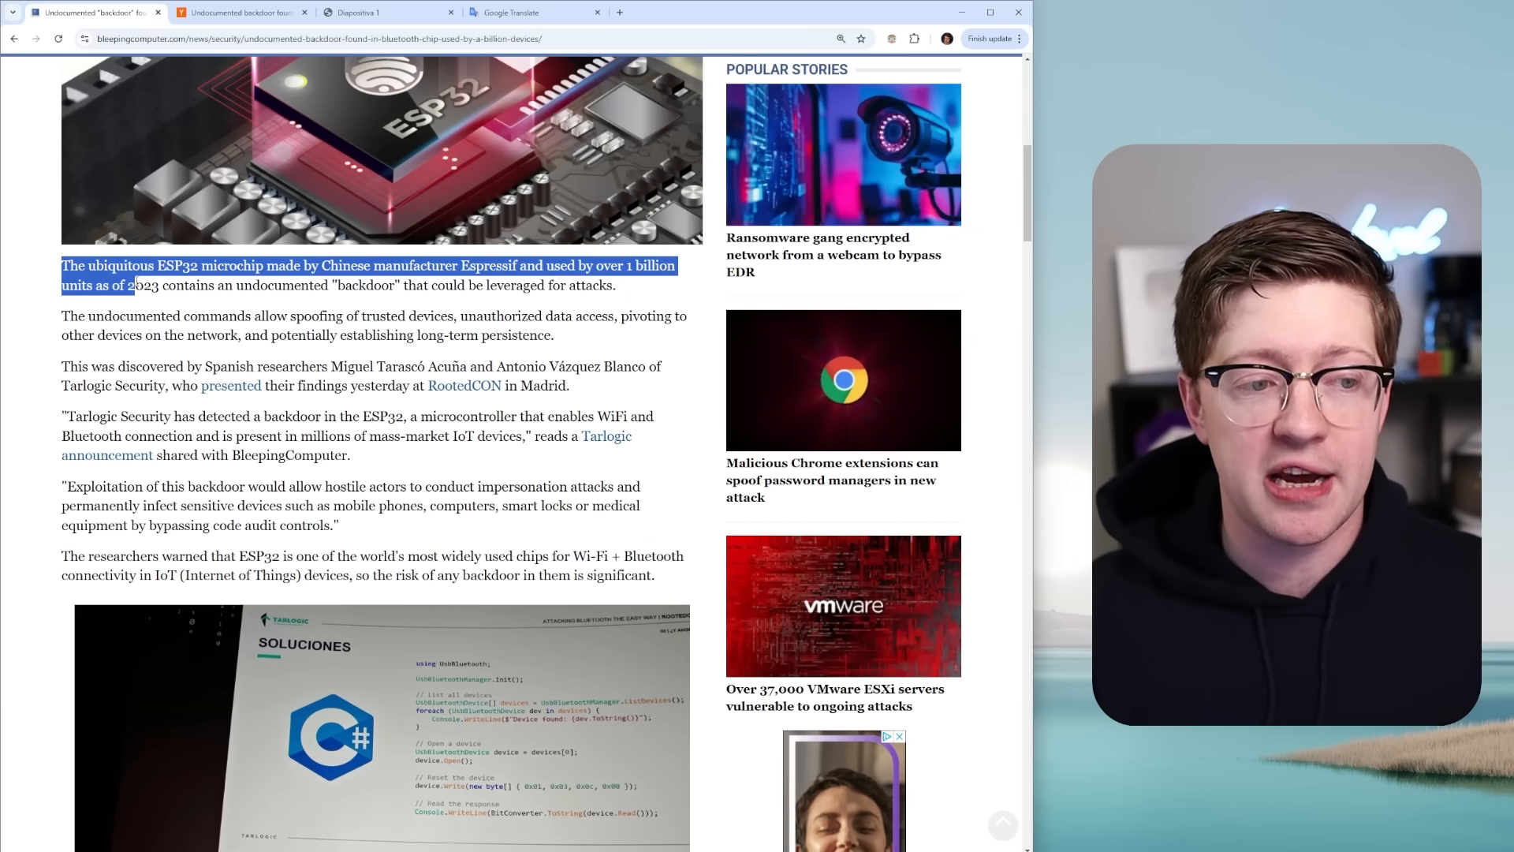
left_click_drag(140, 286, 260, 286)
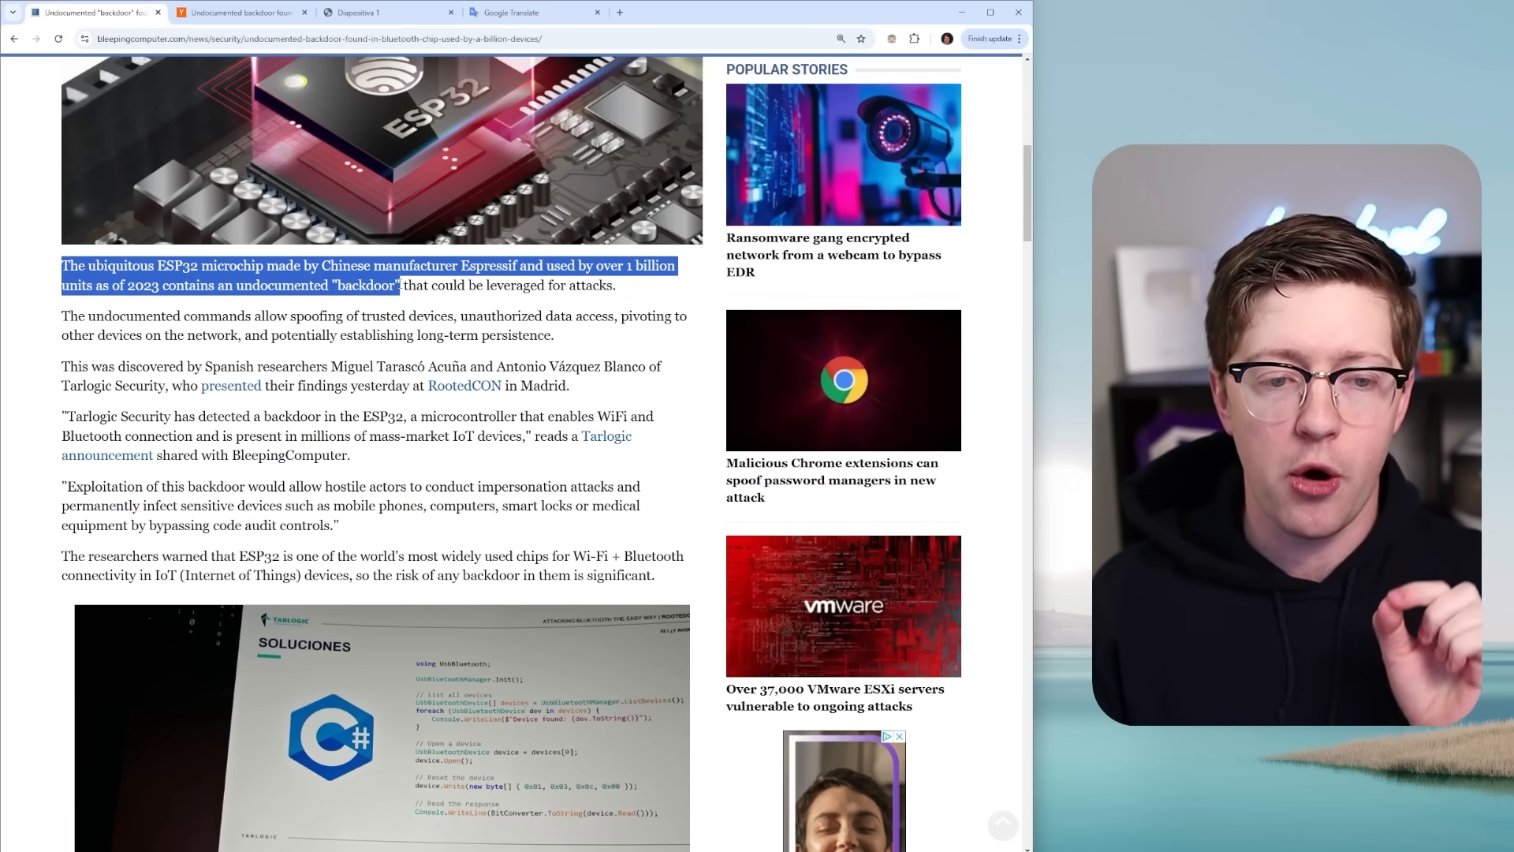
left_click_drag(397, 285, 615, 285)
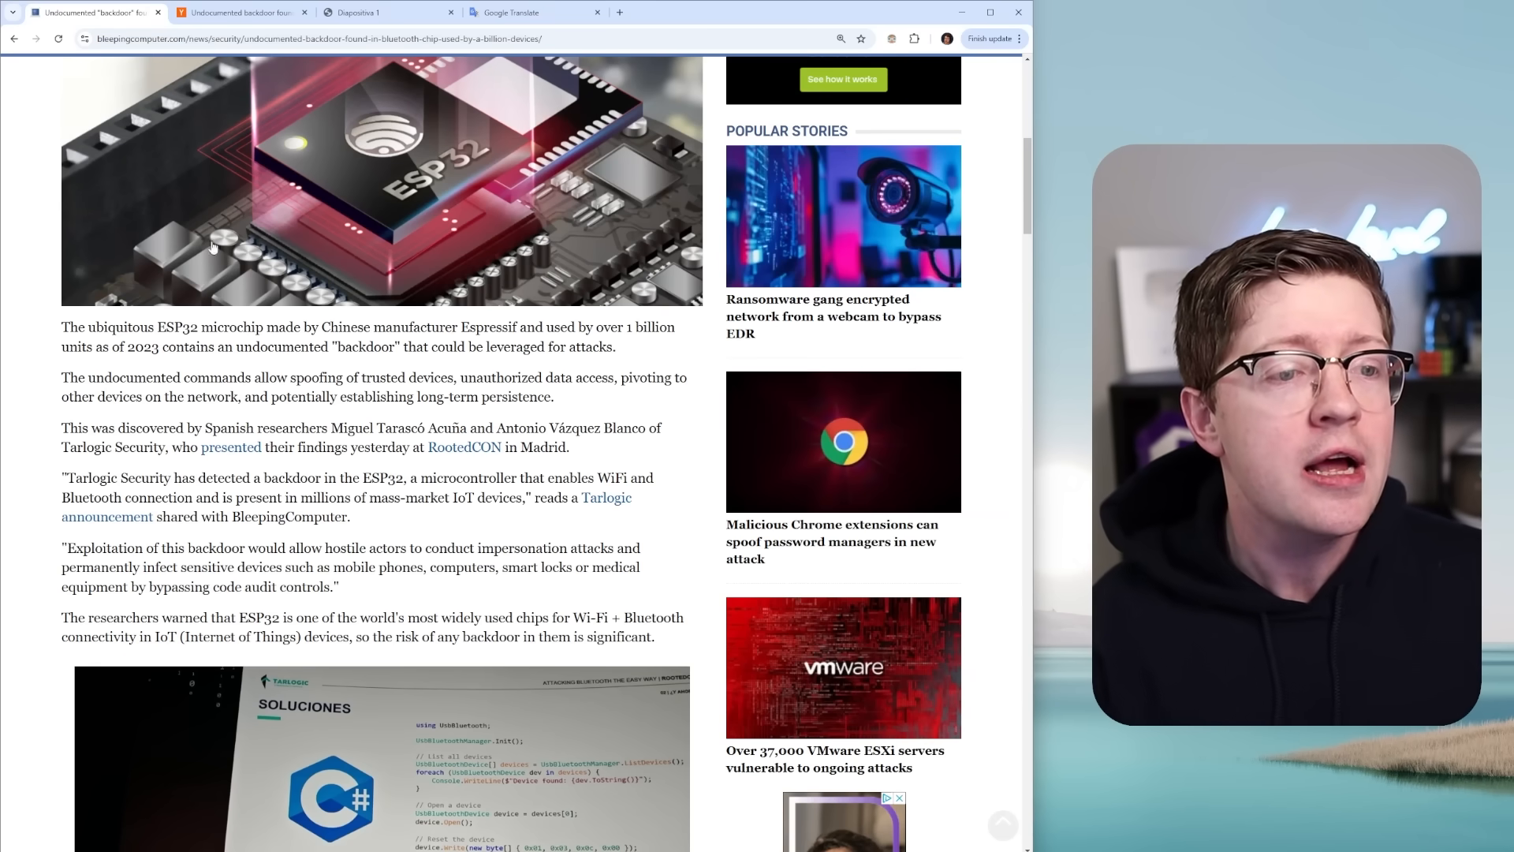
On Hacker News, dismiss the find bar, collapse the top comment threads, then bring up the RootedCON slides
left_click(241, 11)
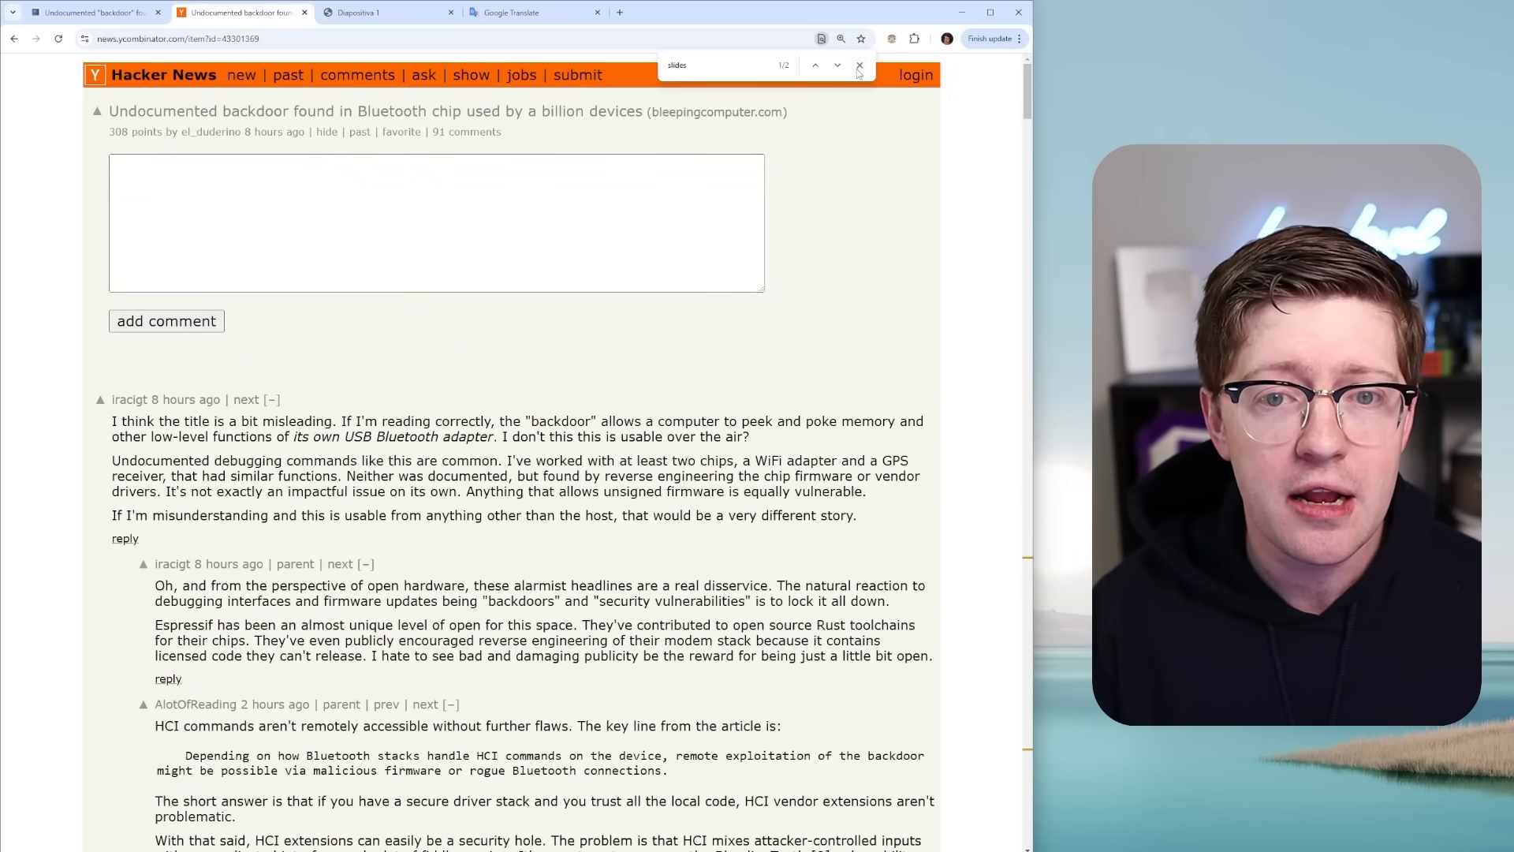
left_click(858, 65)
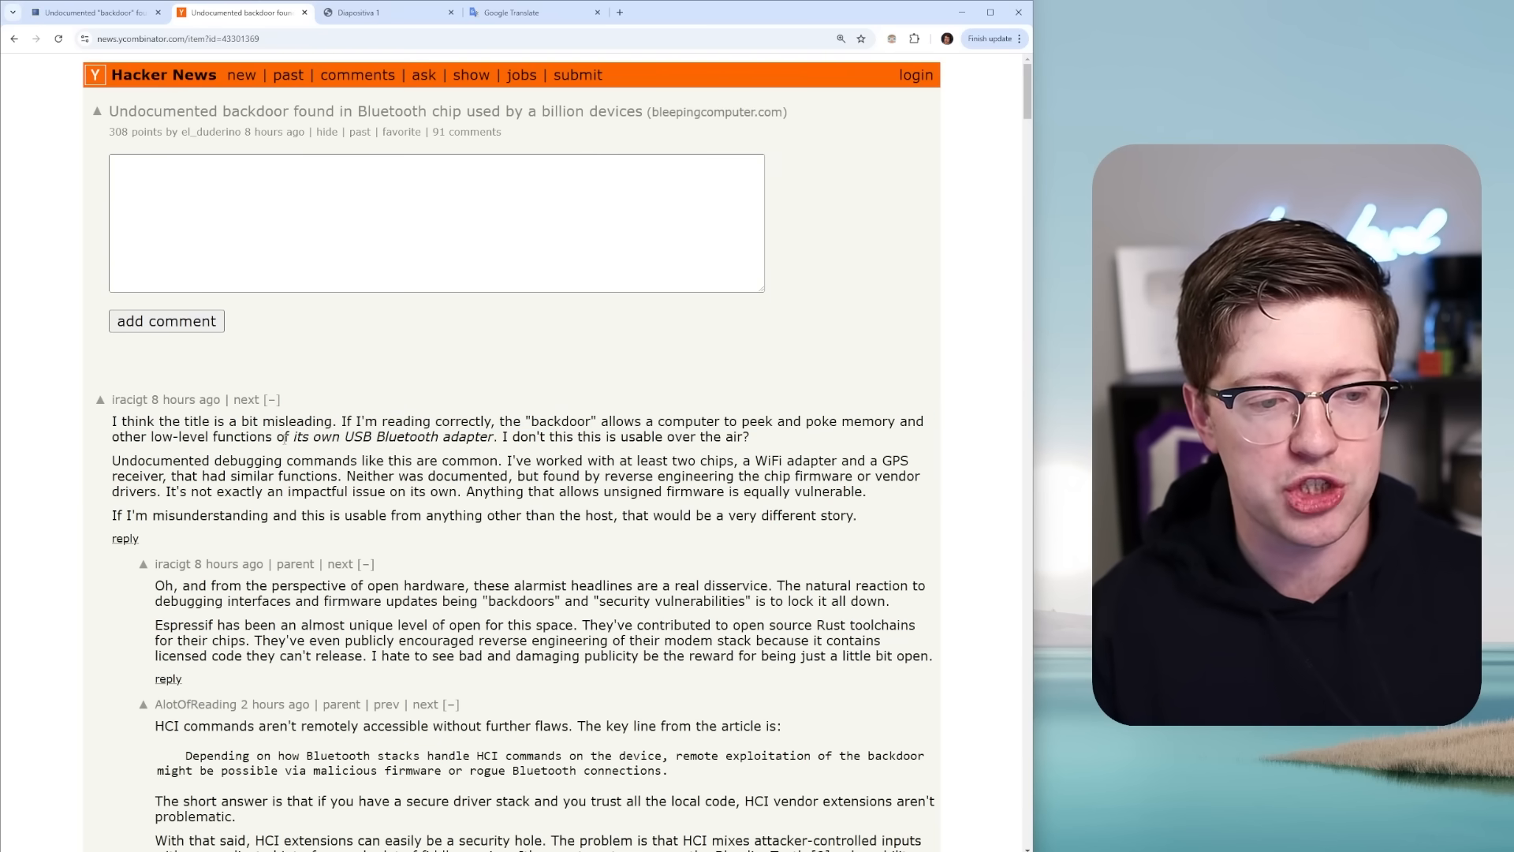
left_click_drag(294, 437, 435, 437)
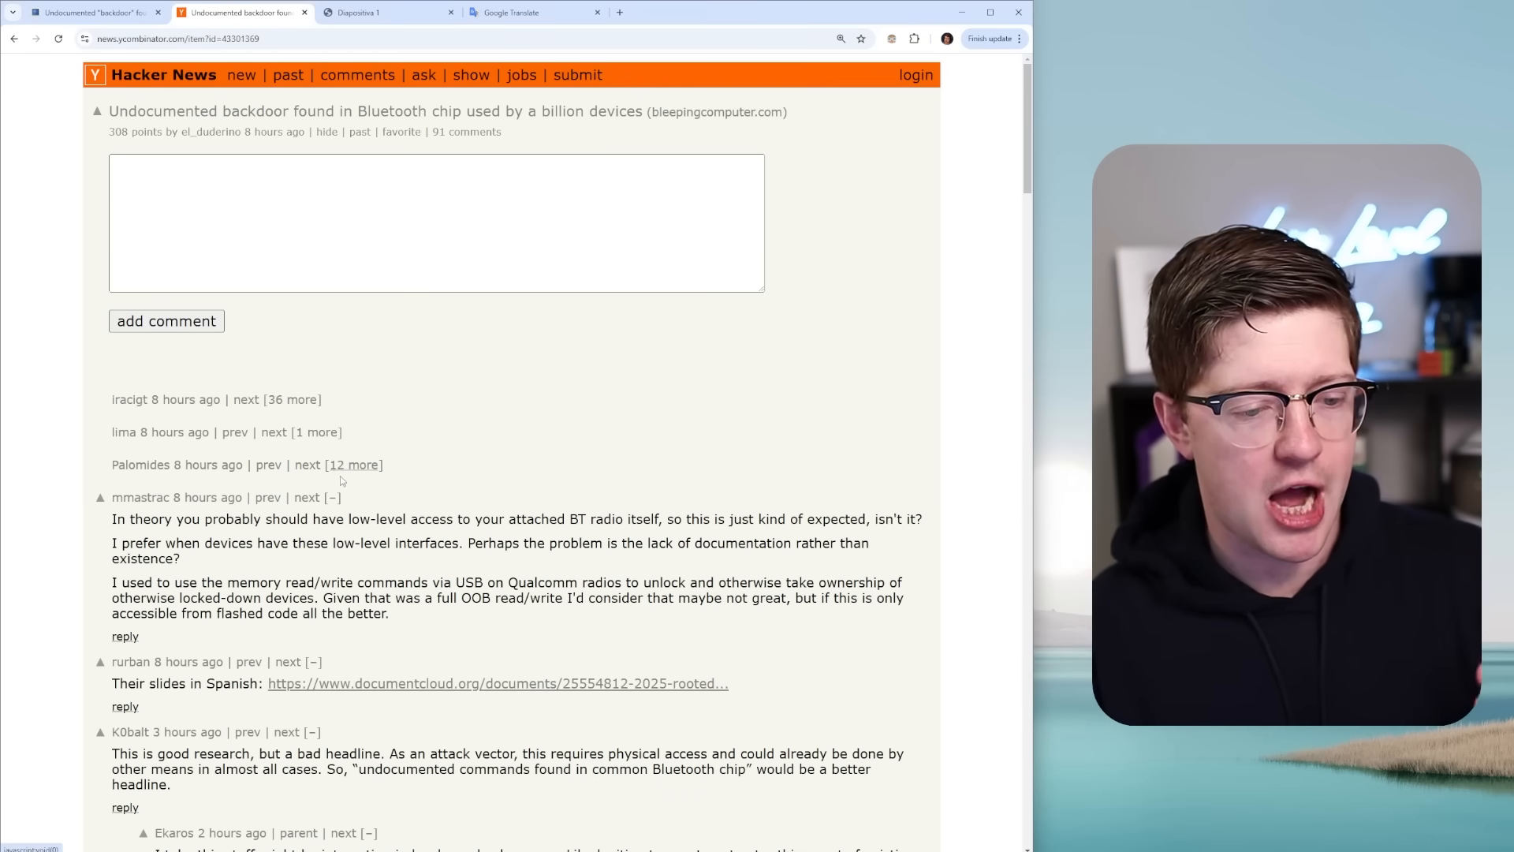
scroll("down", 3)
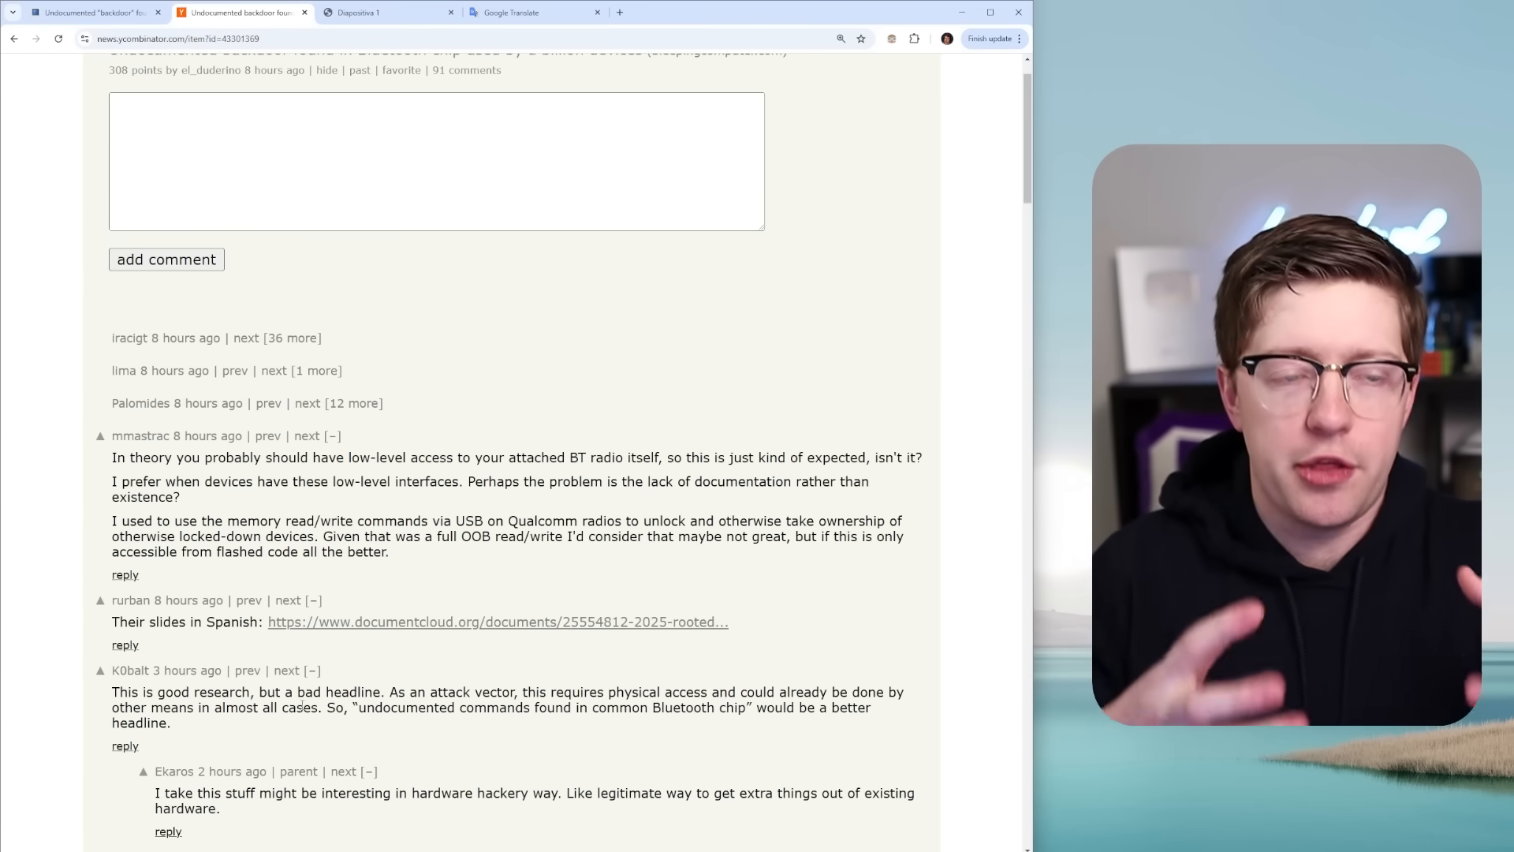
left_click(385, 13)
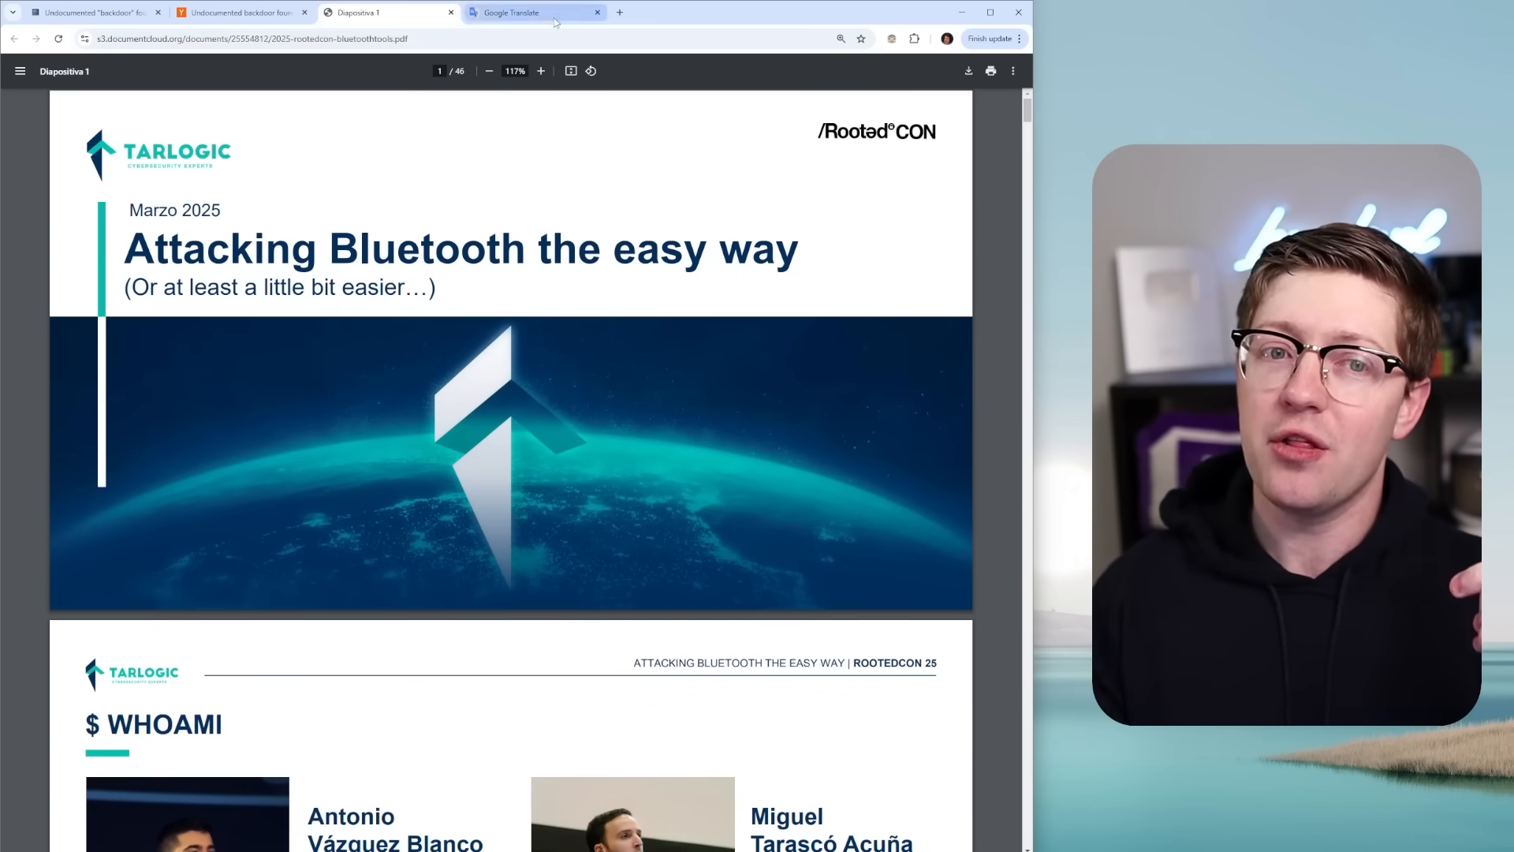
Glance at the Google Translate tab, then return to the Tarlogic slide deck
left_click(537, 13)
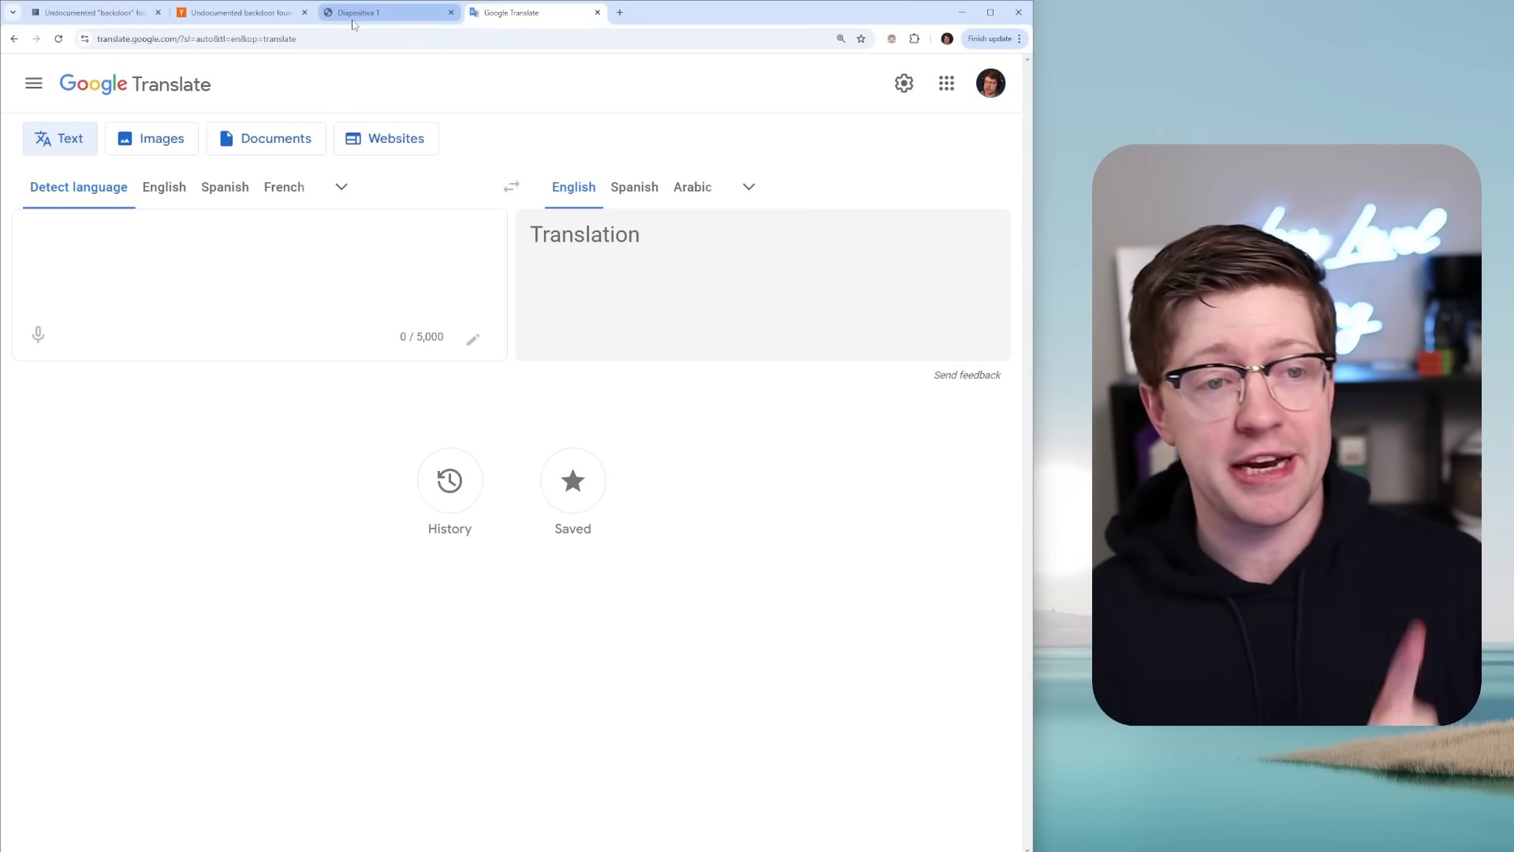
left_click(386, 11)
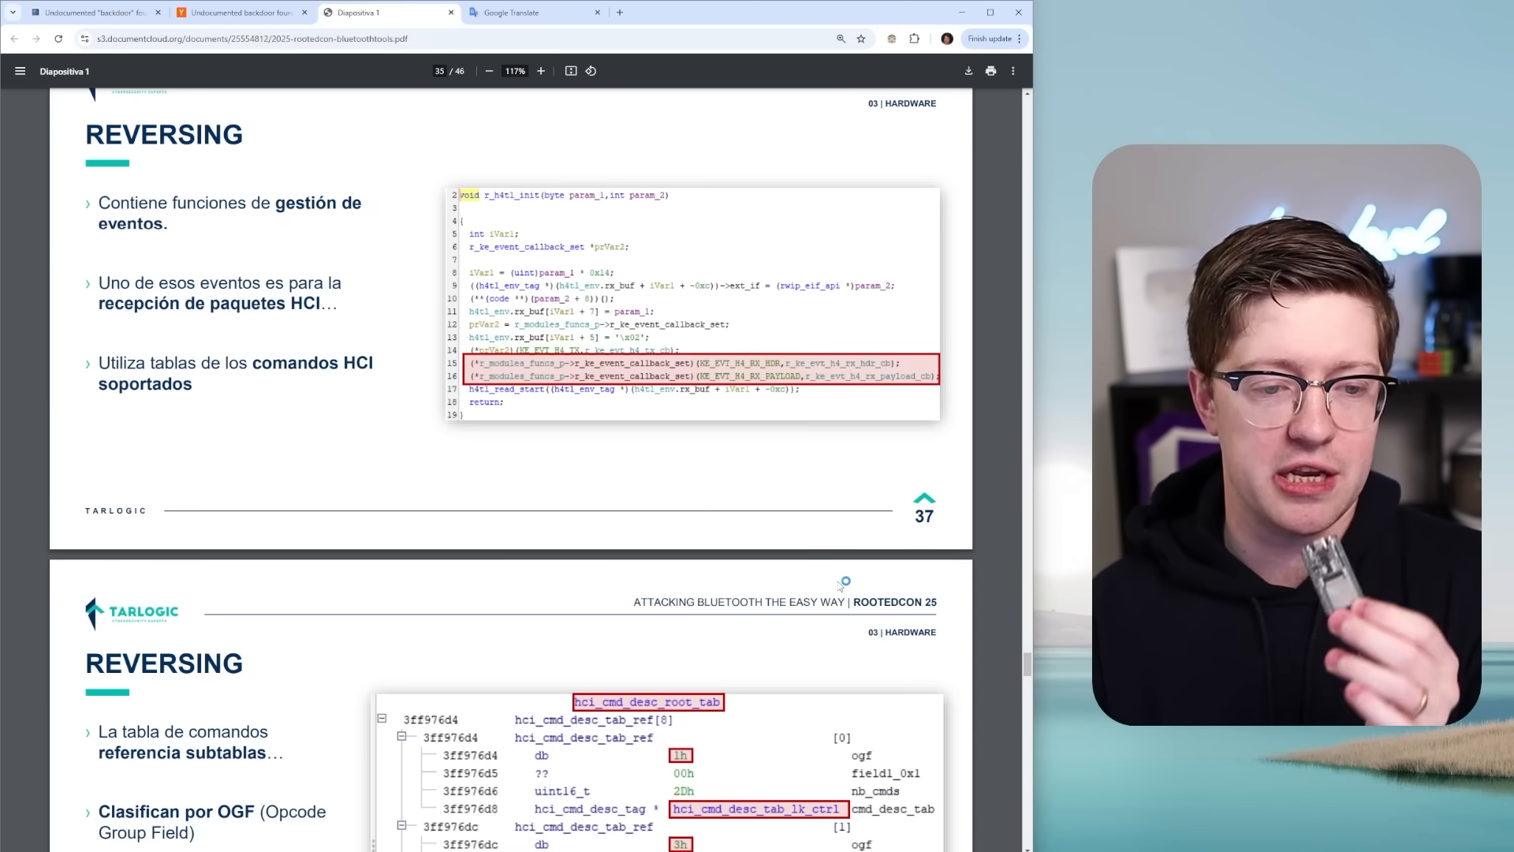
Scroll the deck down to slide 41, 'Comandos Ocultos', with both hidden opcode/command tables
scroll("down", 3)
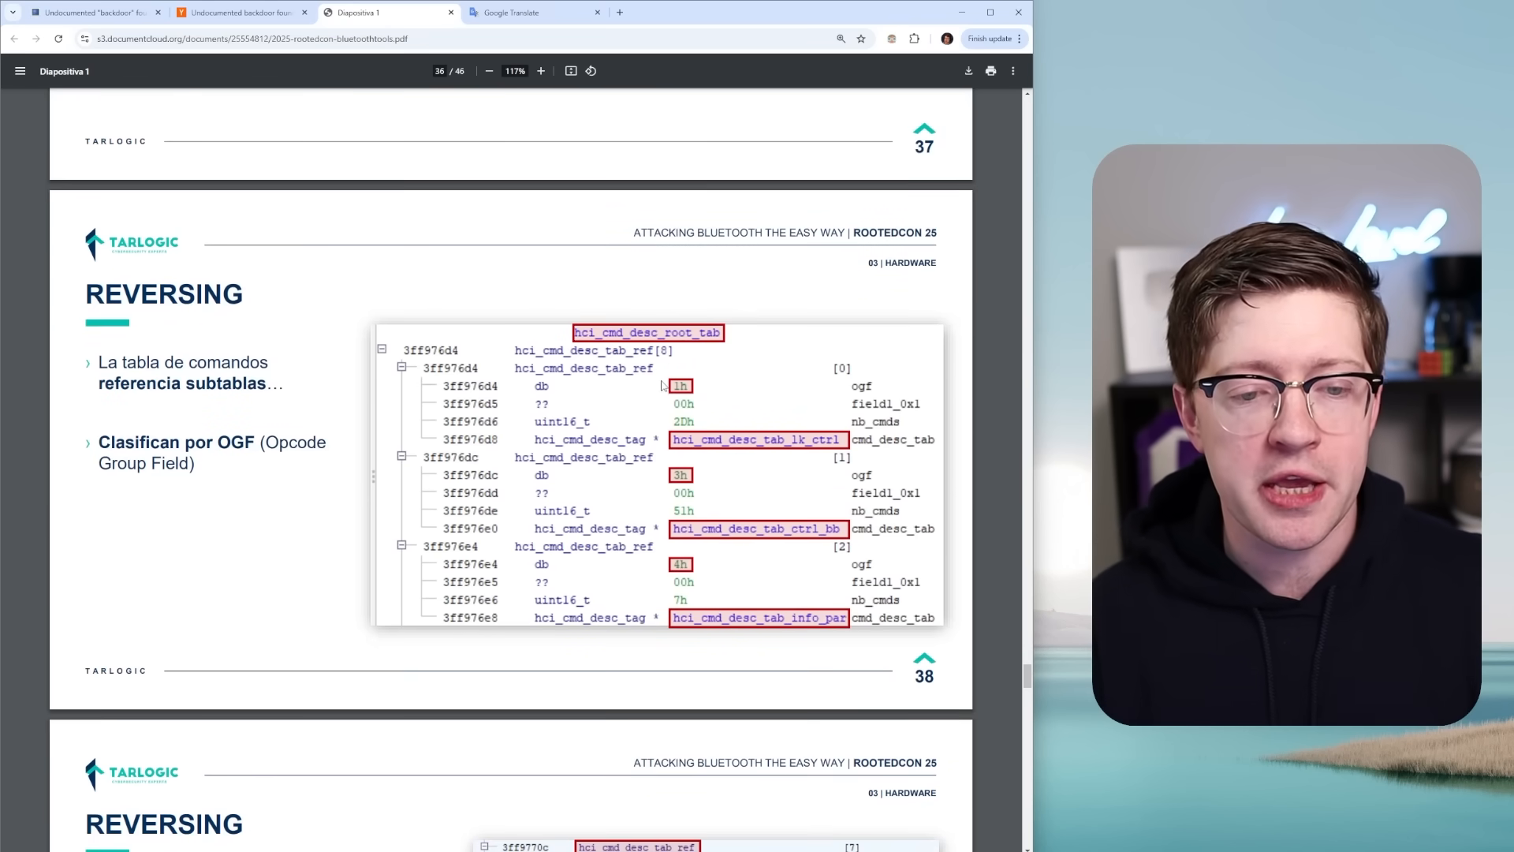
scroll("down", 3)
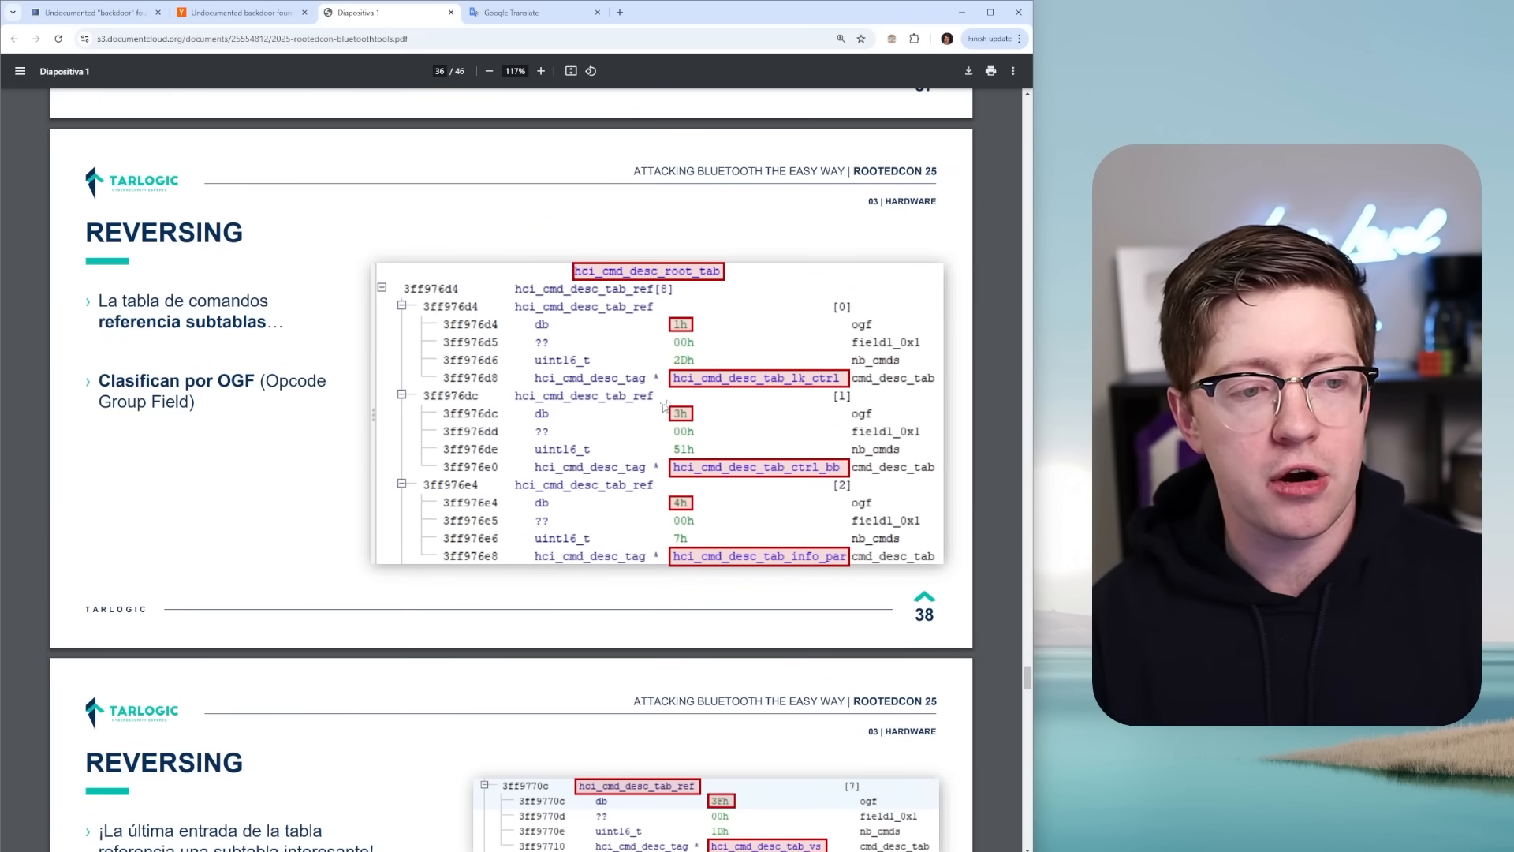
scroll("down", 3)
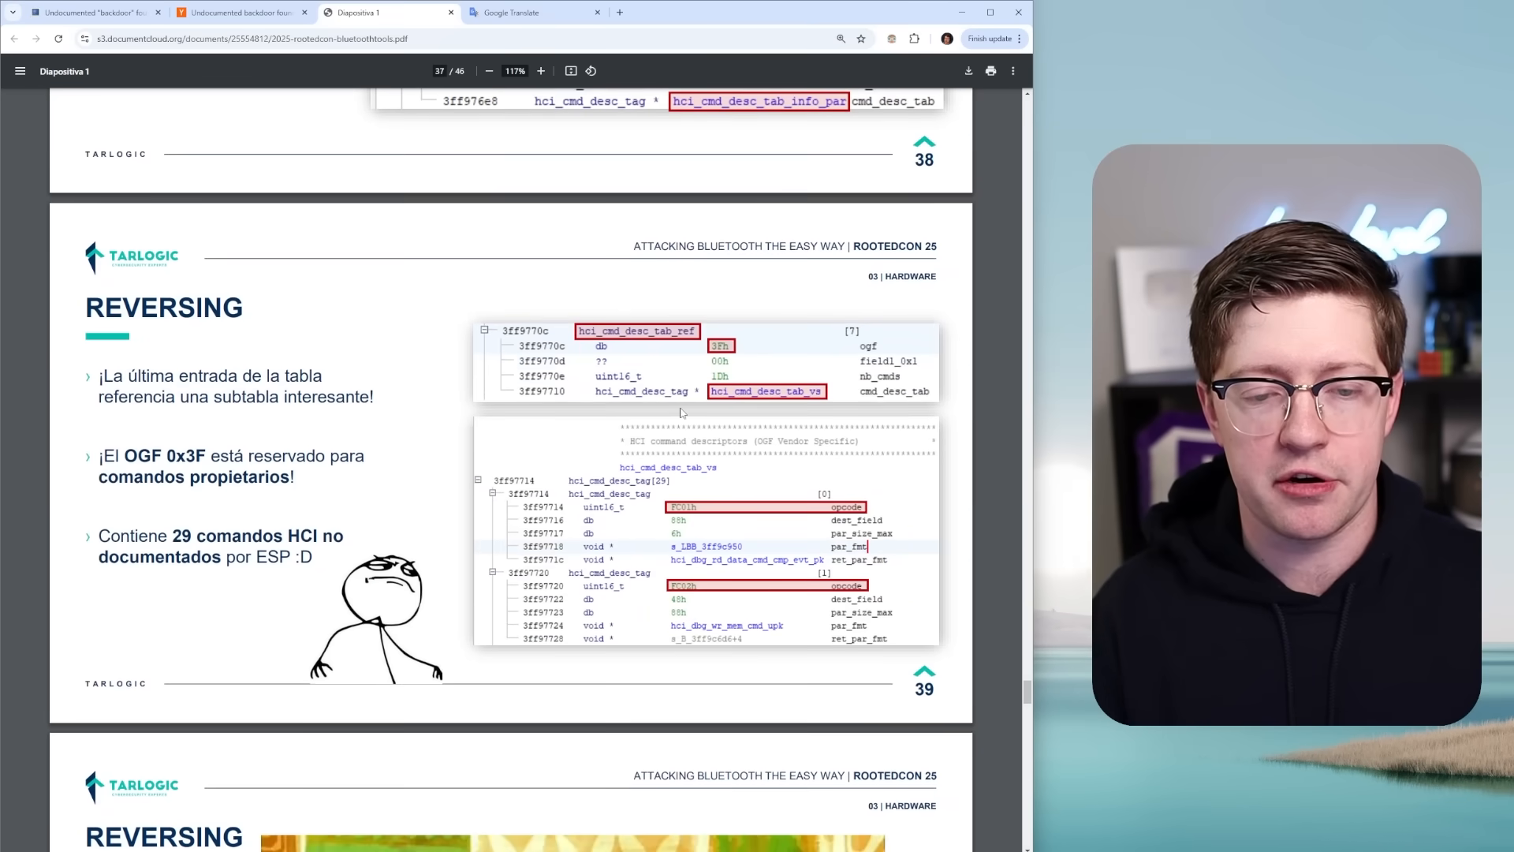
scroll("down", 3)
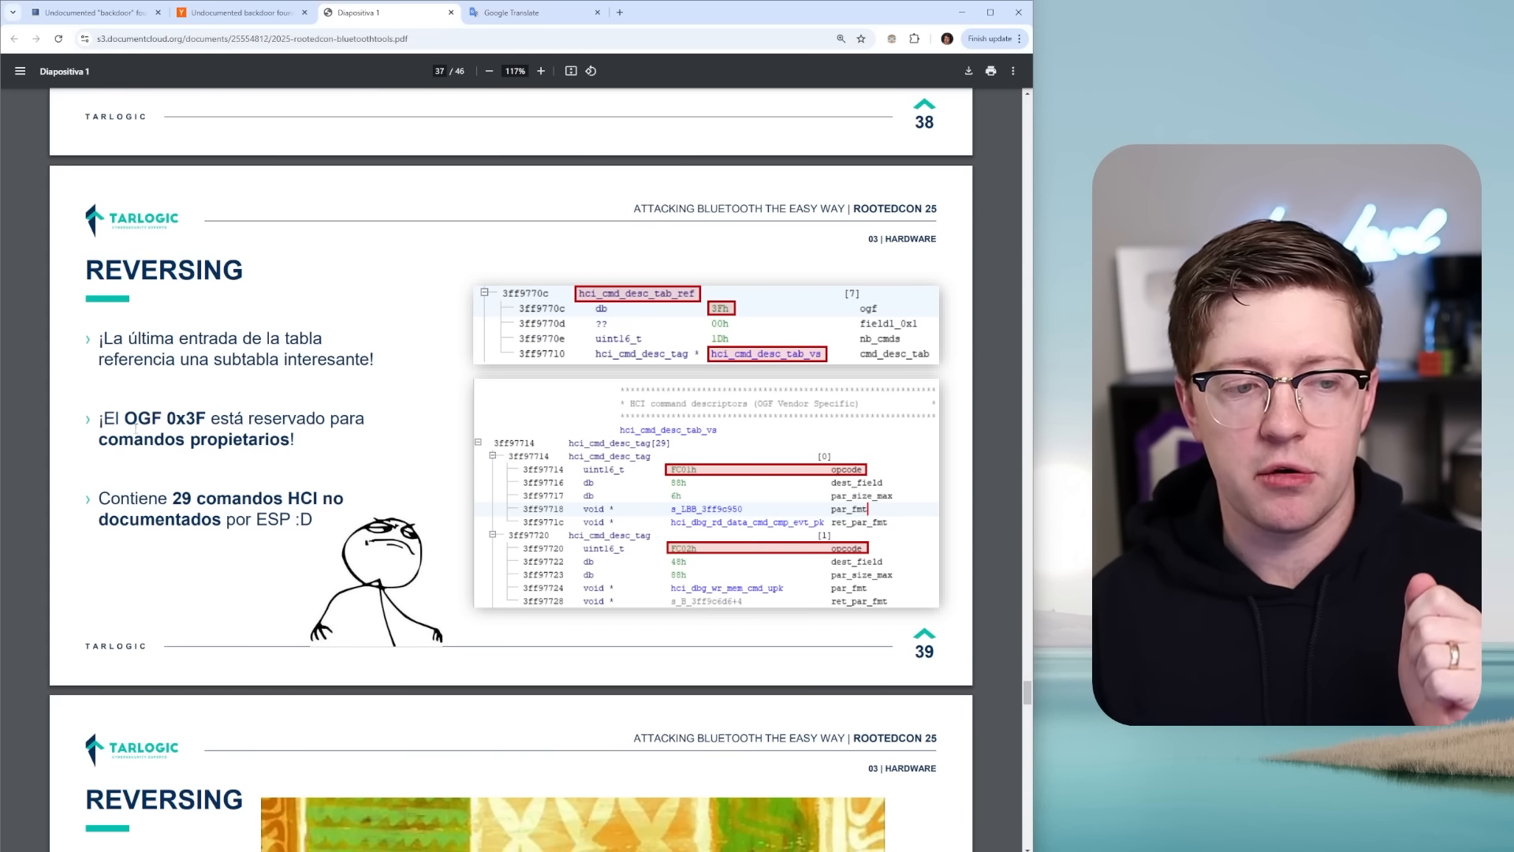
scroll("down", 3)
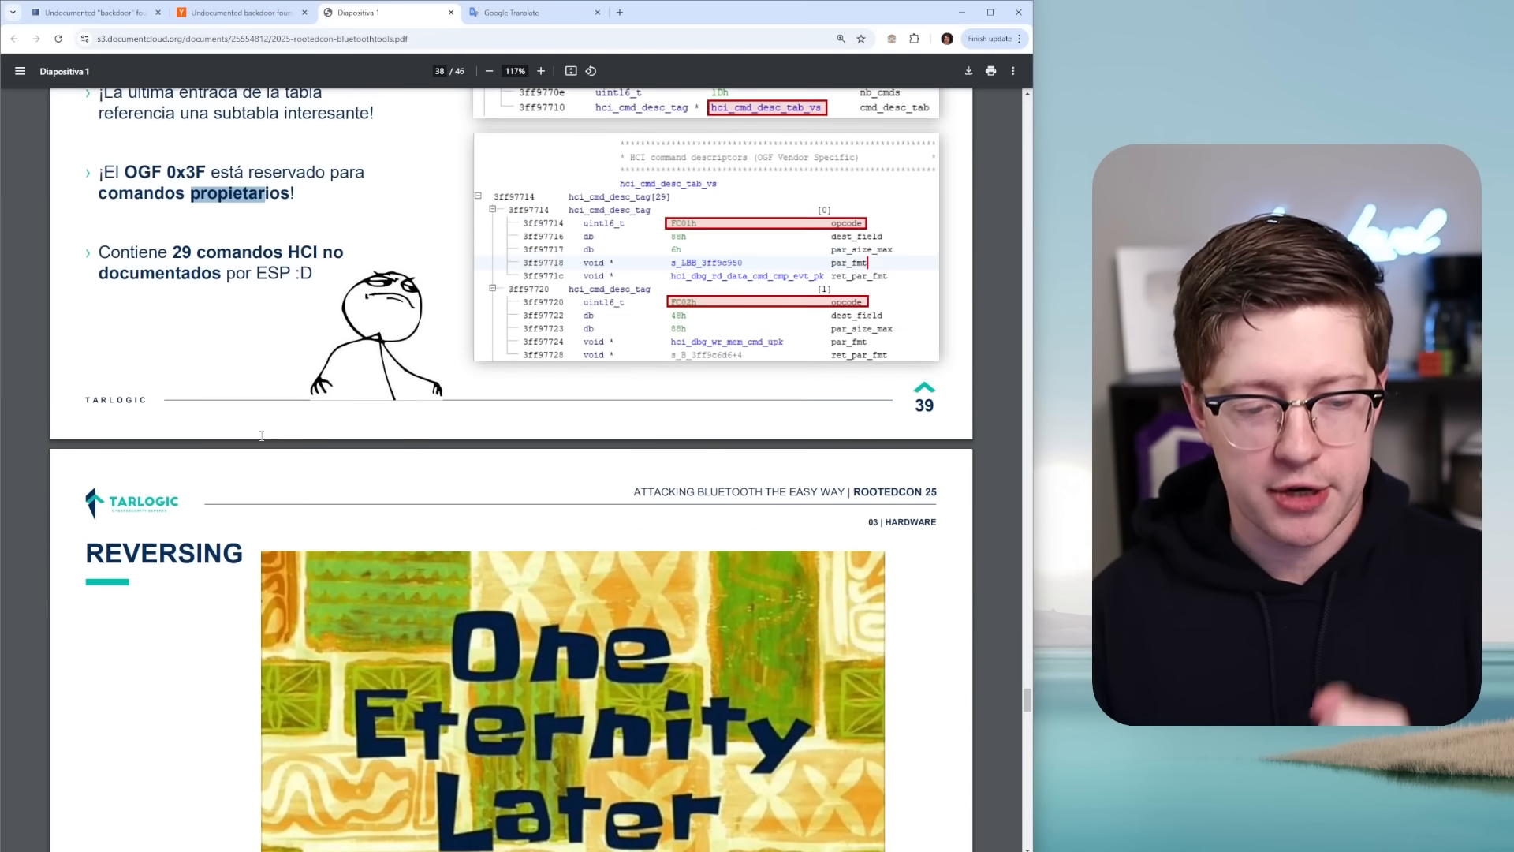
scroll("down", 3)
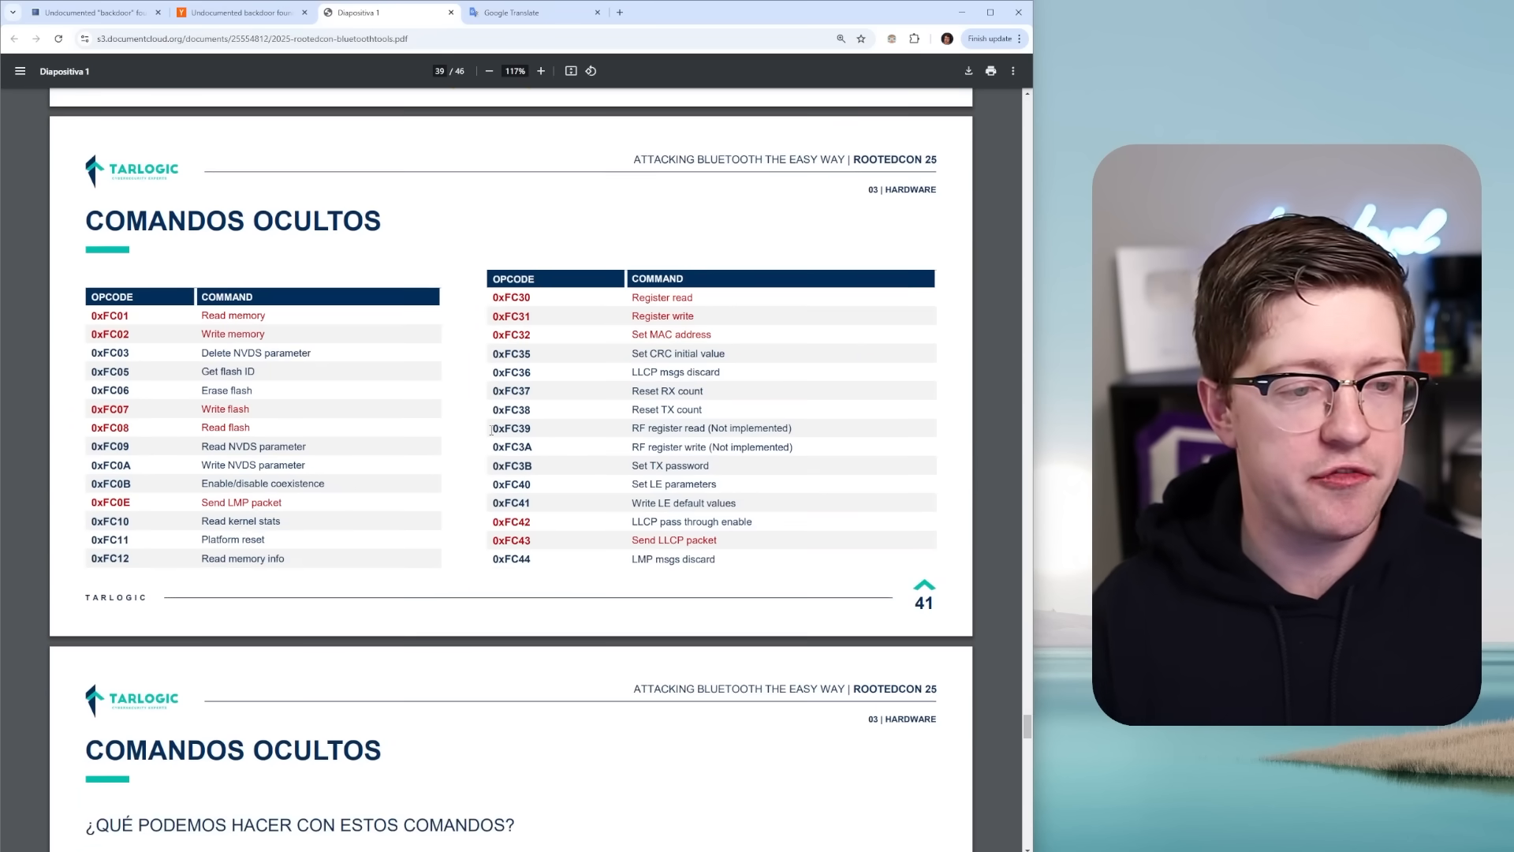
Zoom into the hidden-opcode tables (Read memory etc.), zoom back out, then open Tarlogic's news article
left_click(541, 71)
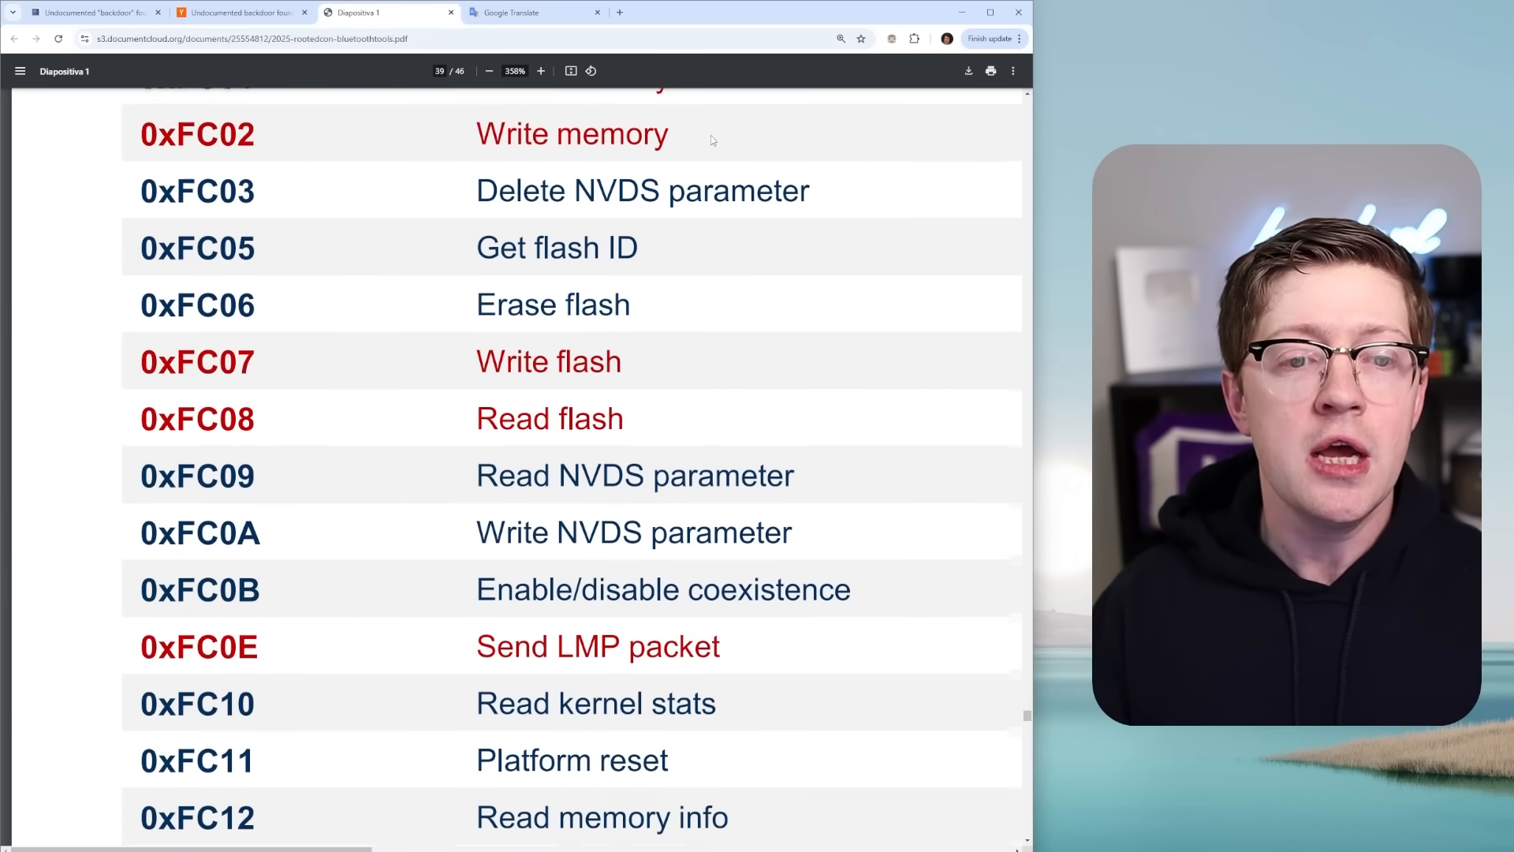
scroll("down", 3)
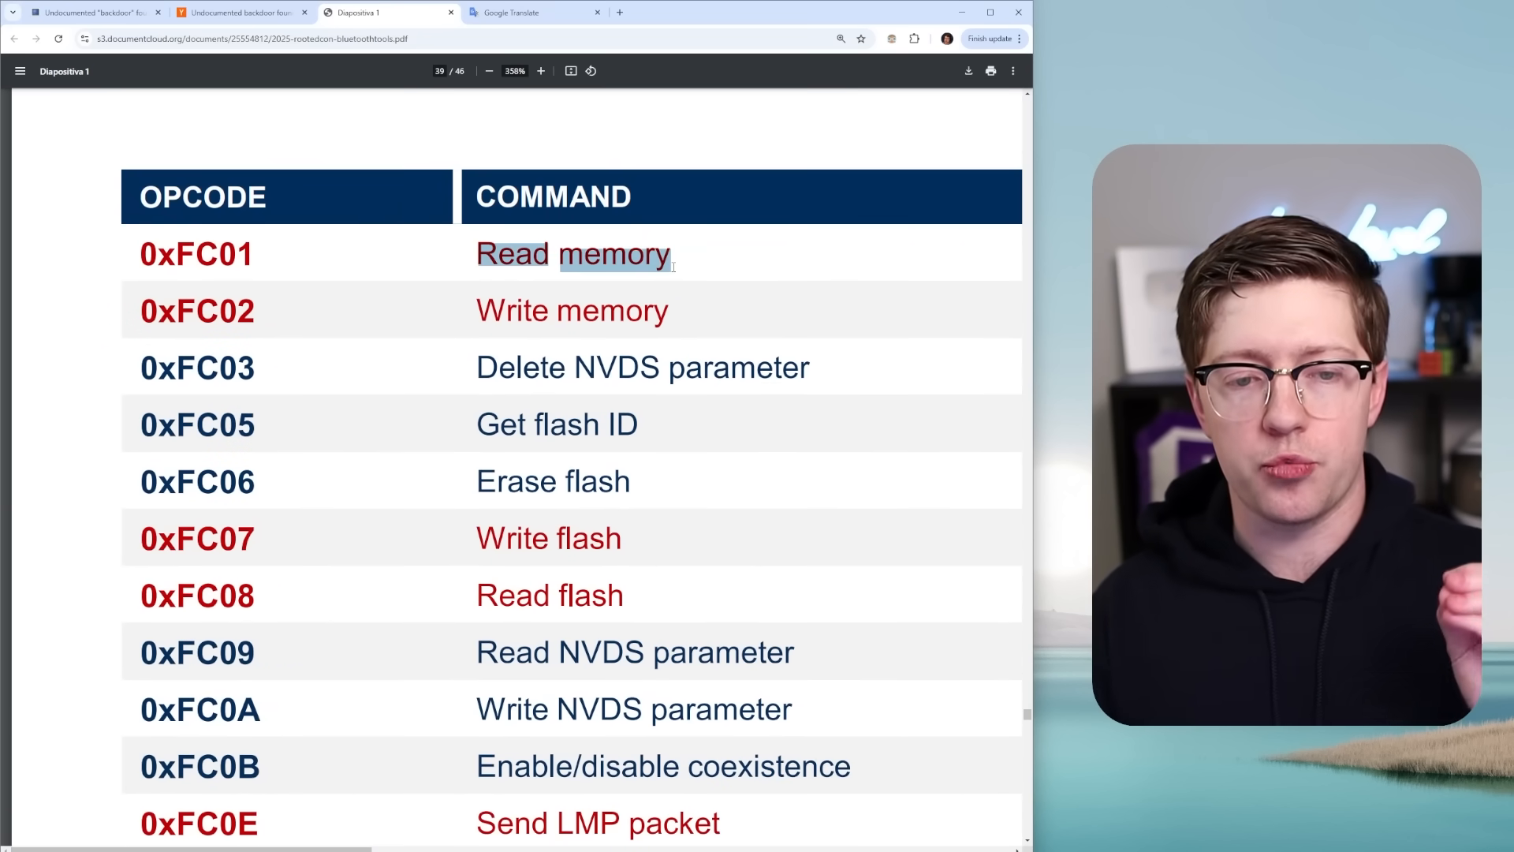
scroll("down", 3)
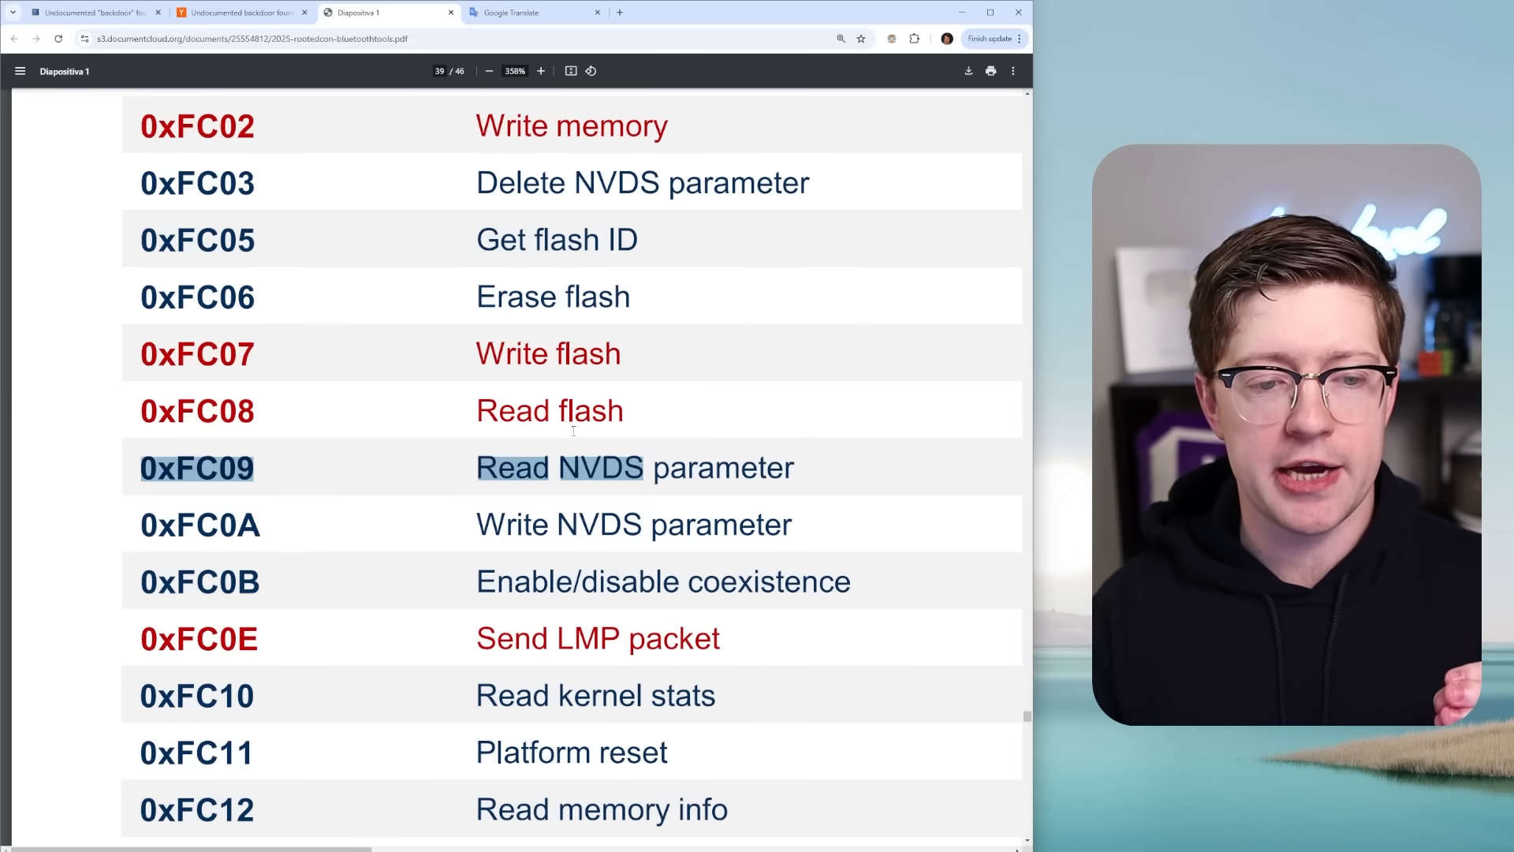
scroll("down", 3)
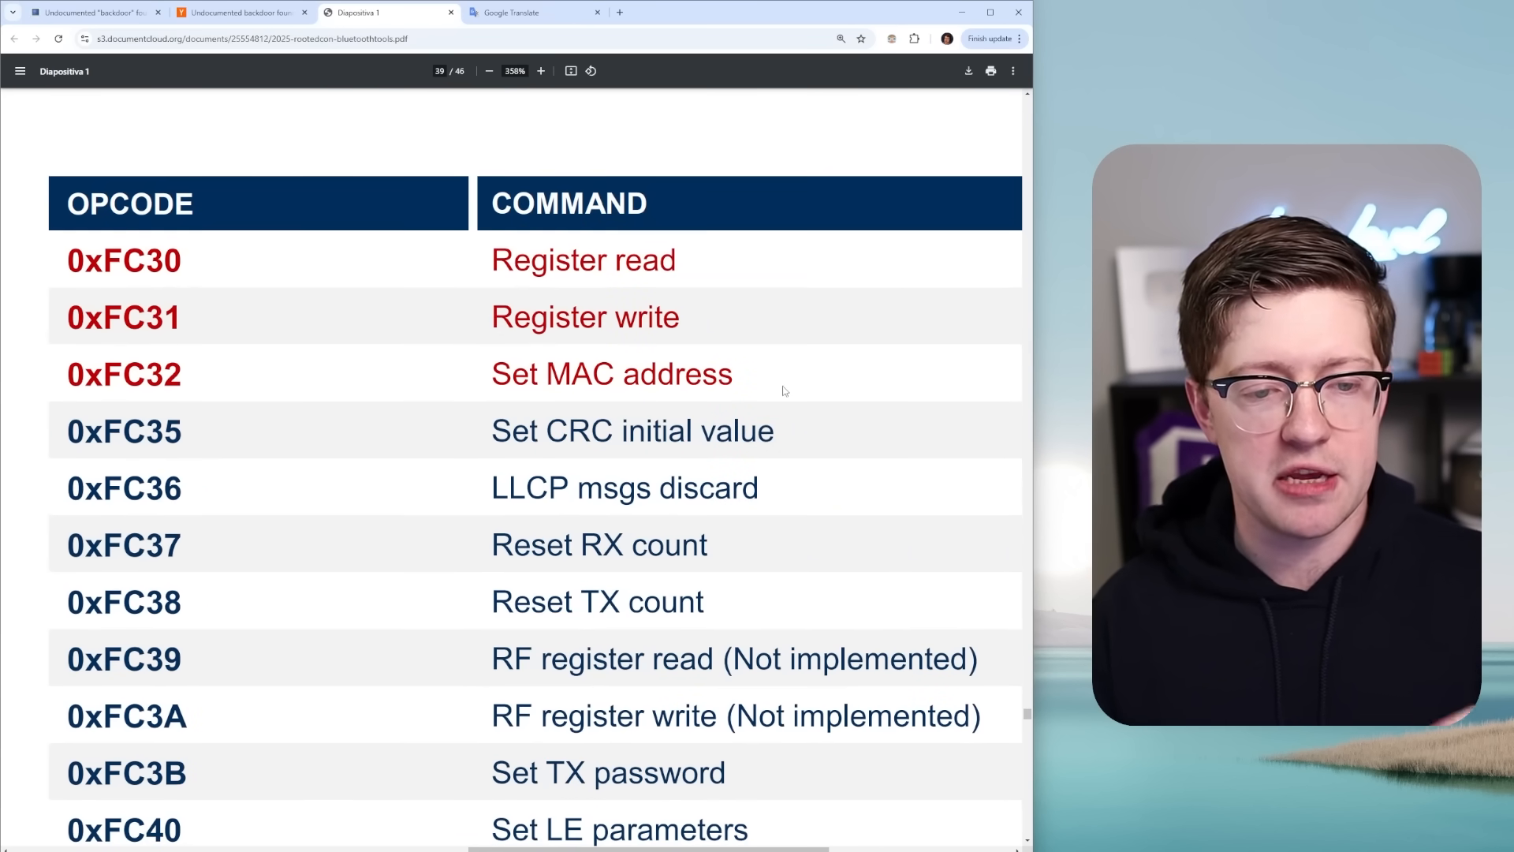
left_click(489, 71)
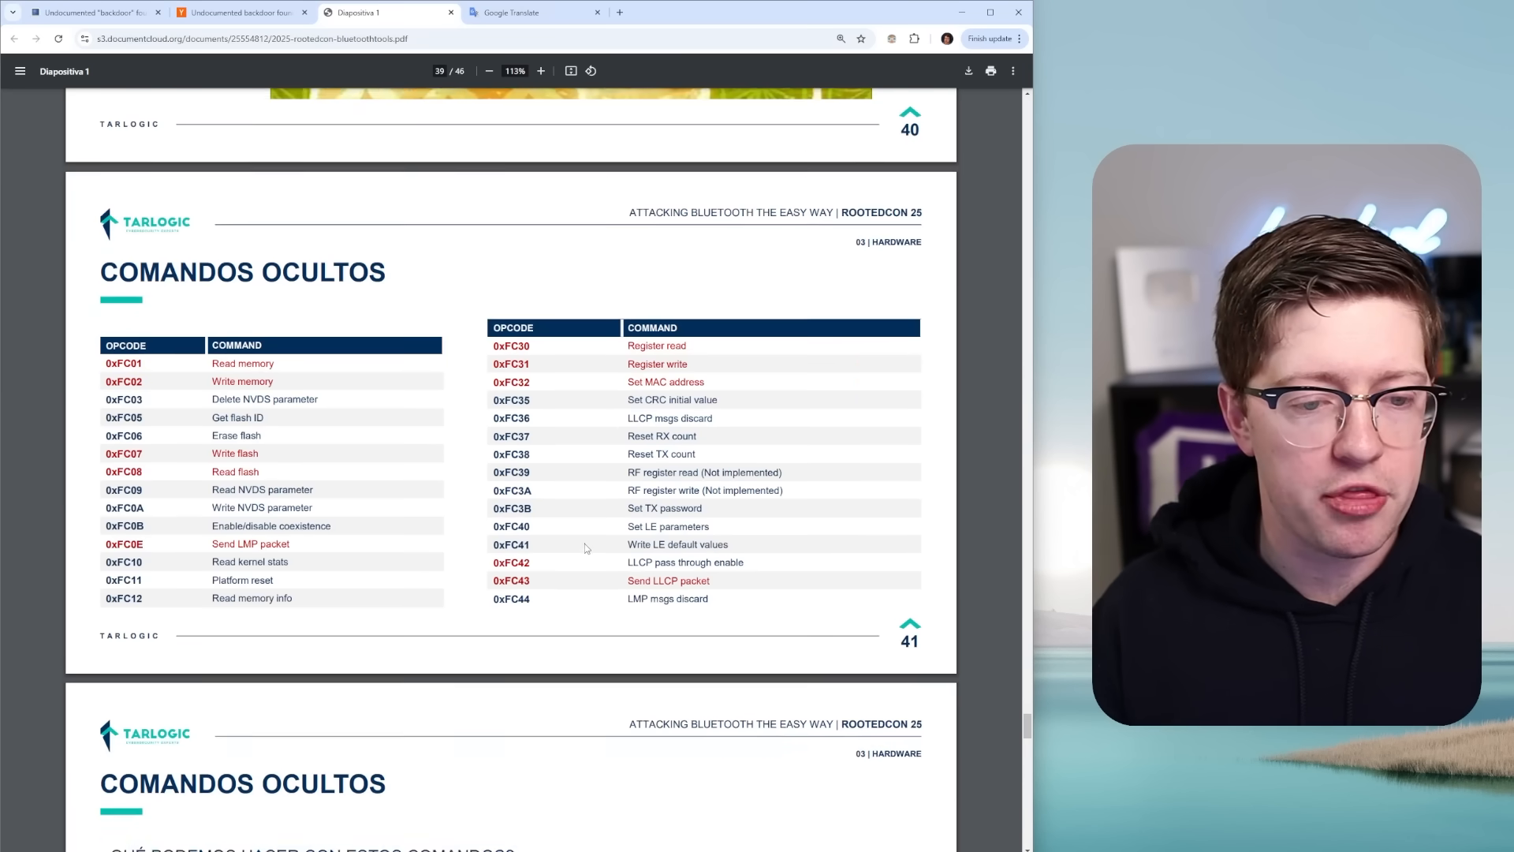
left_click(540, 71)
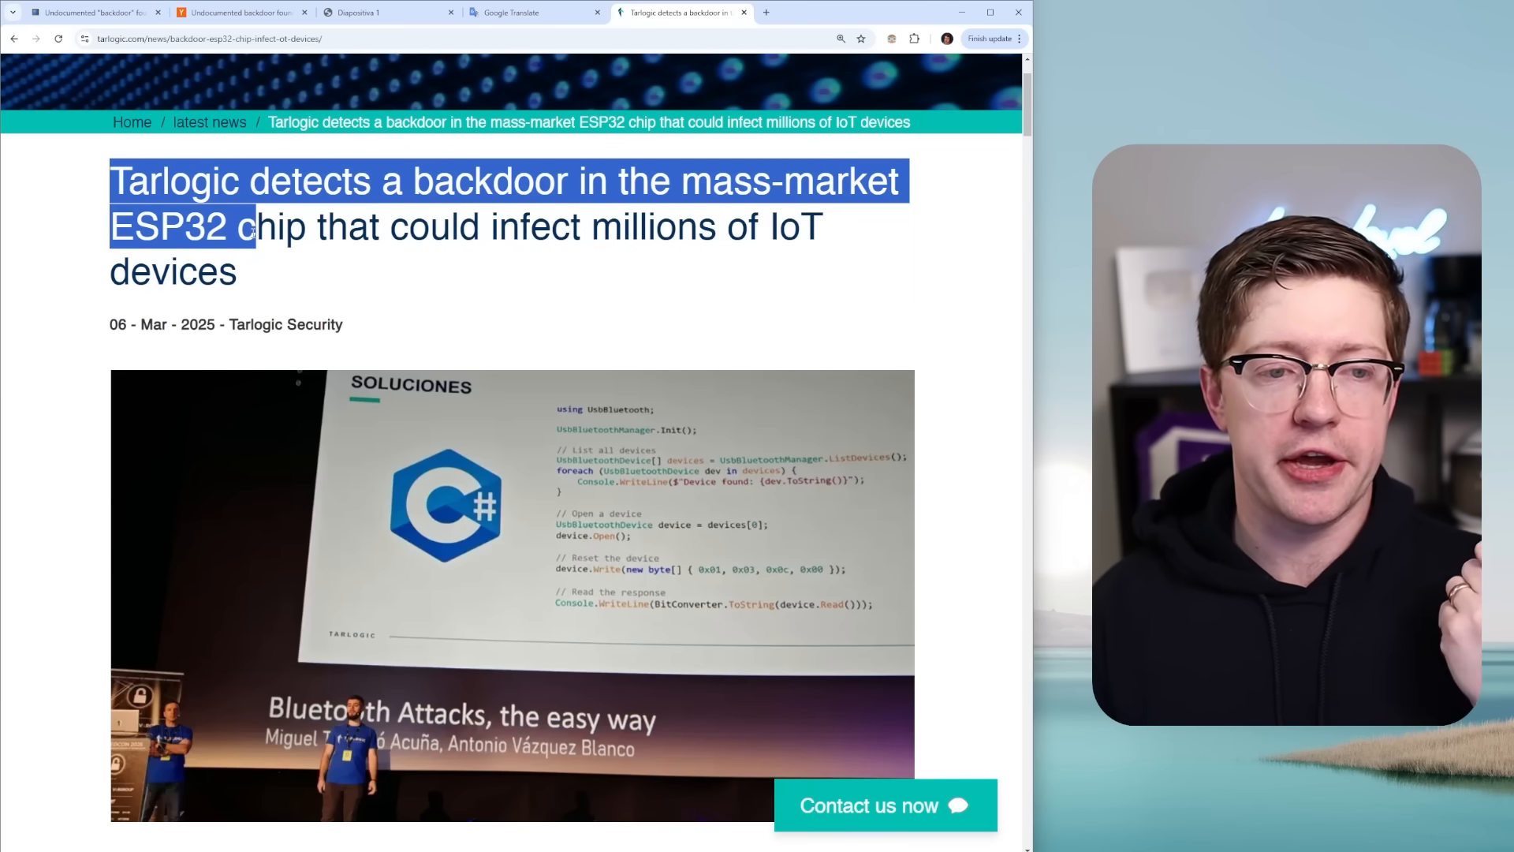
Scroll the Tarlogic post to its 'leading company in Bluetooth standard security' section and tags, then switch to Low Level Academy
scroll("down", 3)
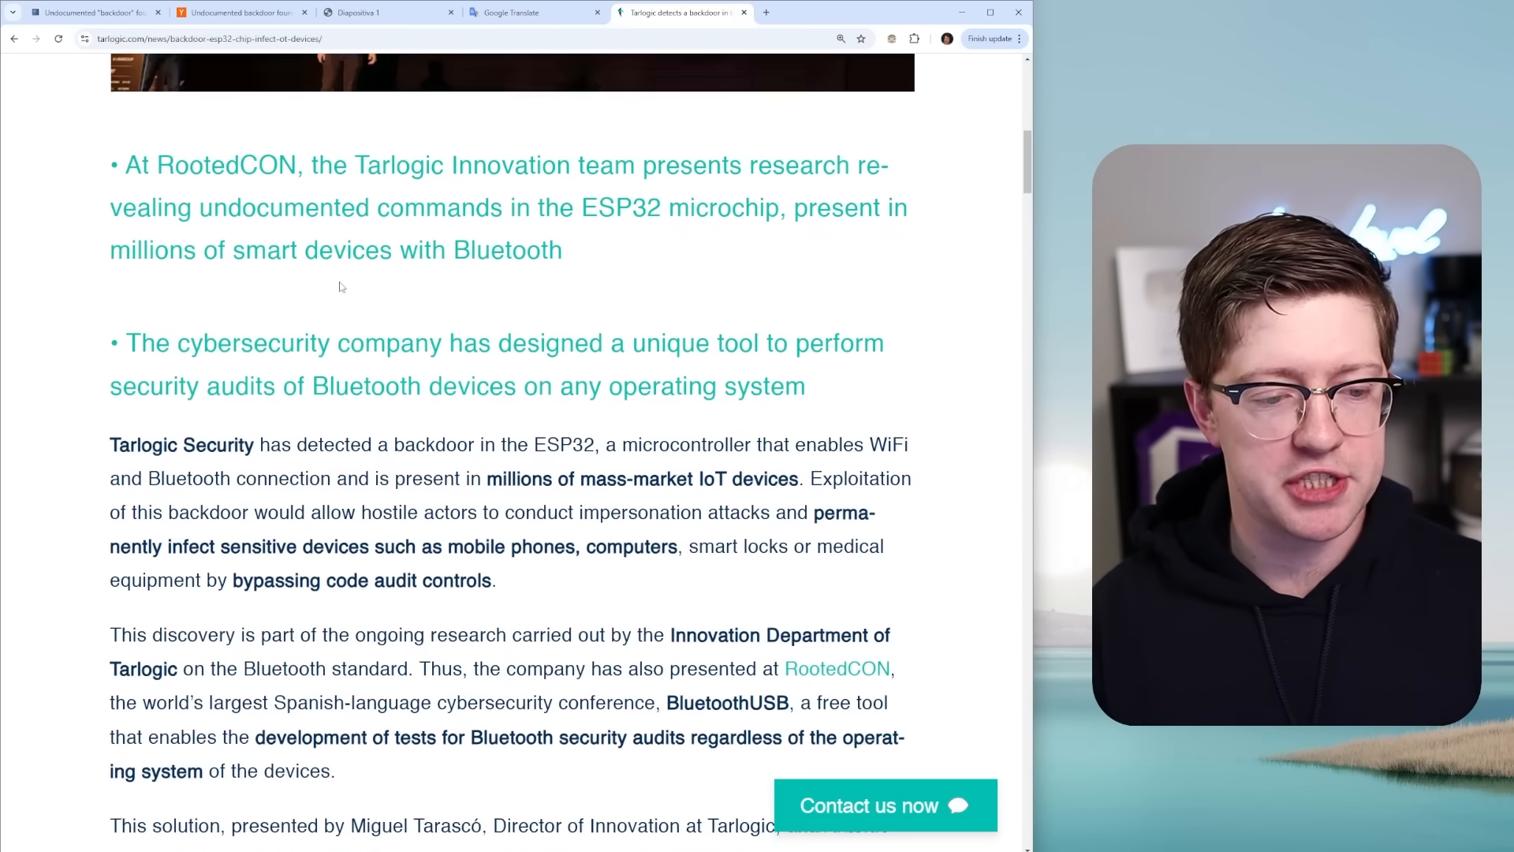
scroll("down", 3)
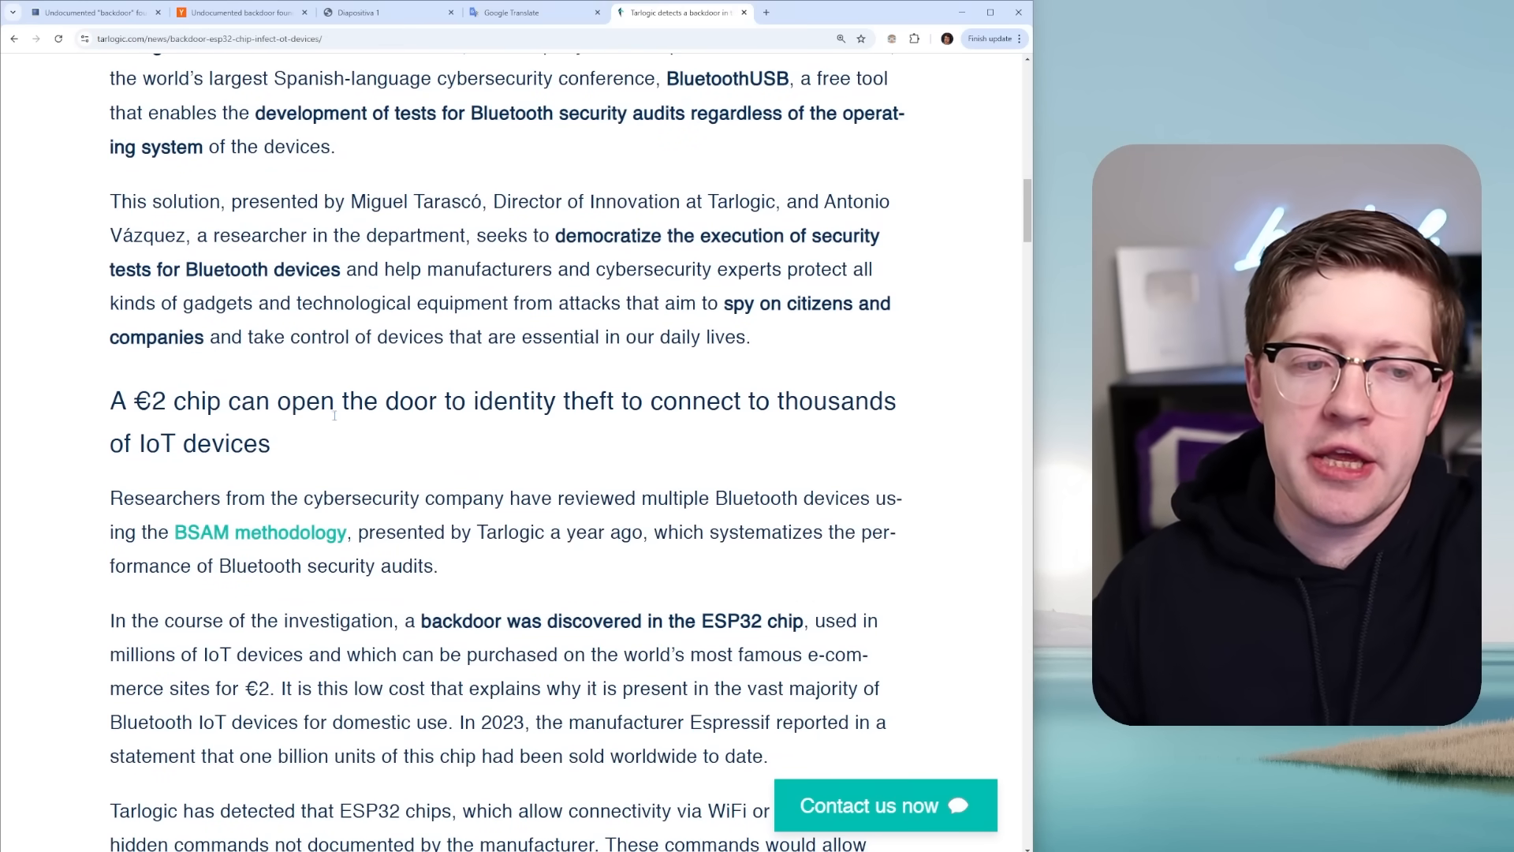
scroll("down", 3)
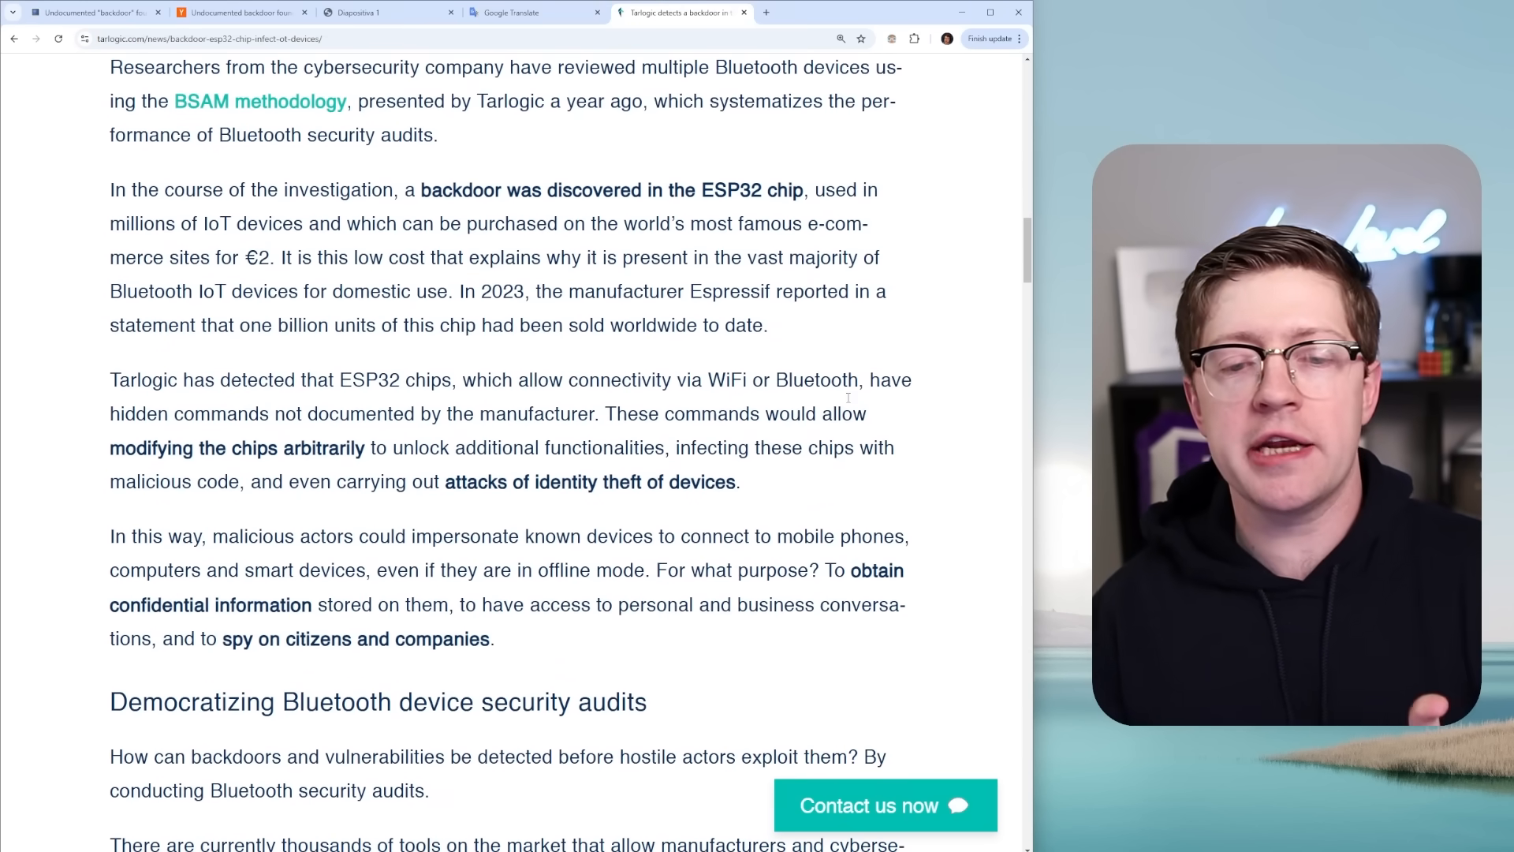
scroll("down", 3)
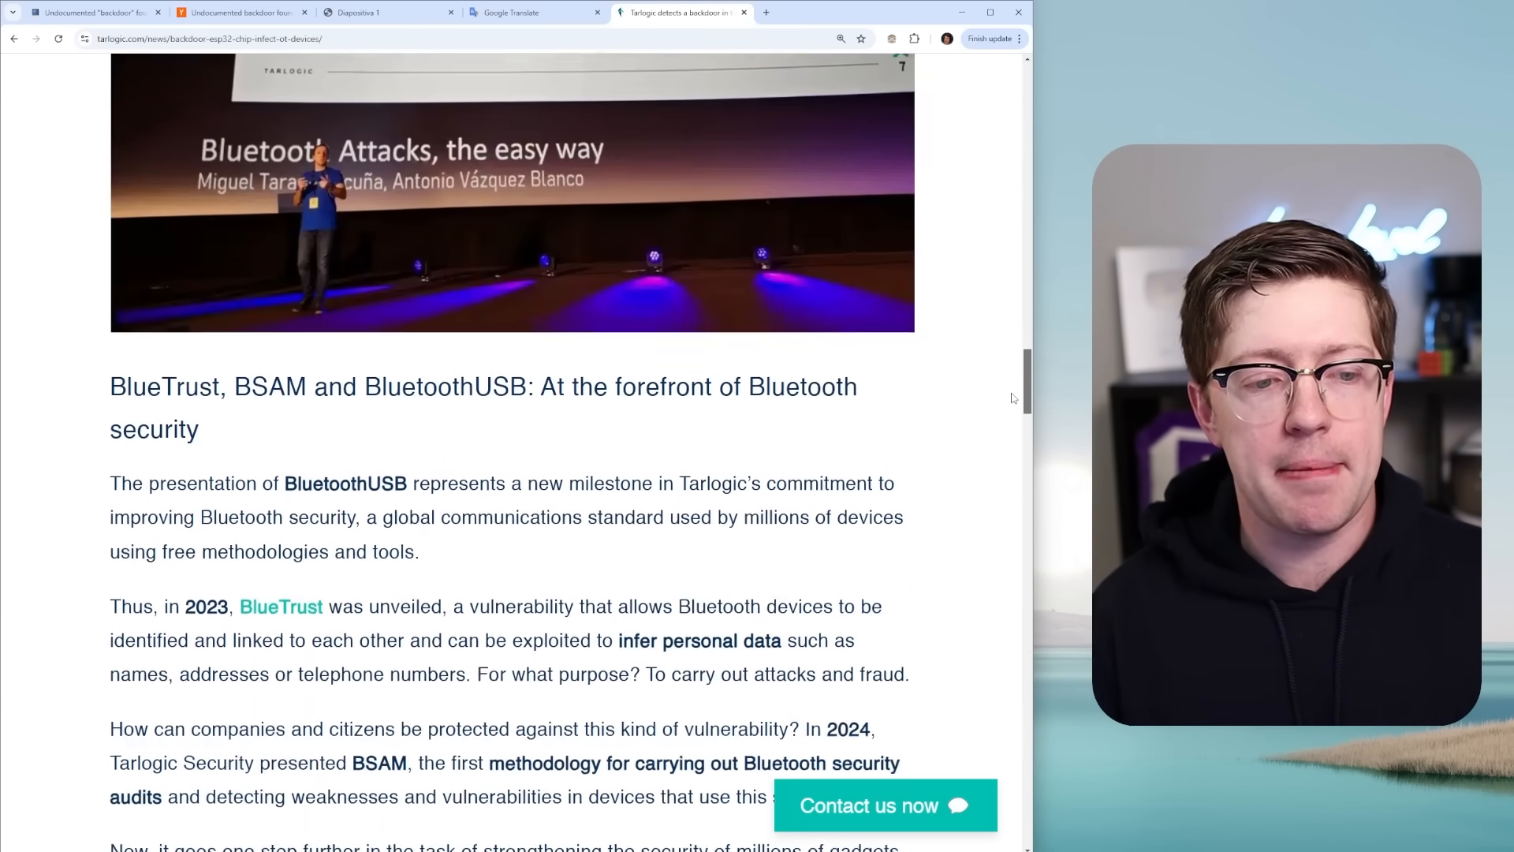
scroll("down", 3)
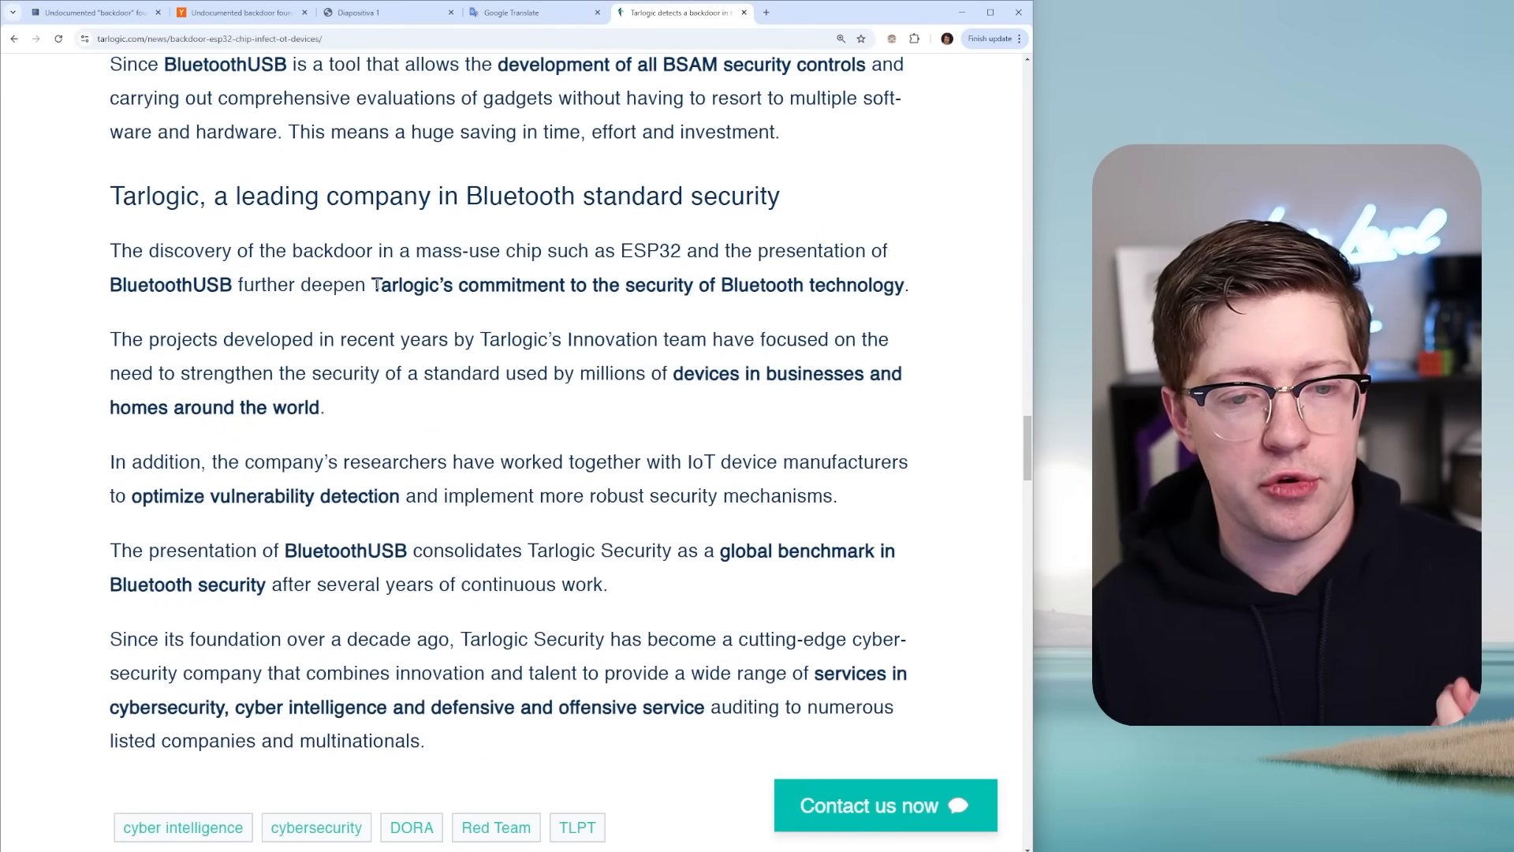
scroll("up", 3)
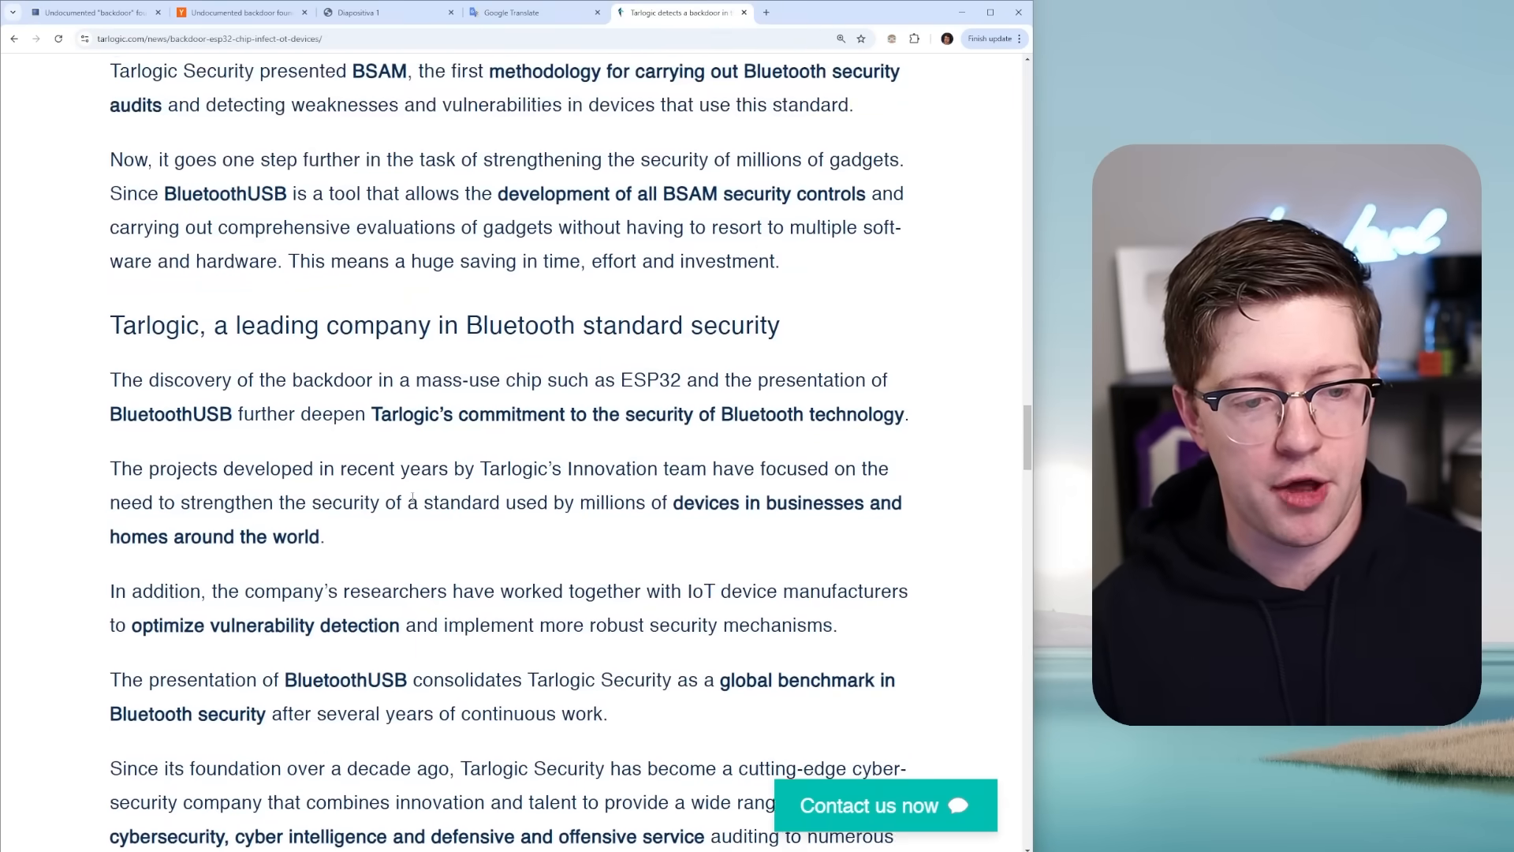
scroll("down", 3)
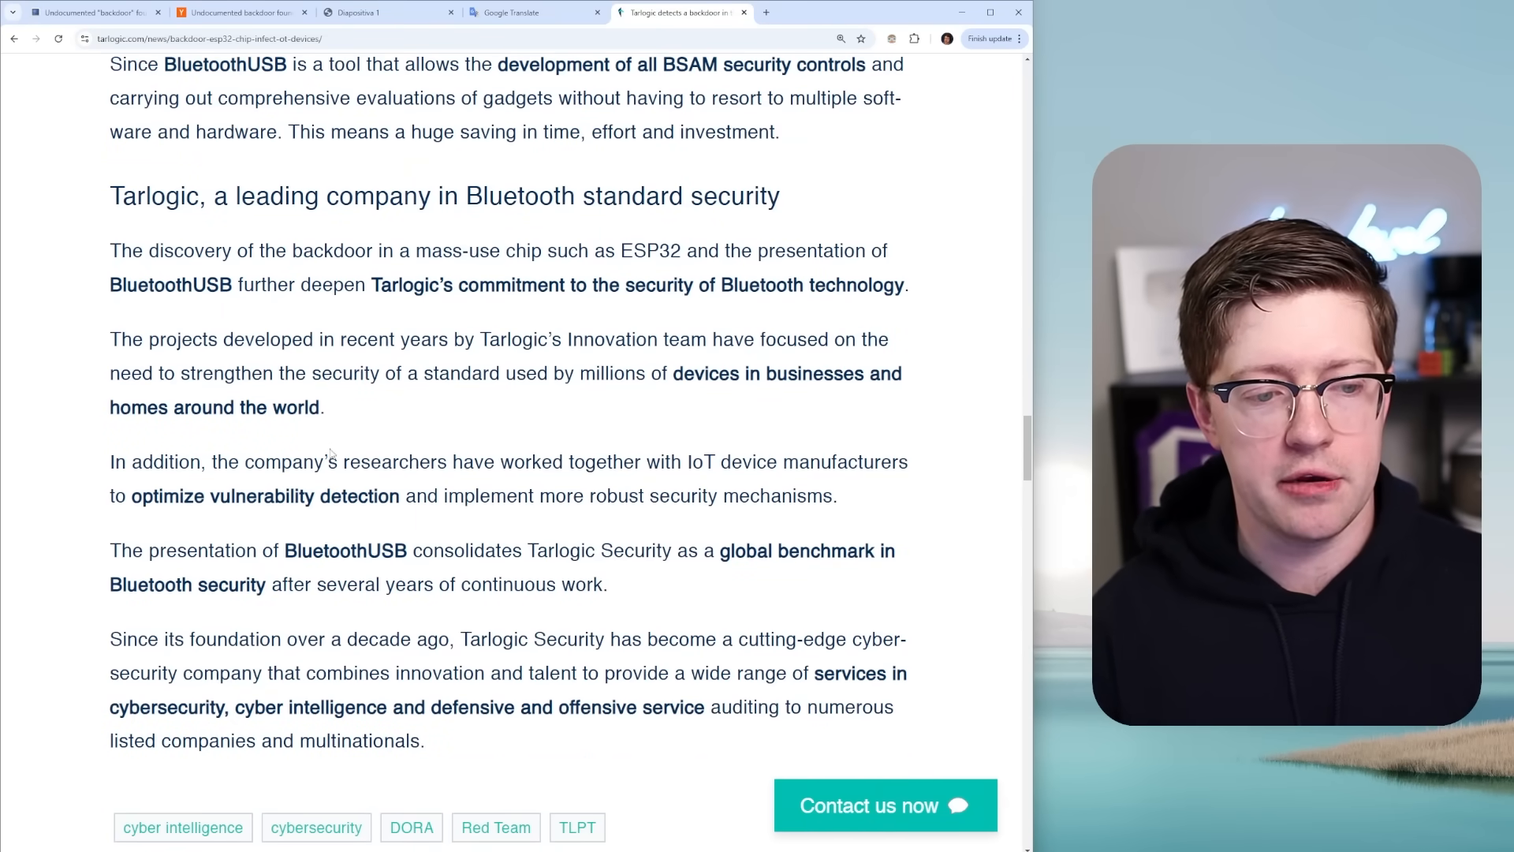
left_click(386, 13)
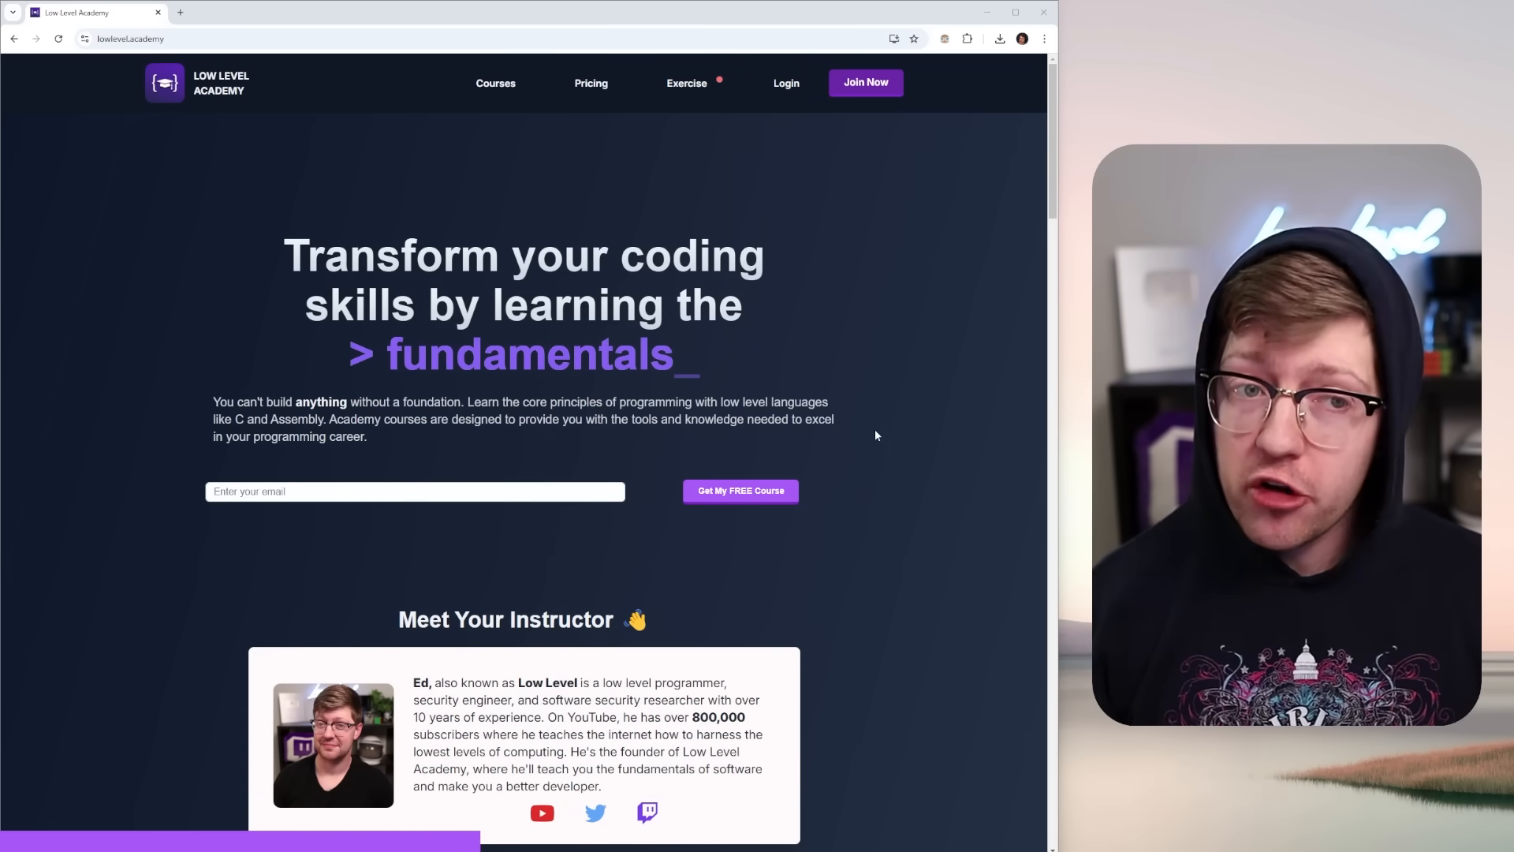
Browse Courses, open Zero2Hero C Programming's free preview, then view the lifetime-access pricing
left_click(495, 83)
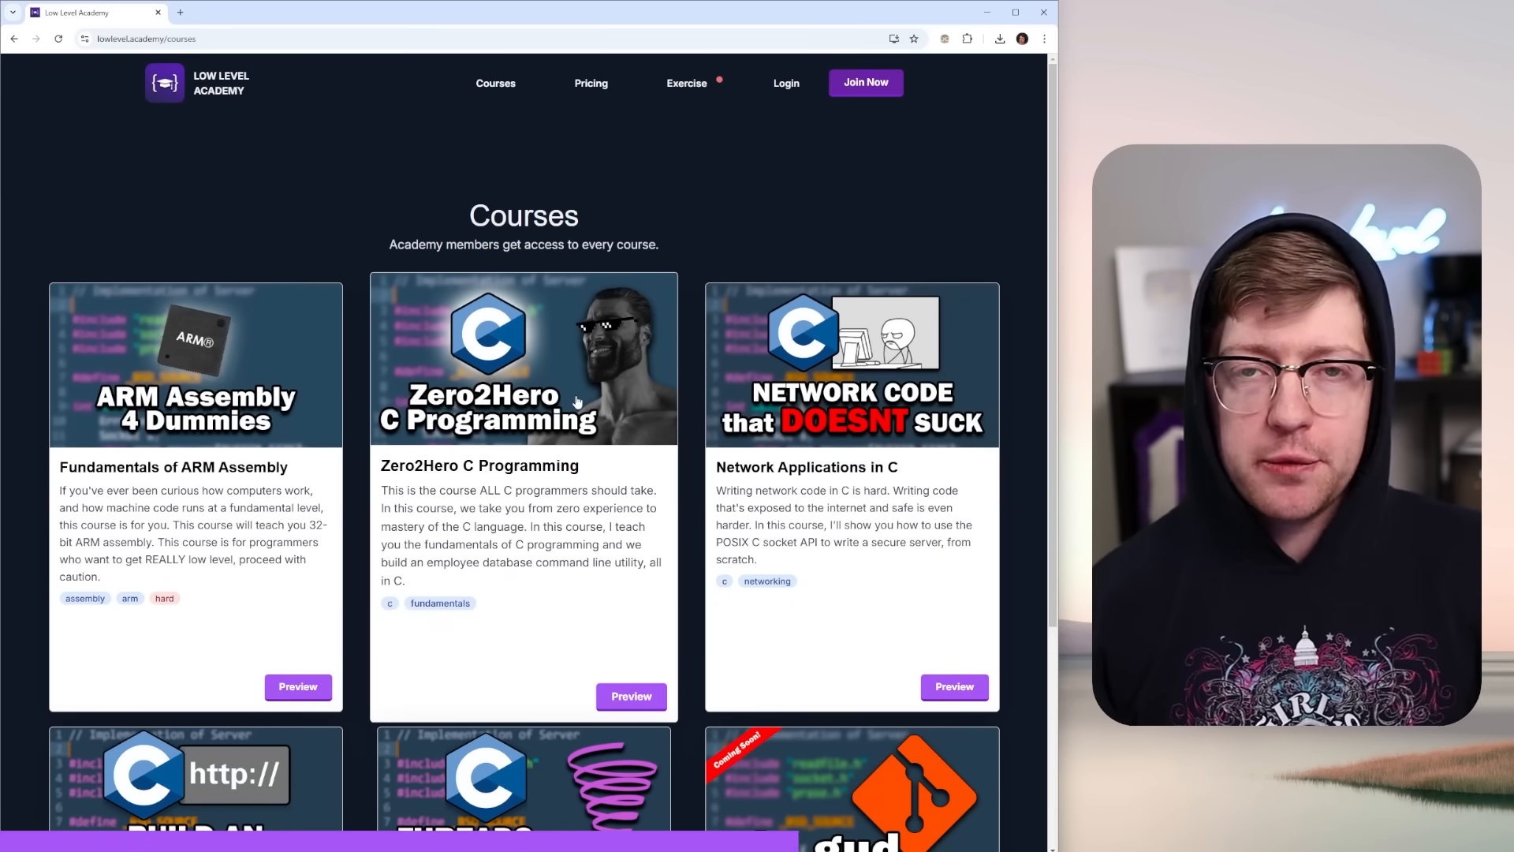
scroll("down", 3)
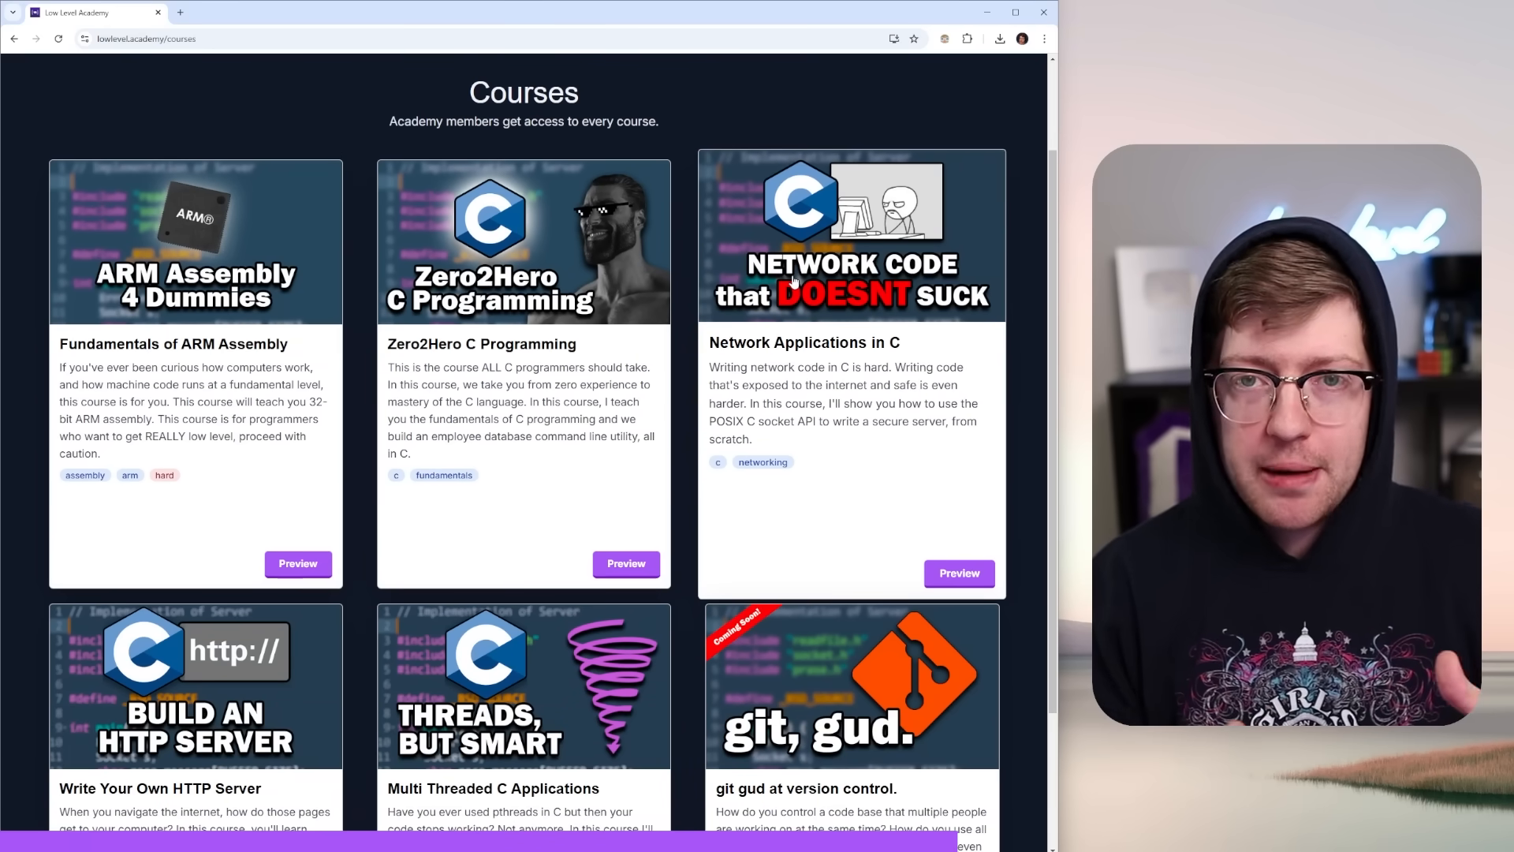
left_click(523, 241)
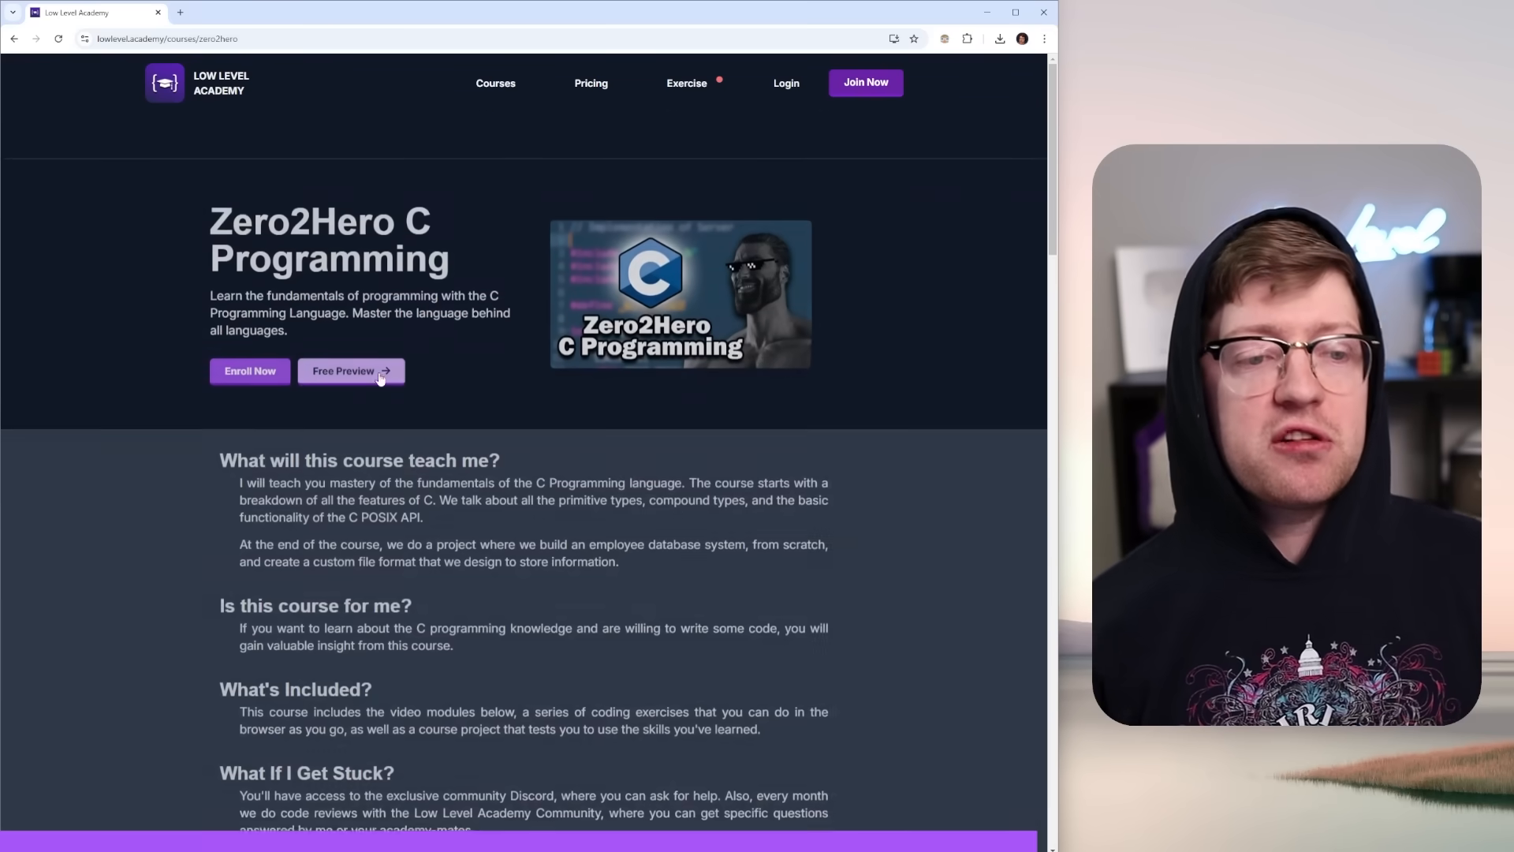
left_click(342, 370)
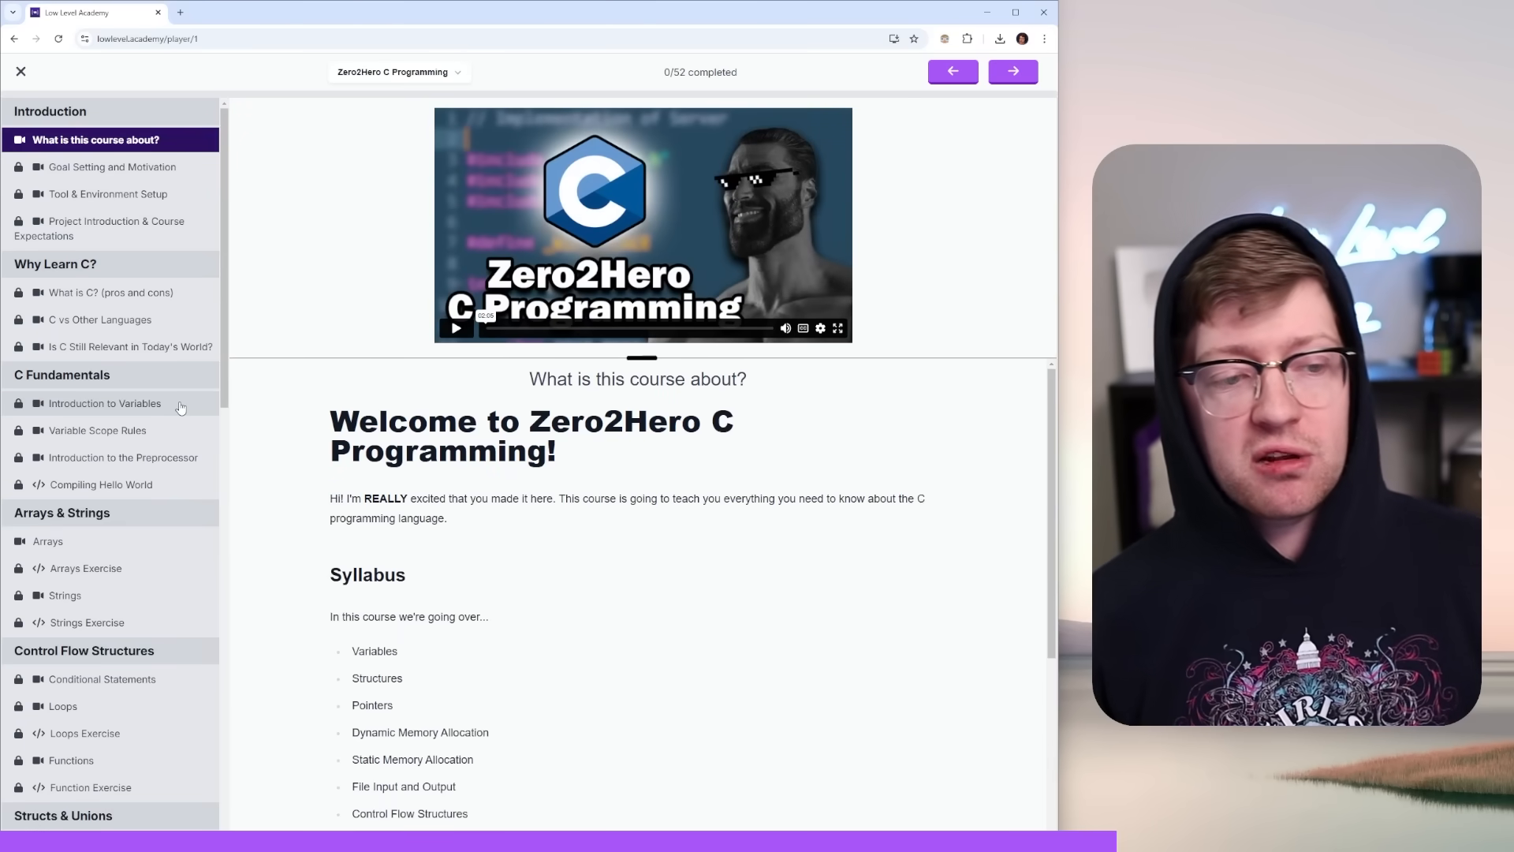
left_click(21, 71)
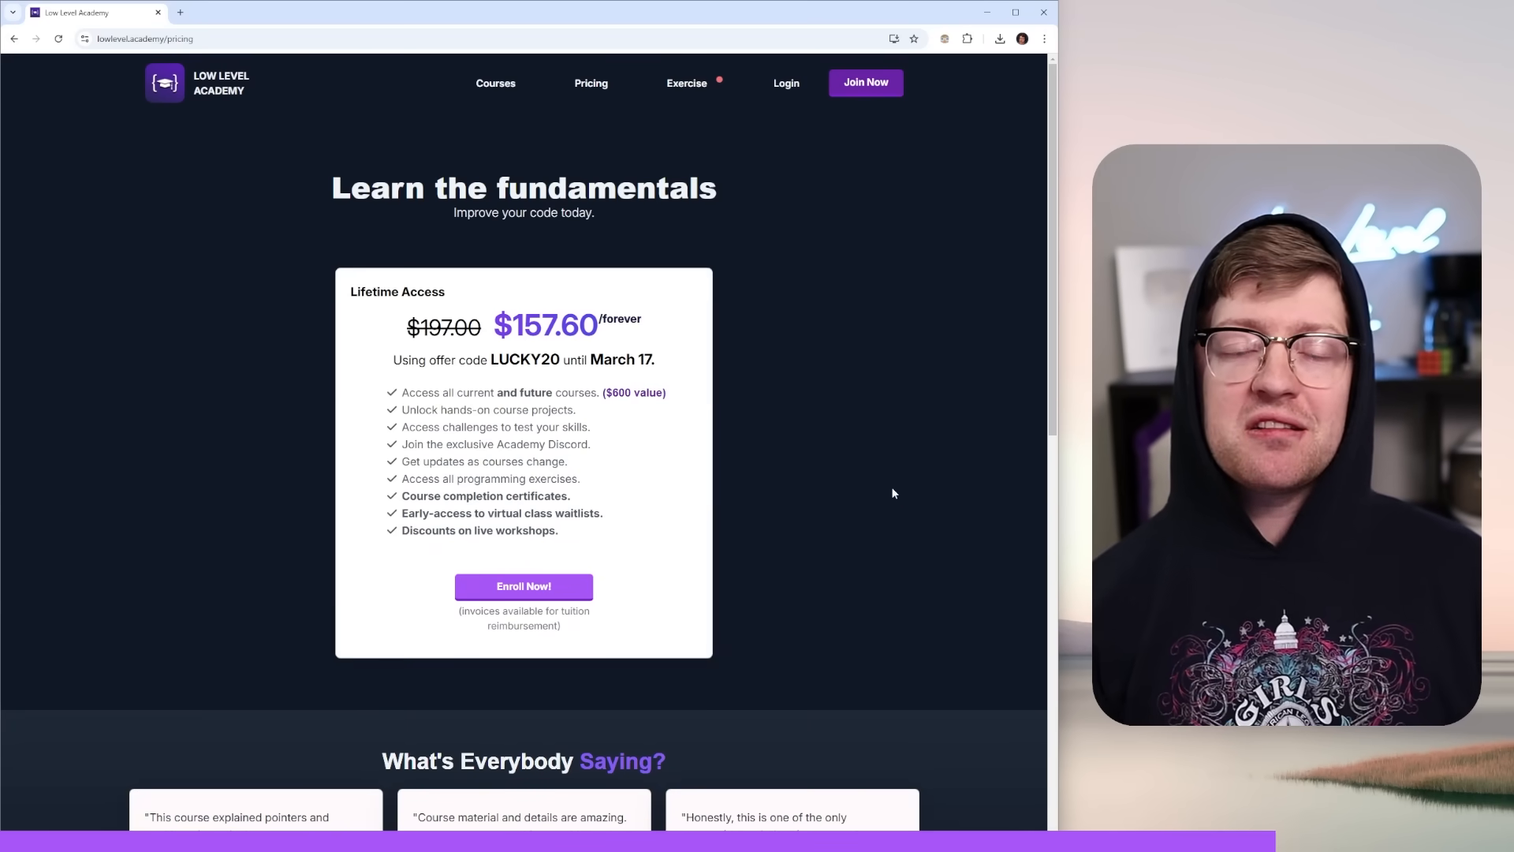
mouse_move(787, 461)
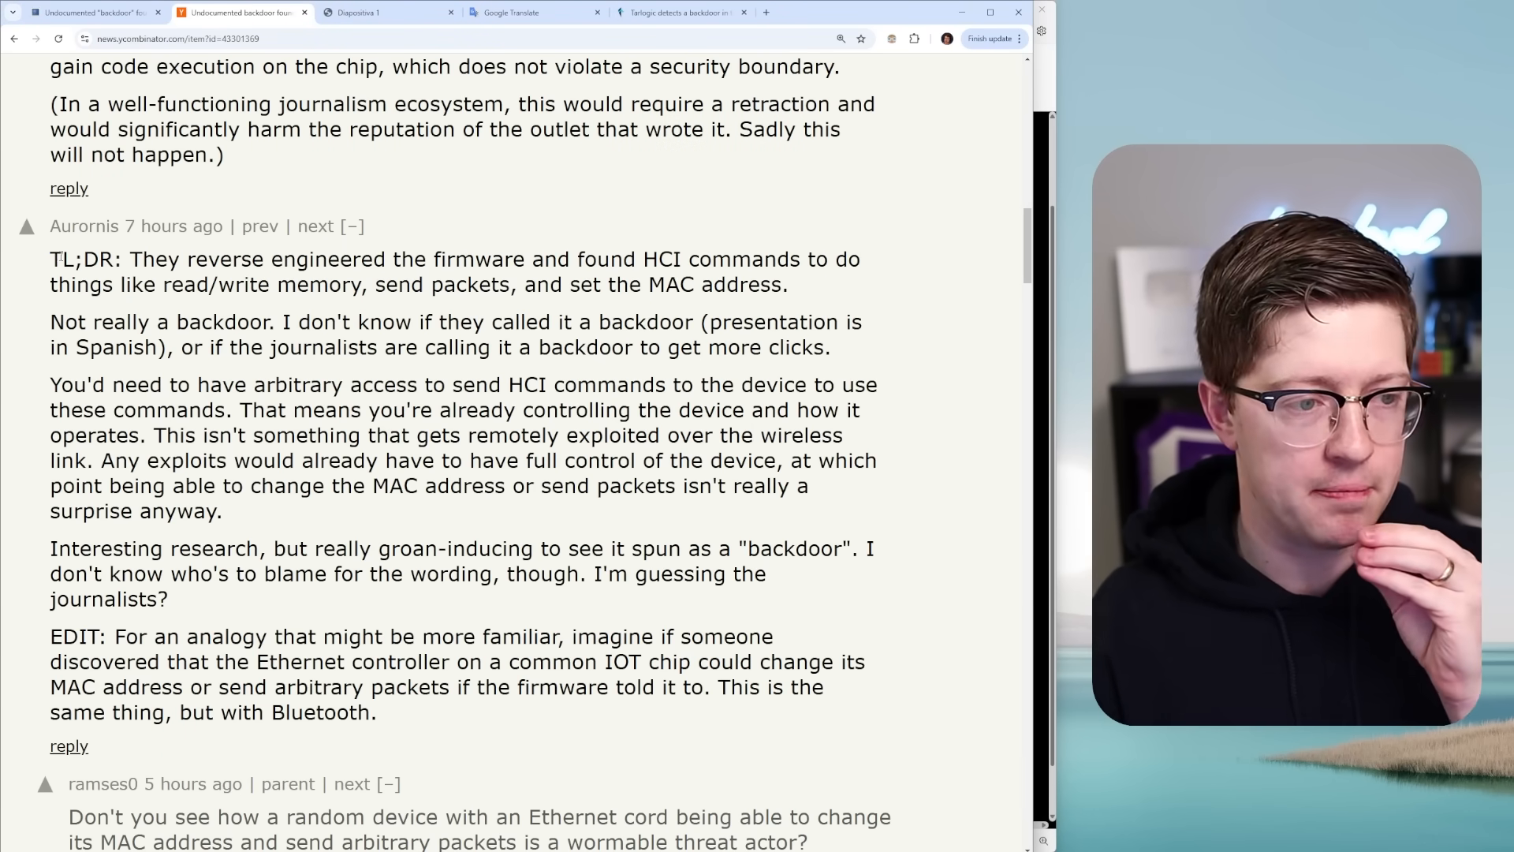
Highlight Aurornis's TL;DR and 'Not really a backdoor' passage, then switch to the Tarlogic article
left_click_drag(128, 259, 625, 259)
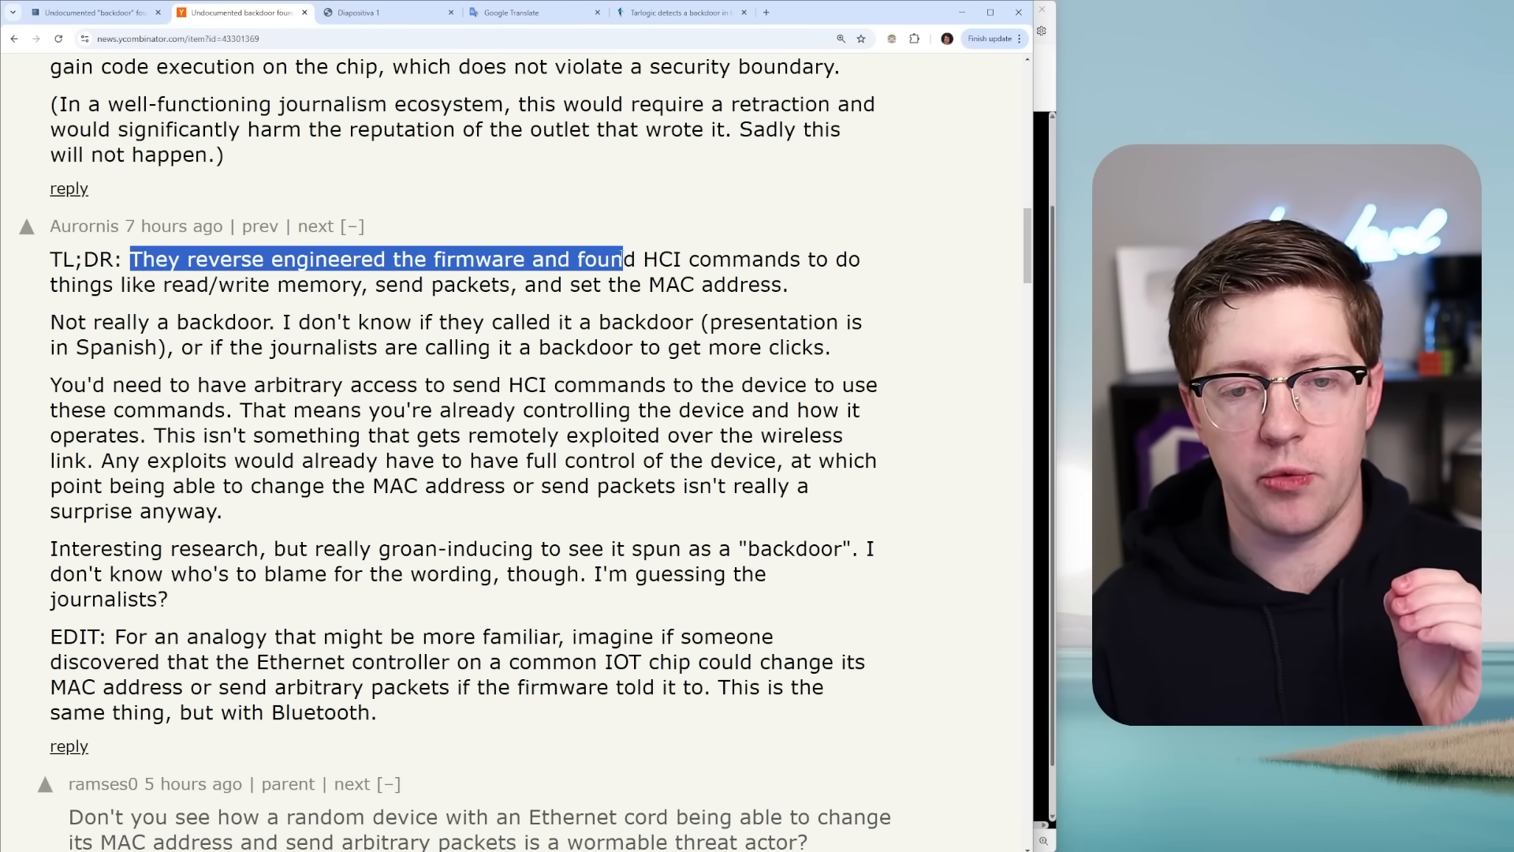
left_click_drag(625, 259, 410, 284)
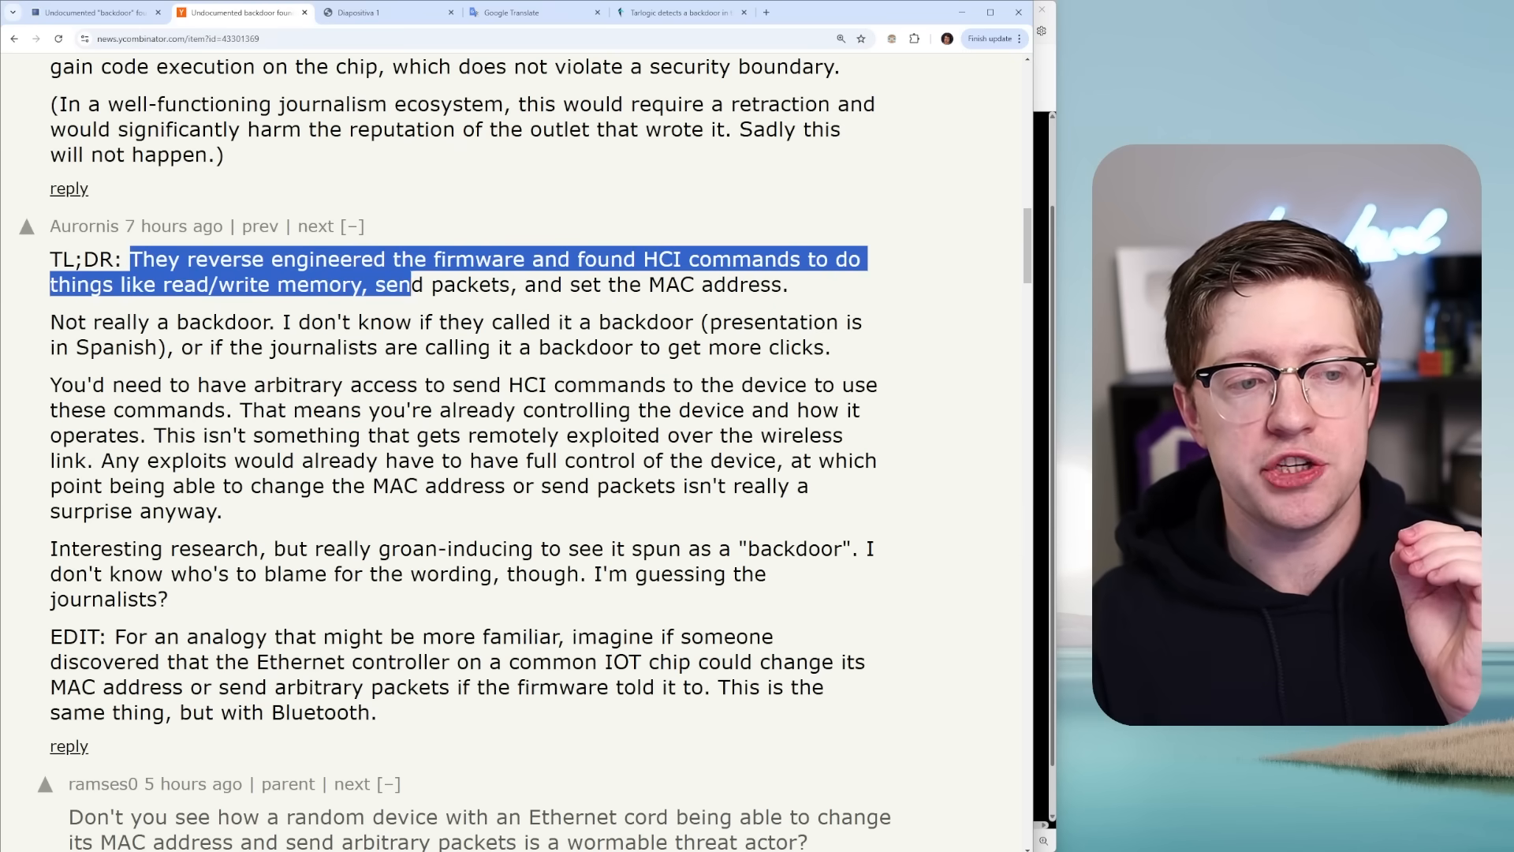
left_click_drag(410, 284, 666, 284)
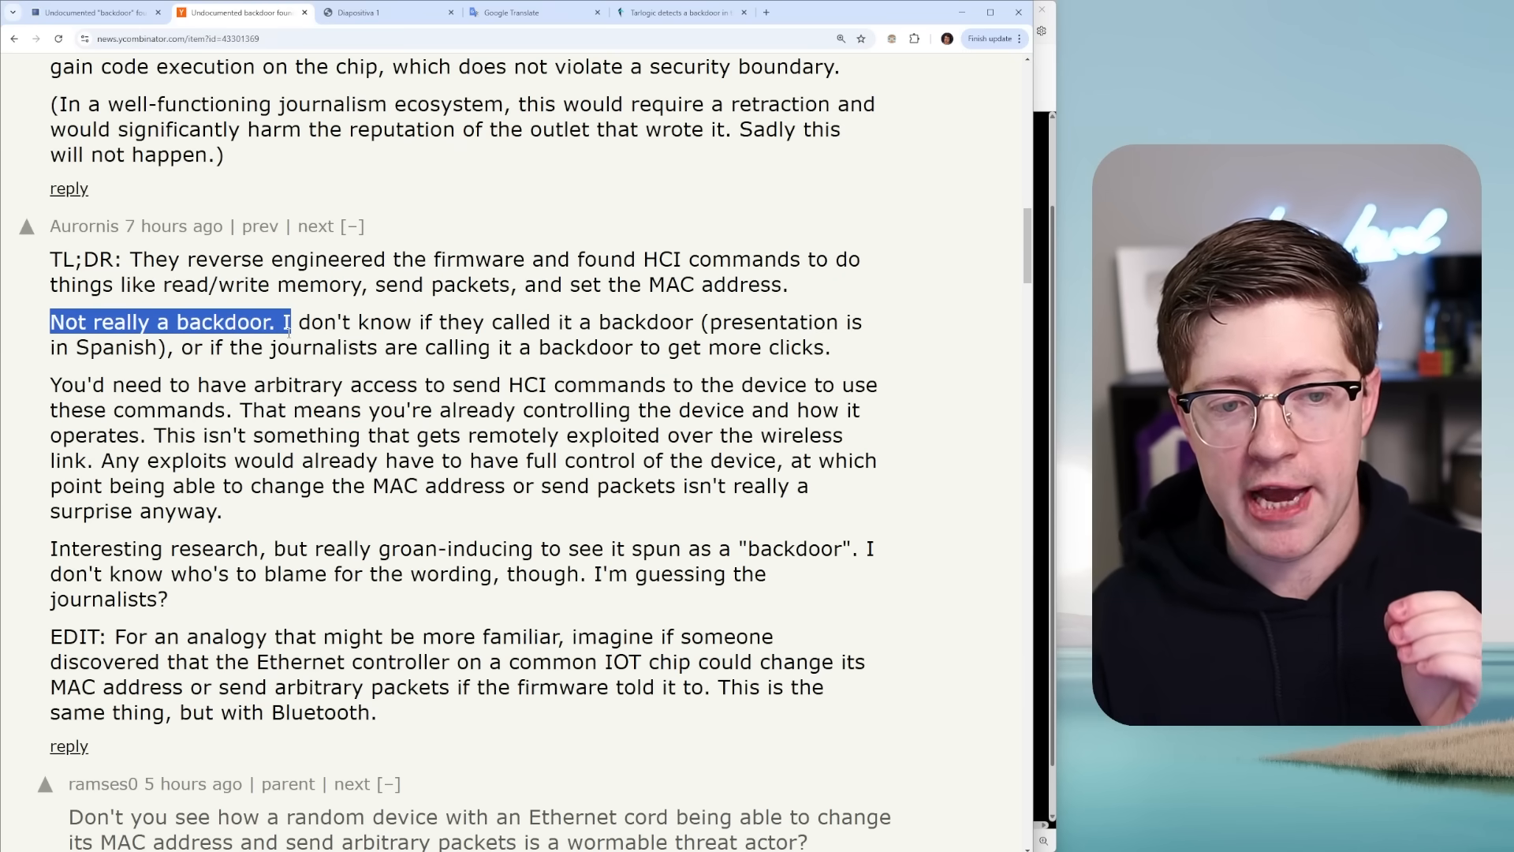
left_click_drag(287, 322, 693, 321)
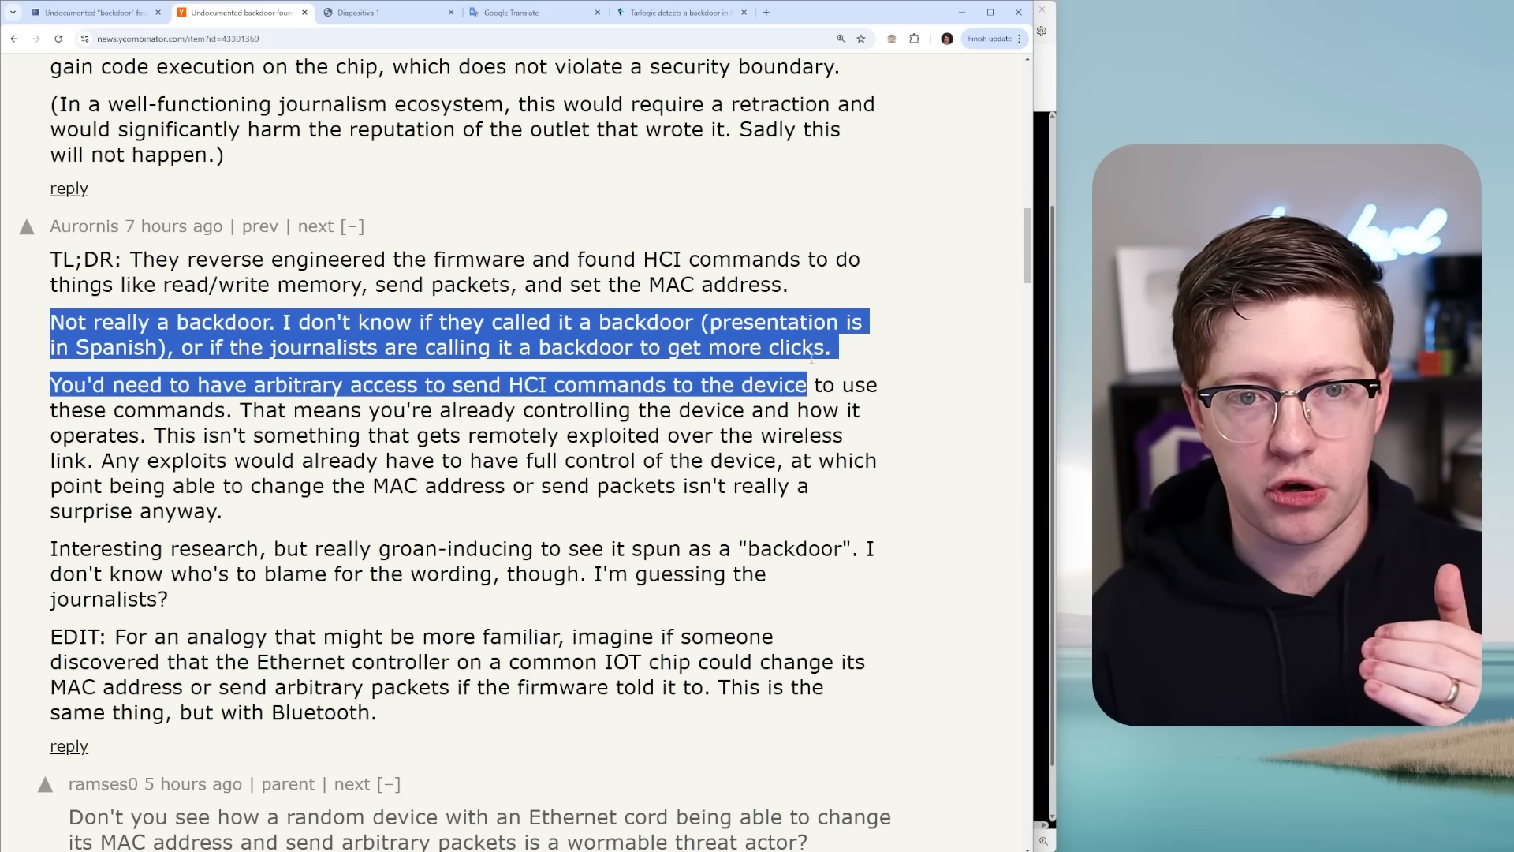
left_click(682, 13)
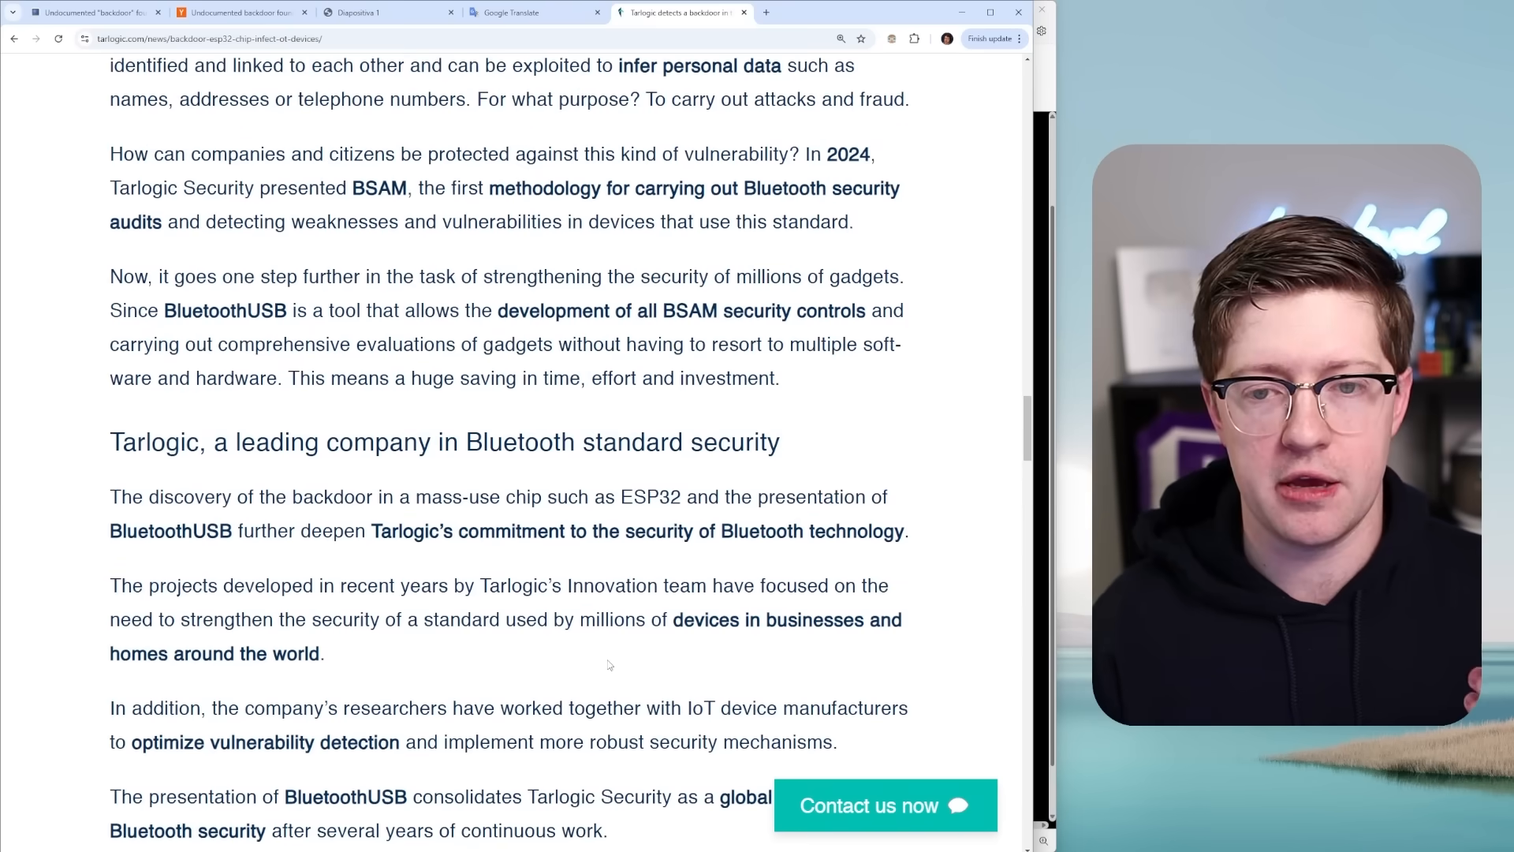
Scroll the Tarlogic page back to its headline, then return to the Hacker News thread
scroll("up", 3)
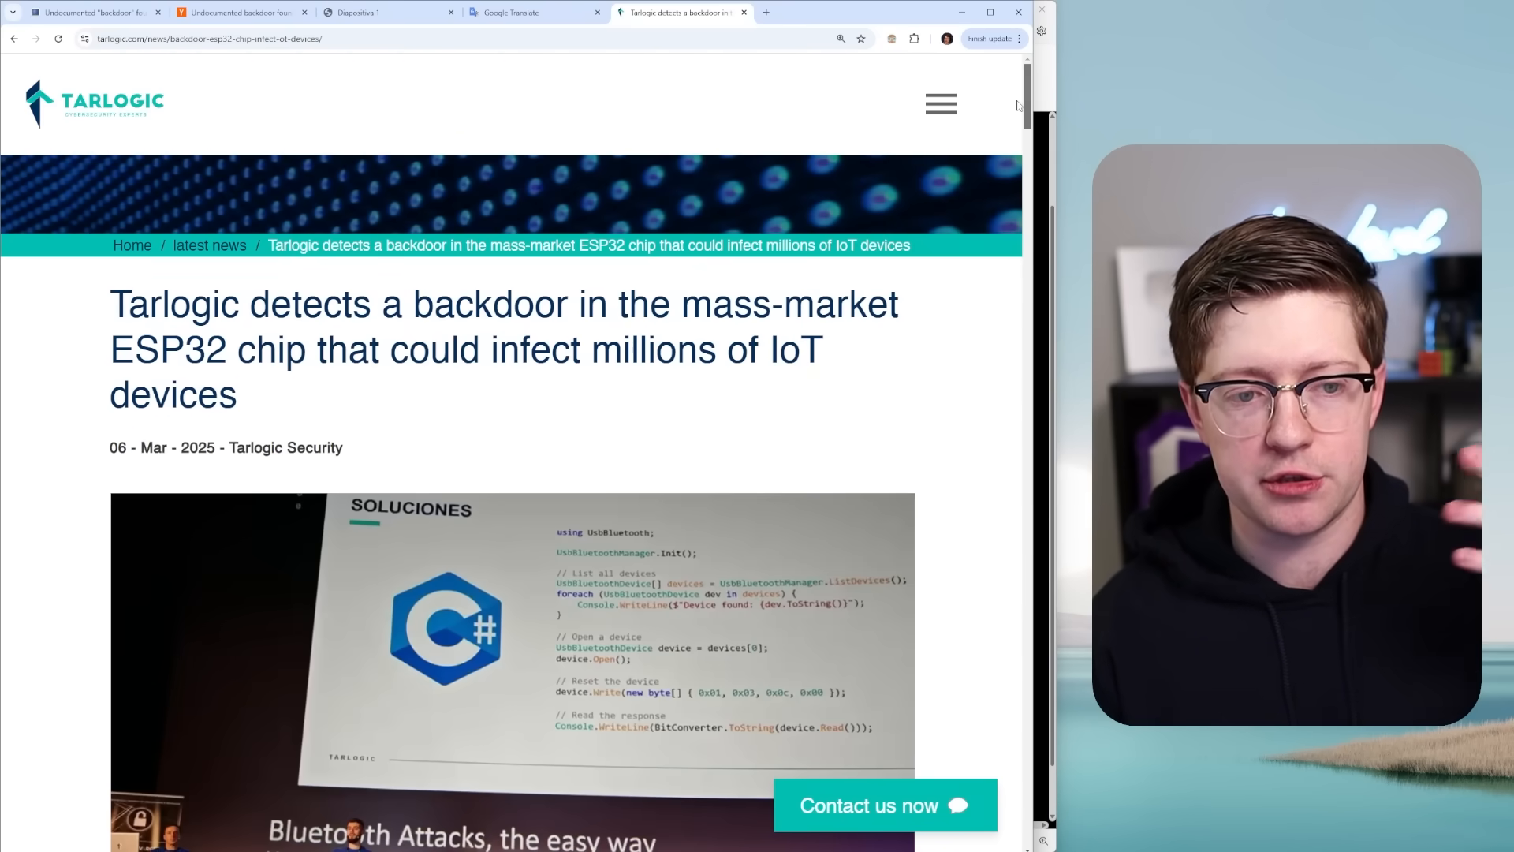
scroll("down", 3)
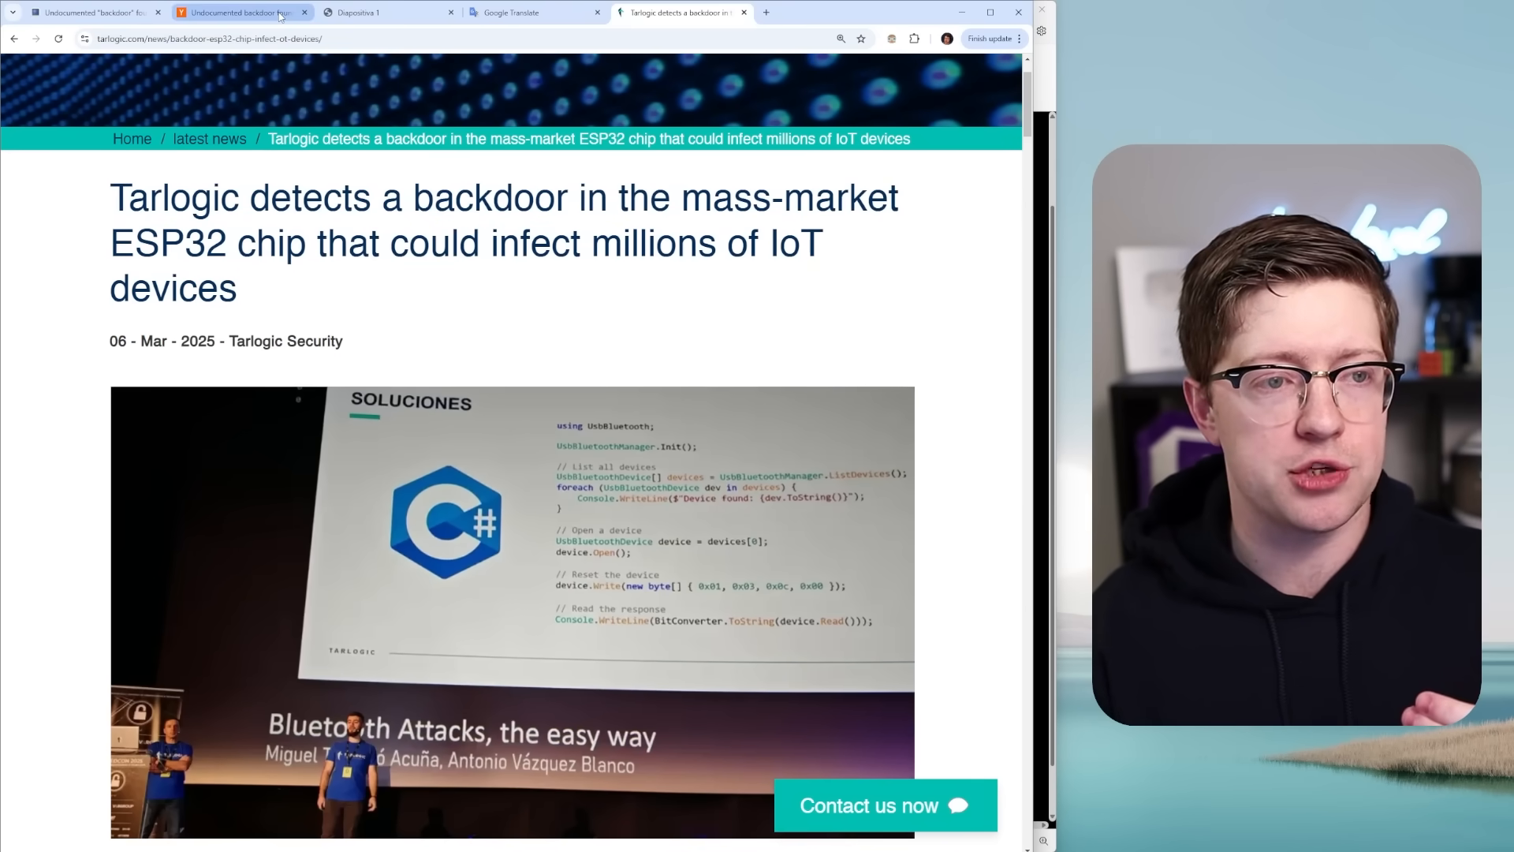
left_click(241, 11)
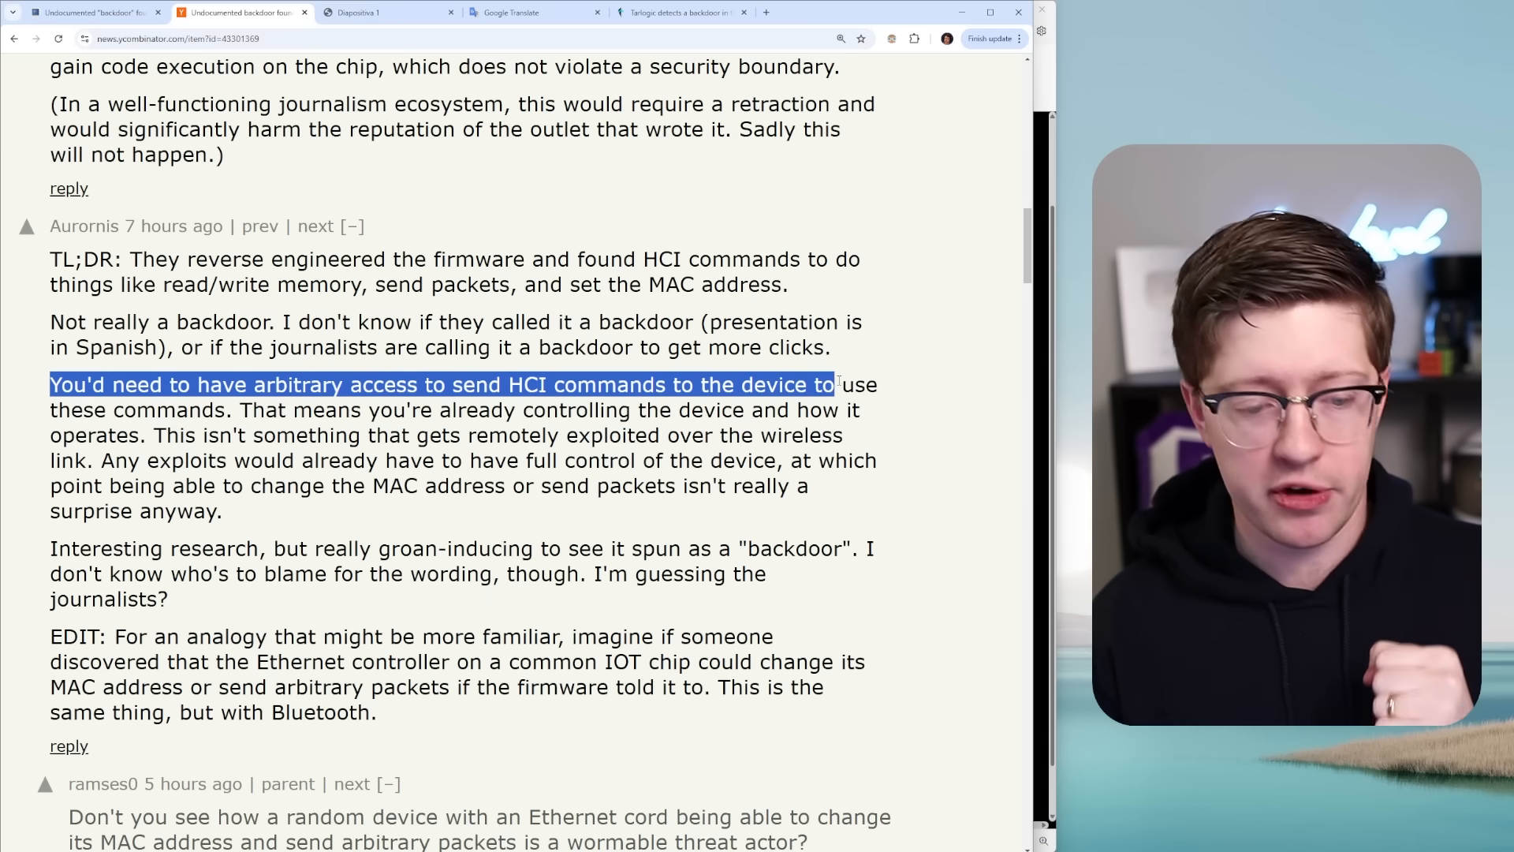
Highlight 'You'd need to have arbitrary access to send HCI commands to the device', then switch to Tarlogic
left_click_drag(825, 385, 236, 410)
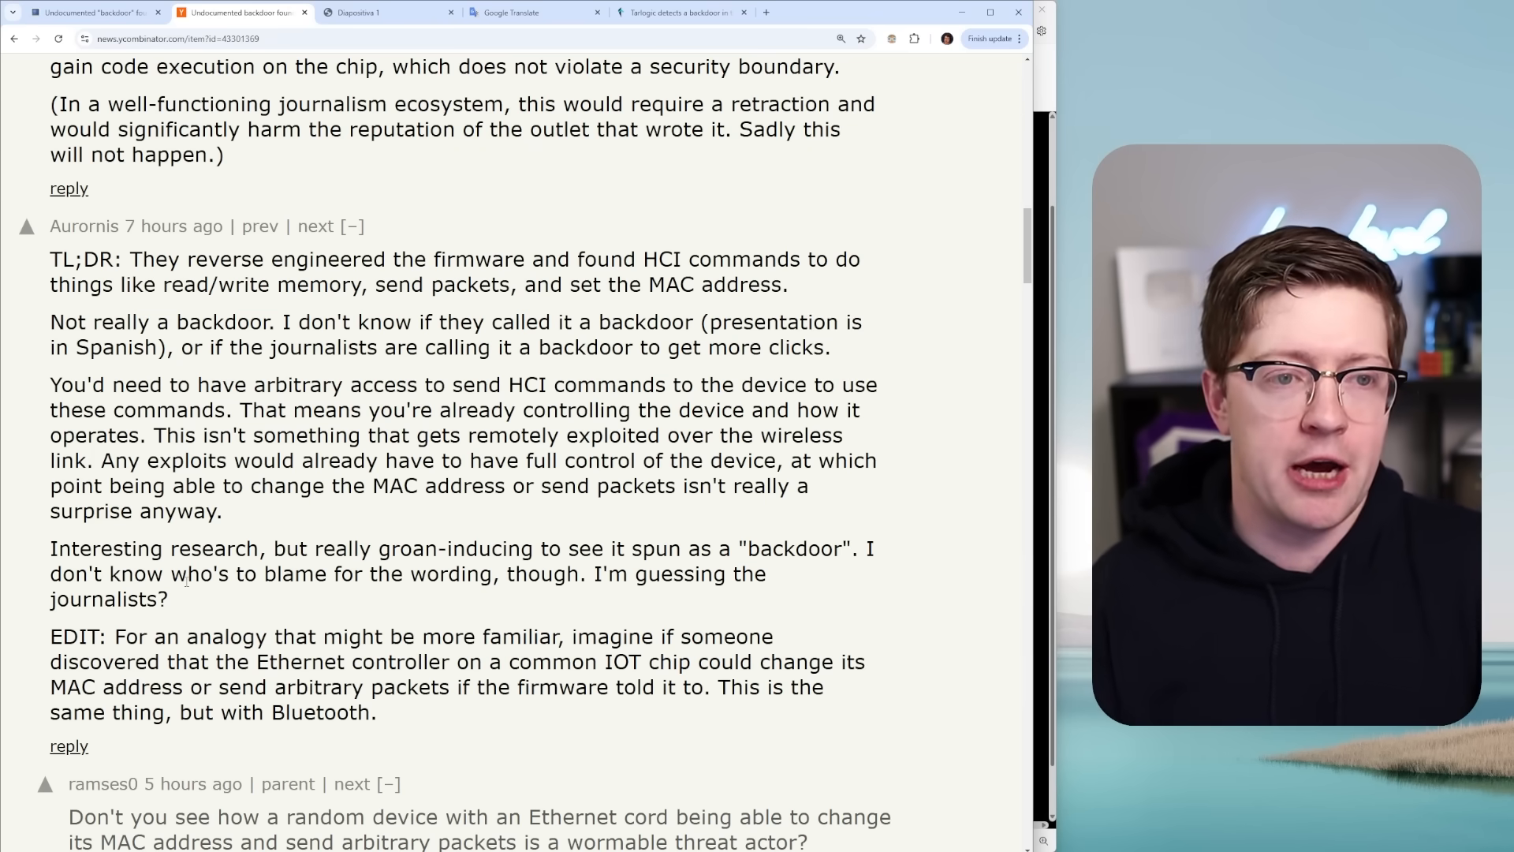
left_click(681, 13)
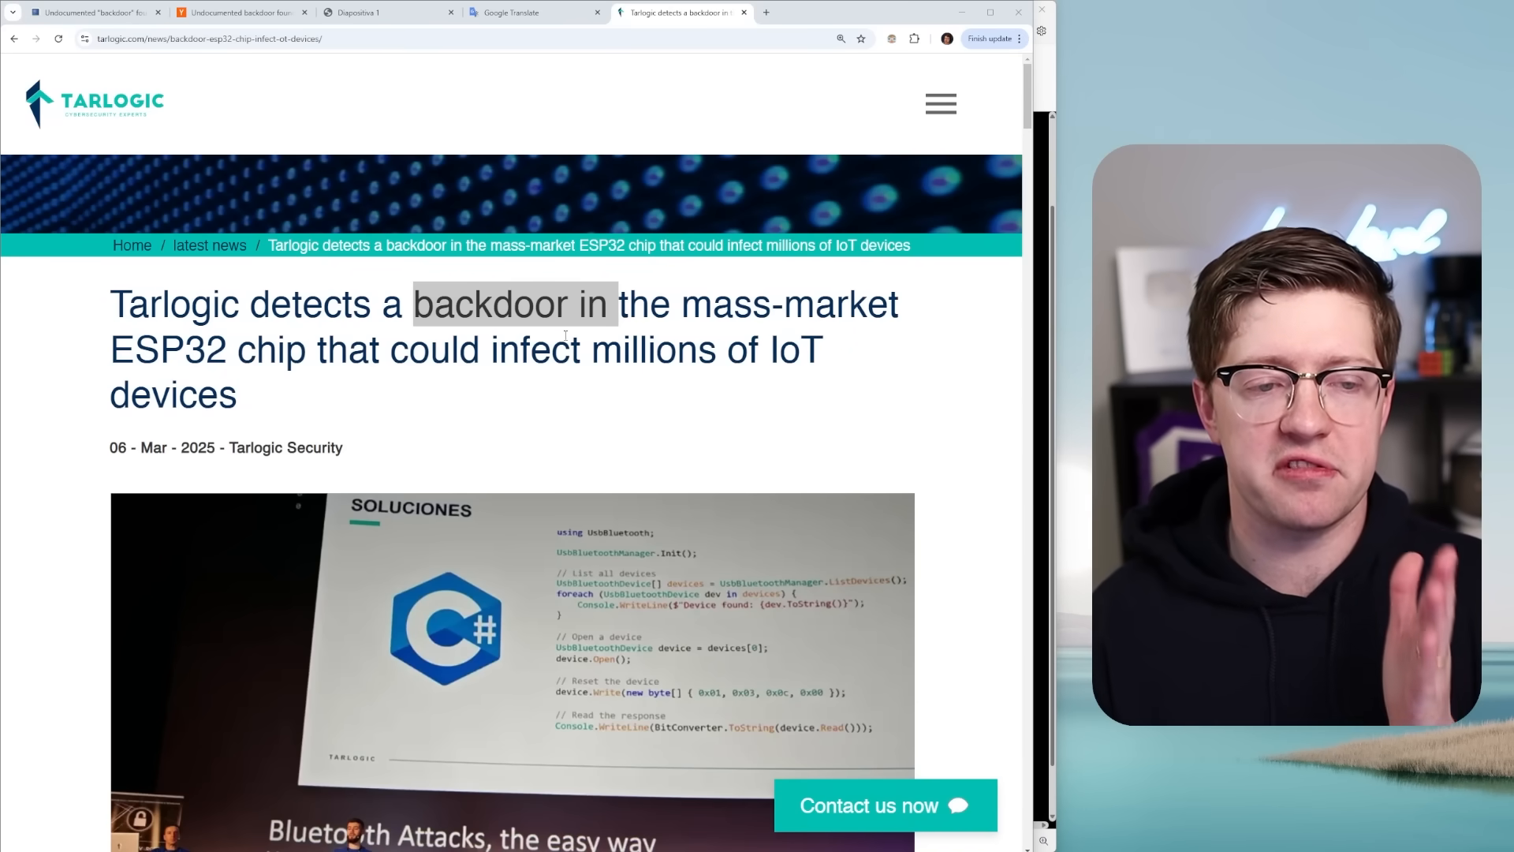
Scroll the Tarlogic article down to its tag list, then bring up the BleepingComputer story
scroll("down", 3)
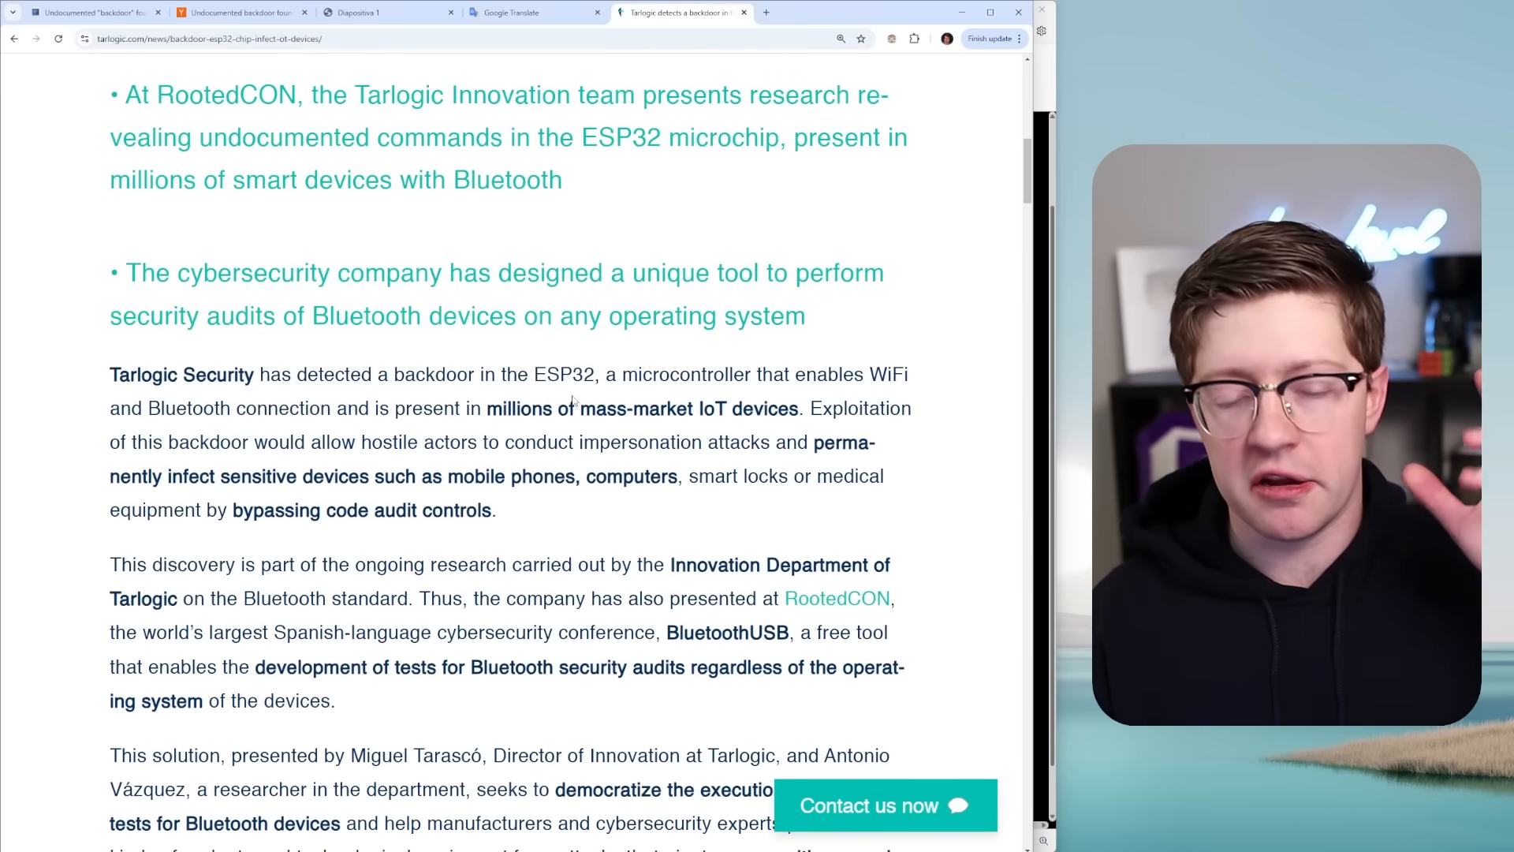
scroll("down", 3)
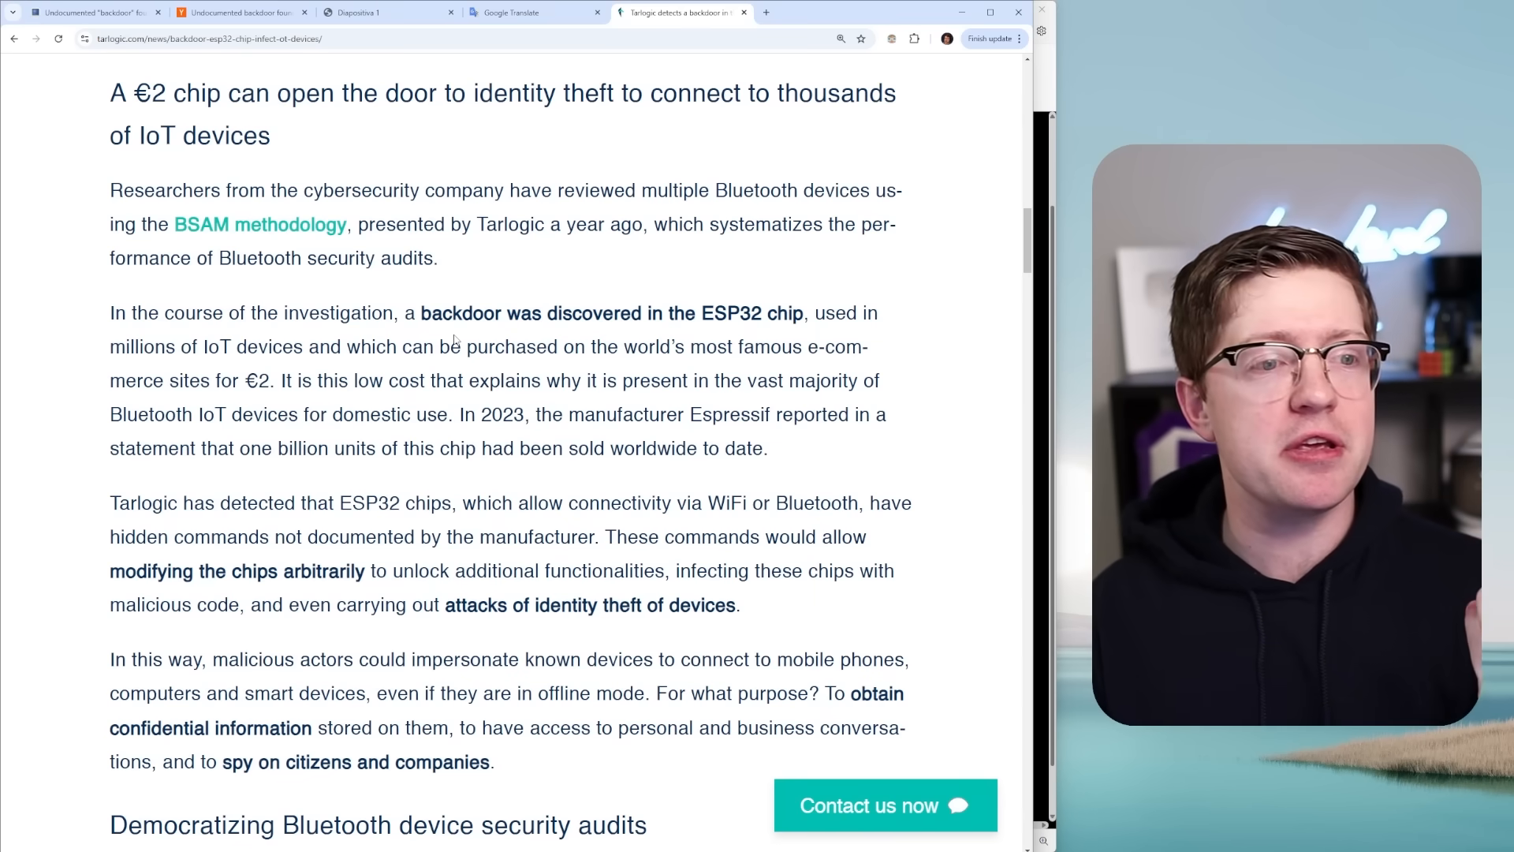
scroll("down", 3)
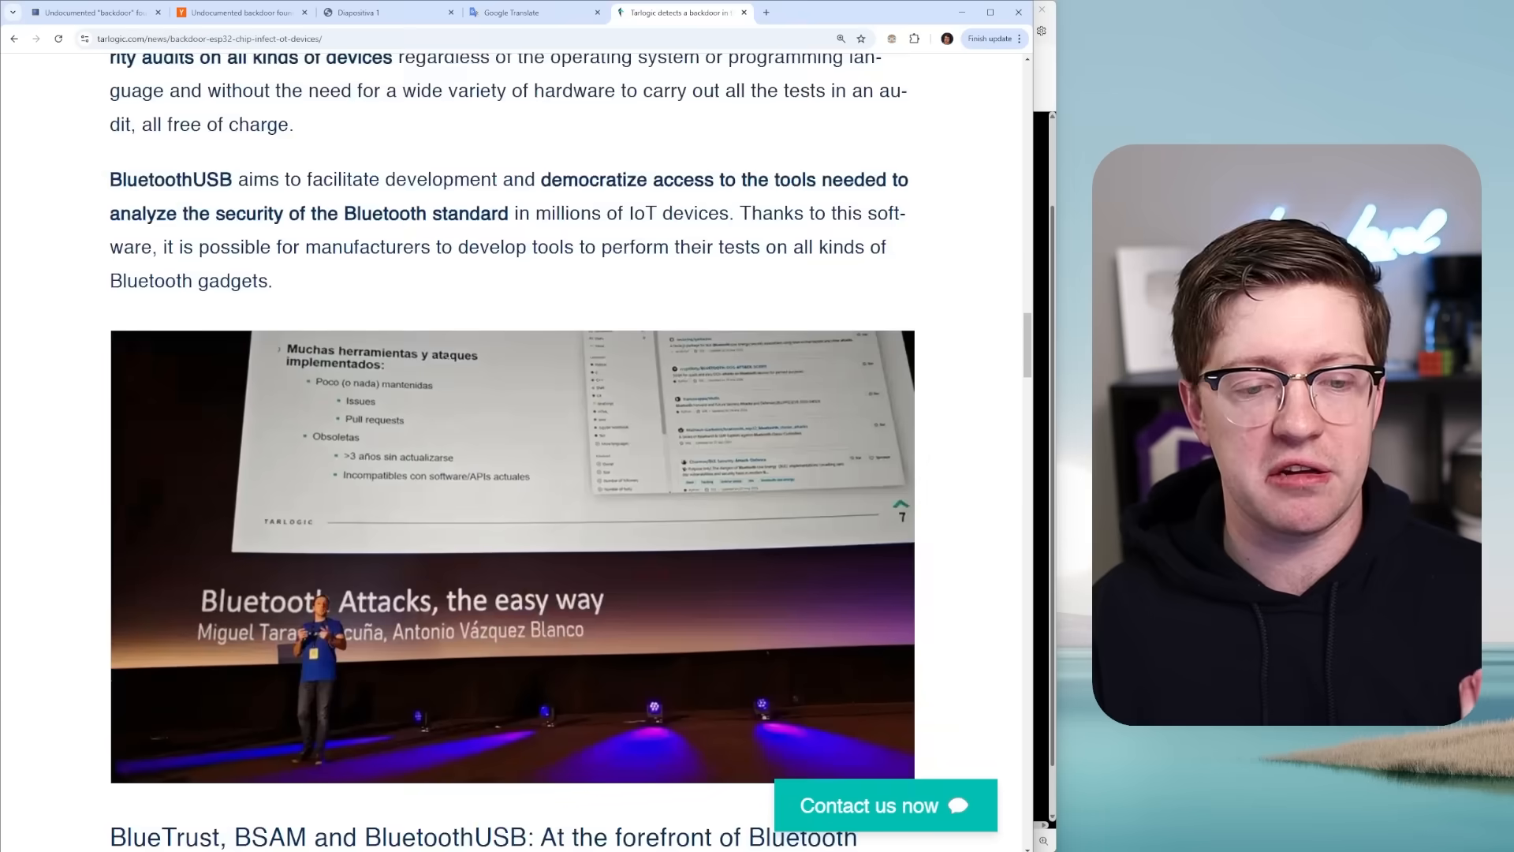
scroll("down", 3)
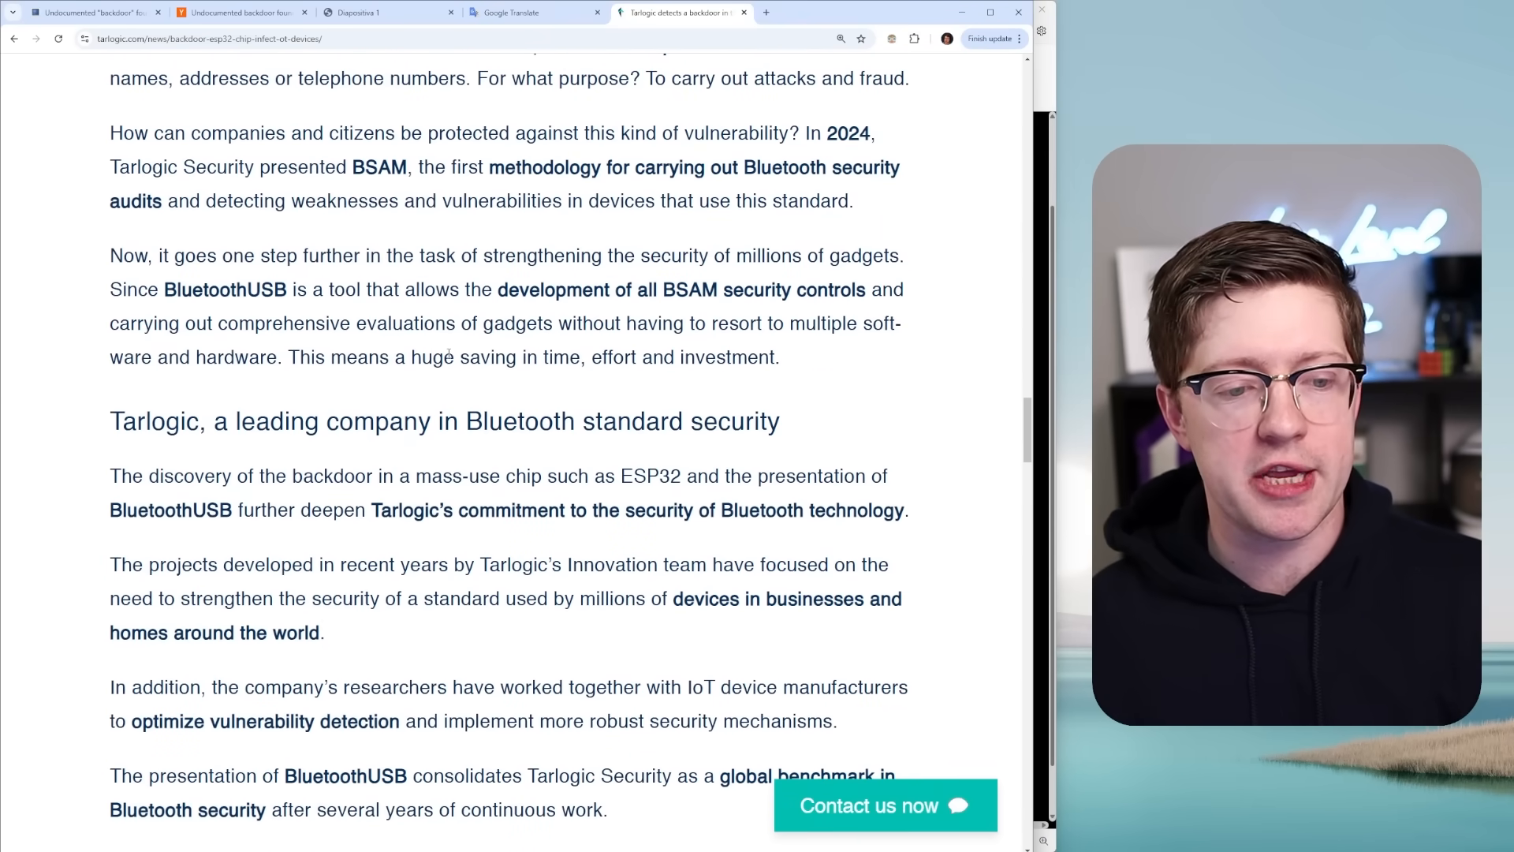
scroll("down", 3)
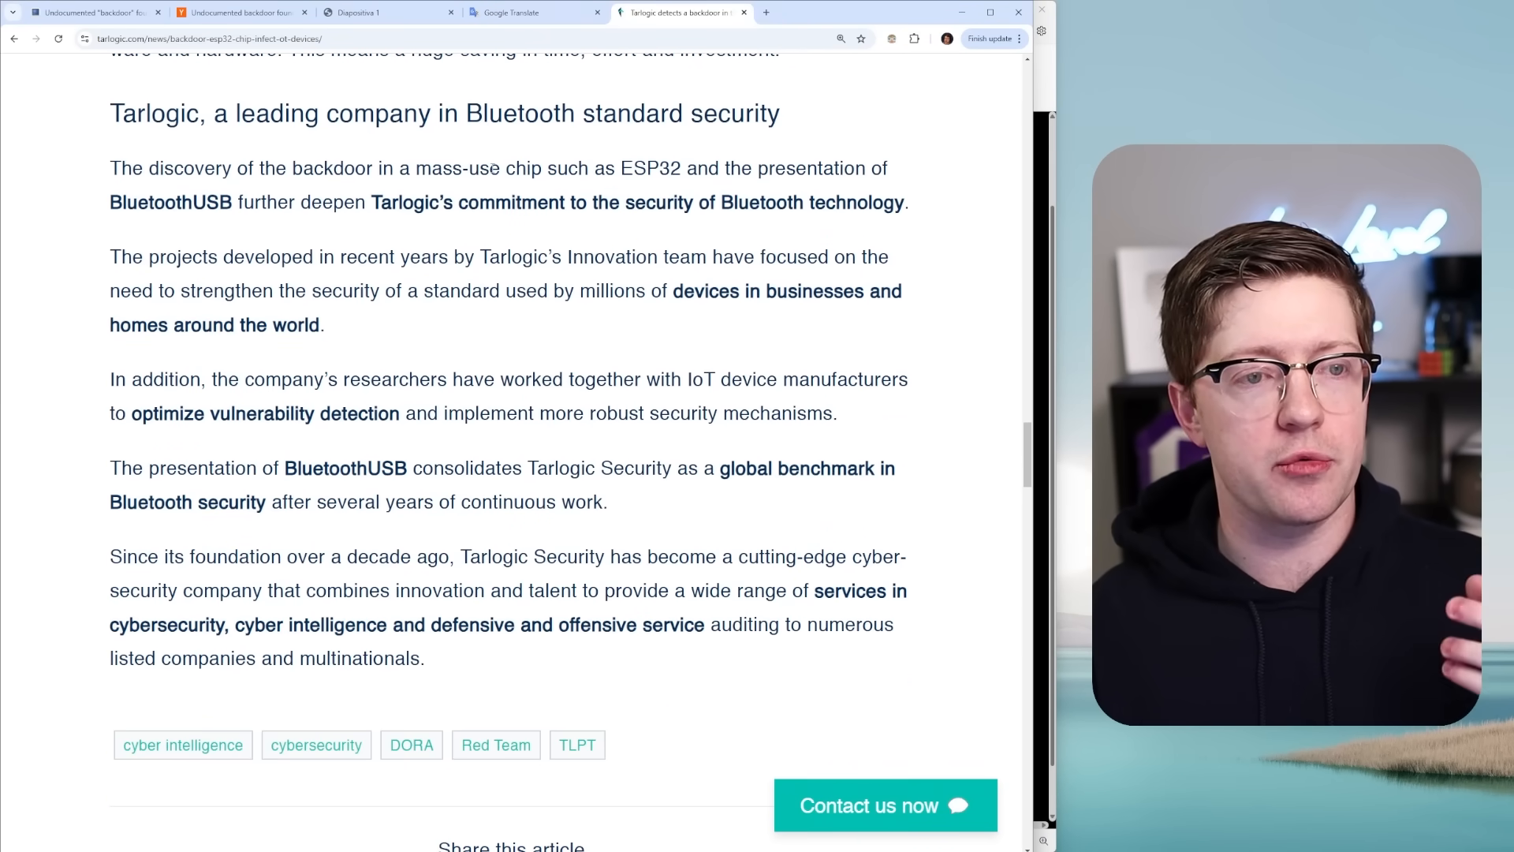
left_click(387, 13)
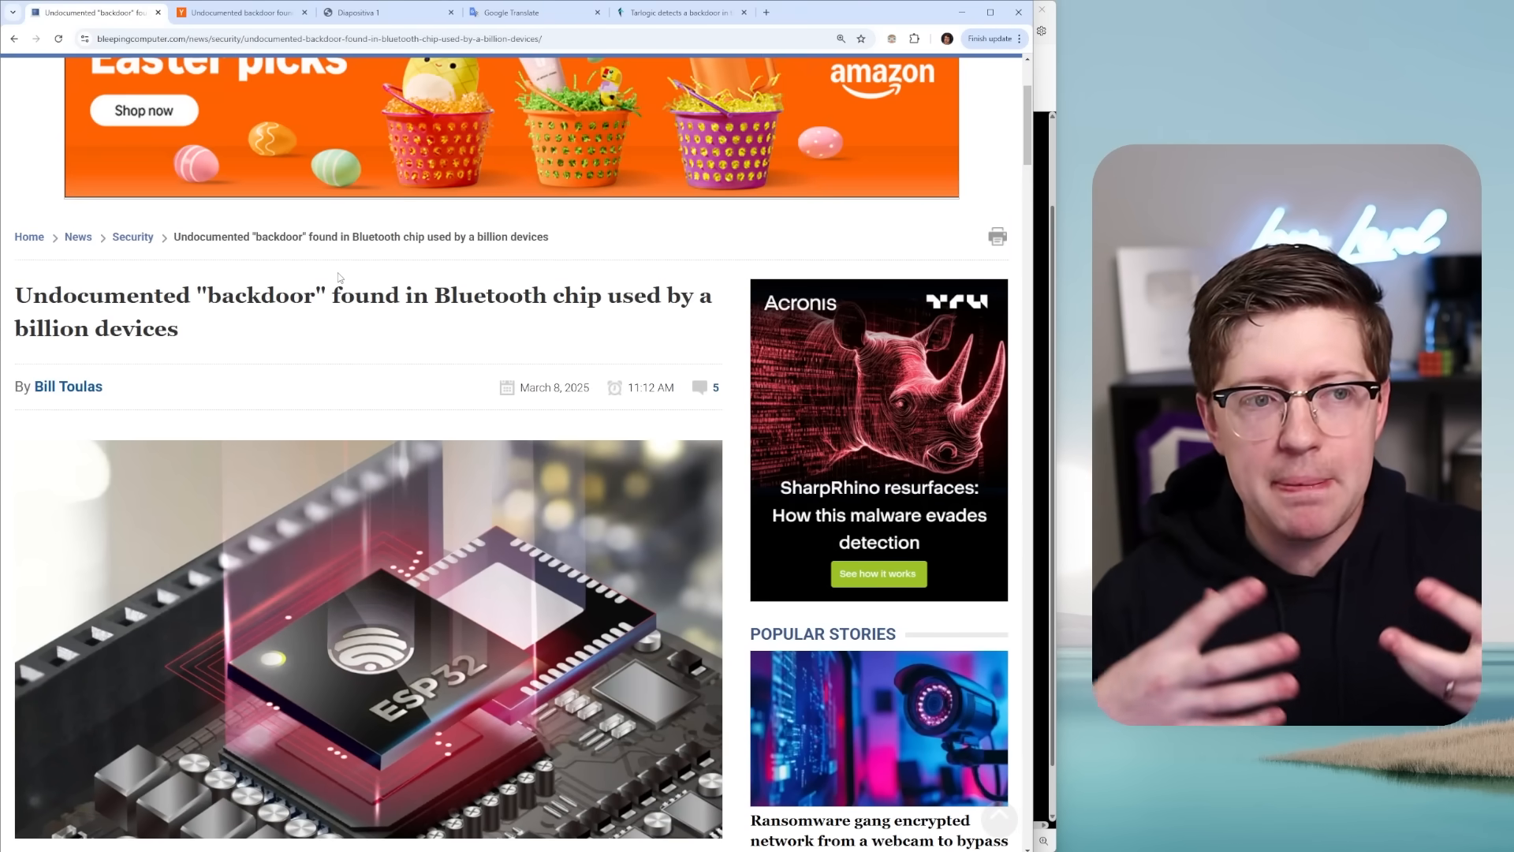
scroll("down", 3)
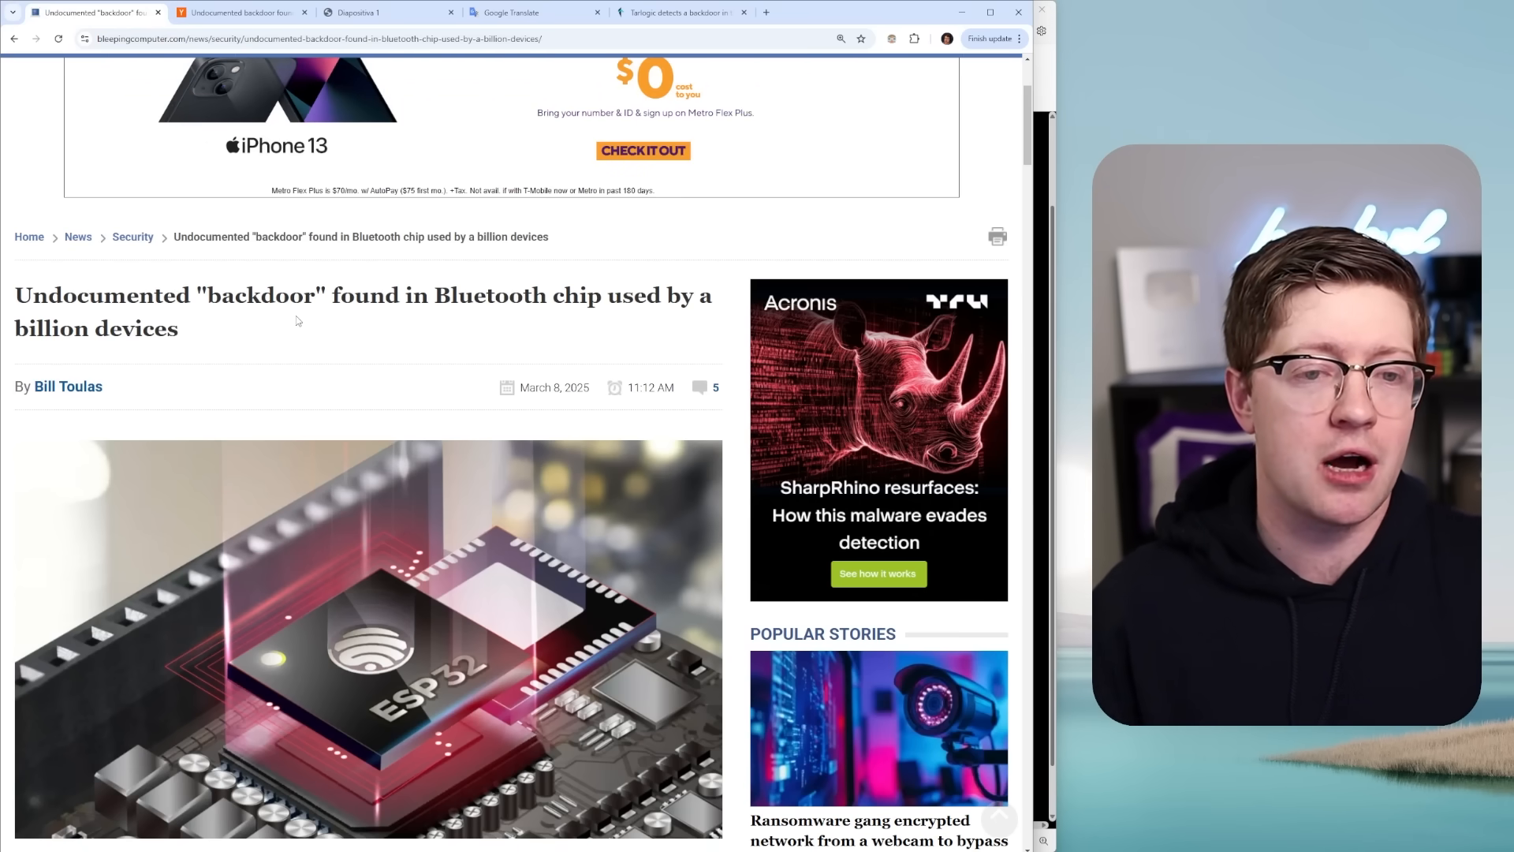
scroll("down", 3)
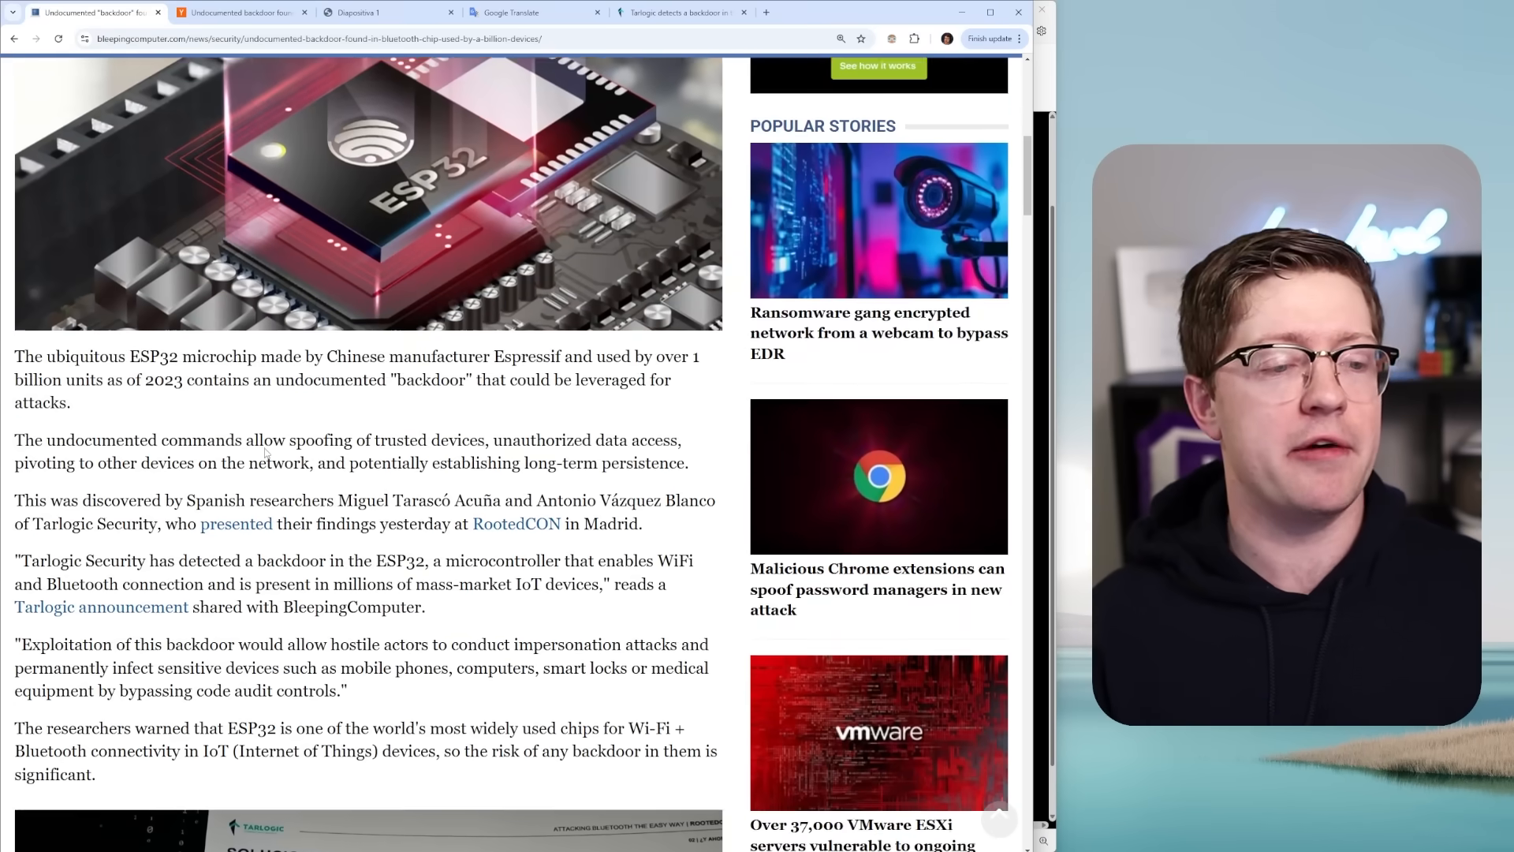
scroll("up", 3)
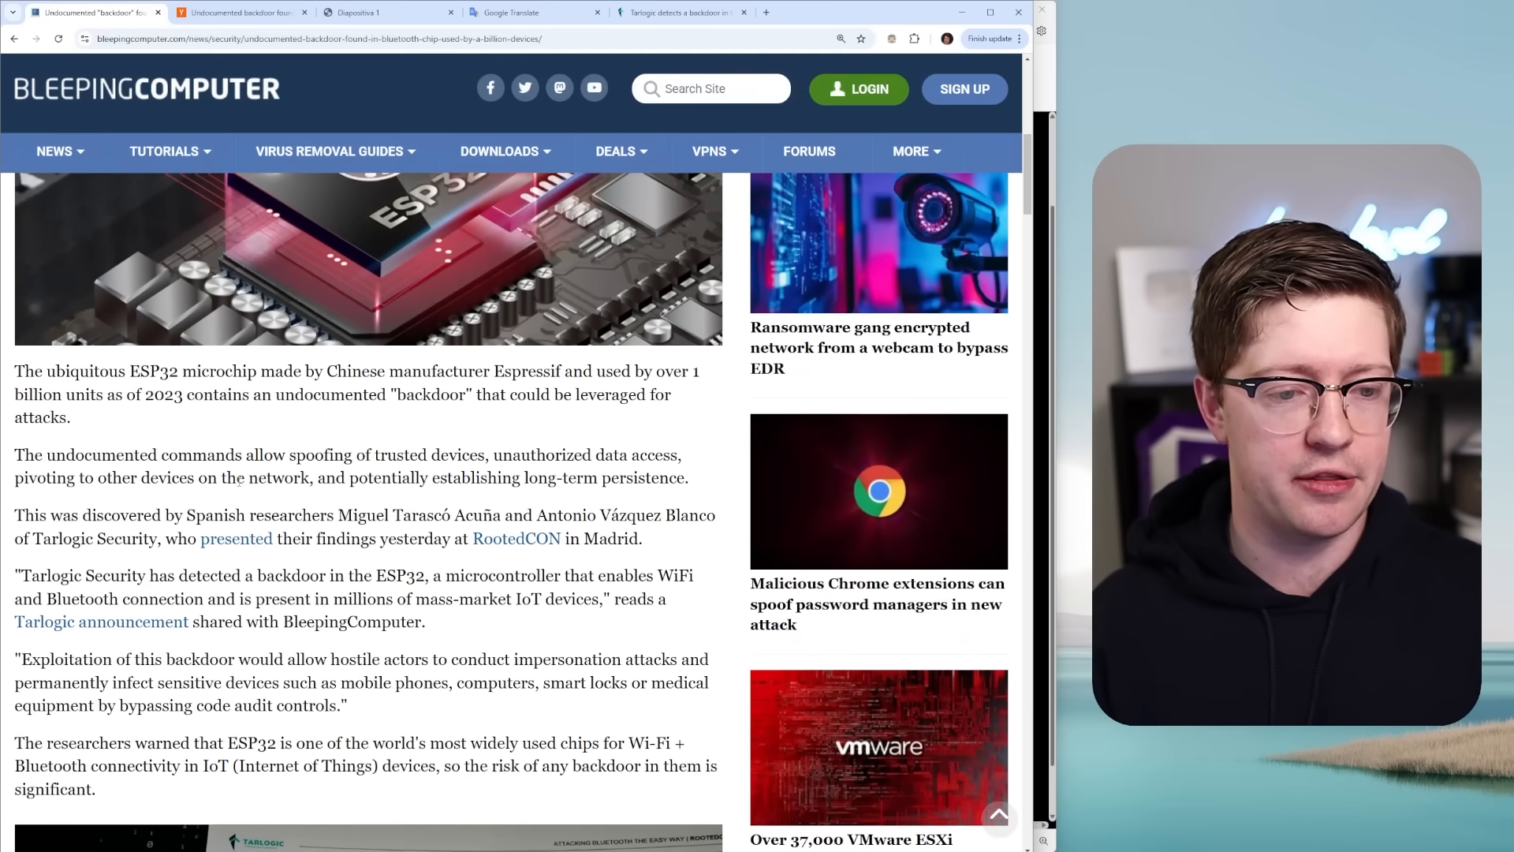
scroll("down", 3)
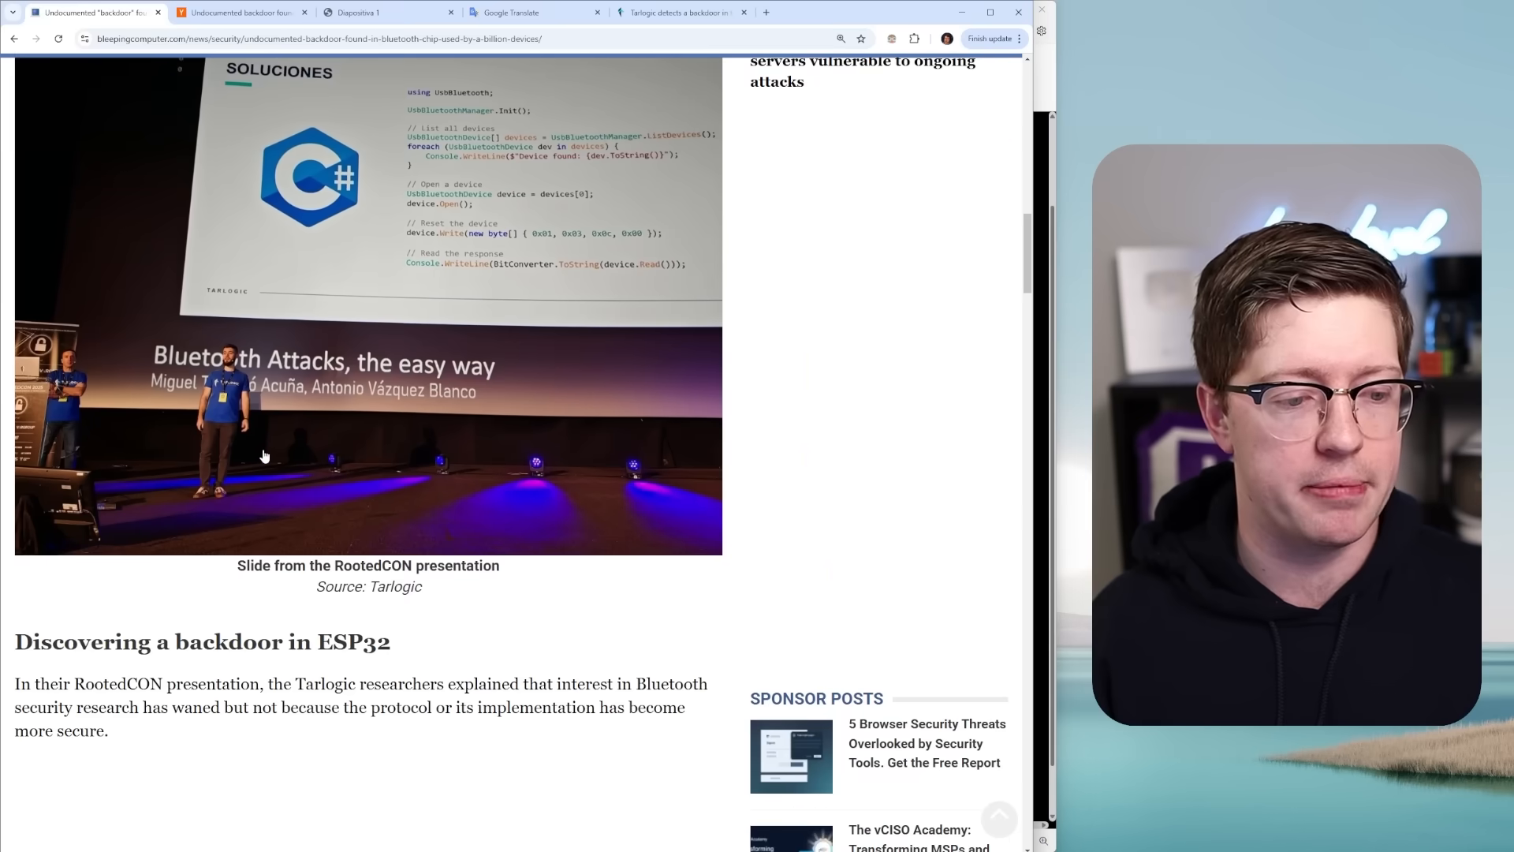
scroll("down", 3)
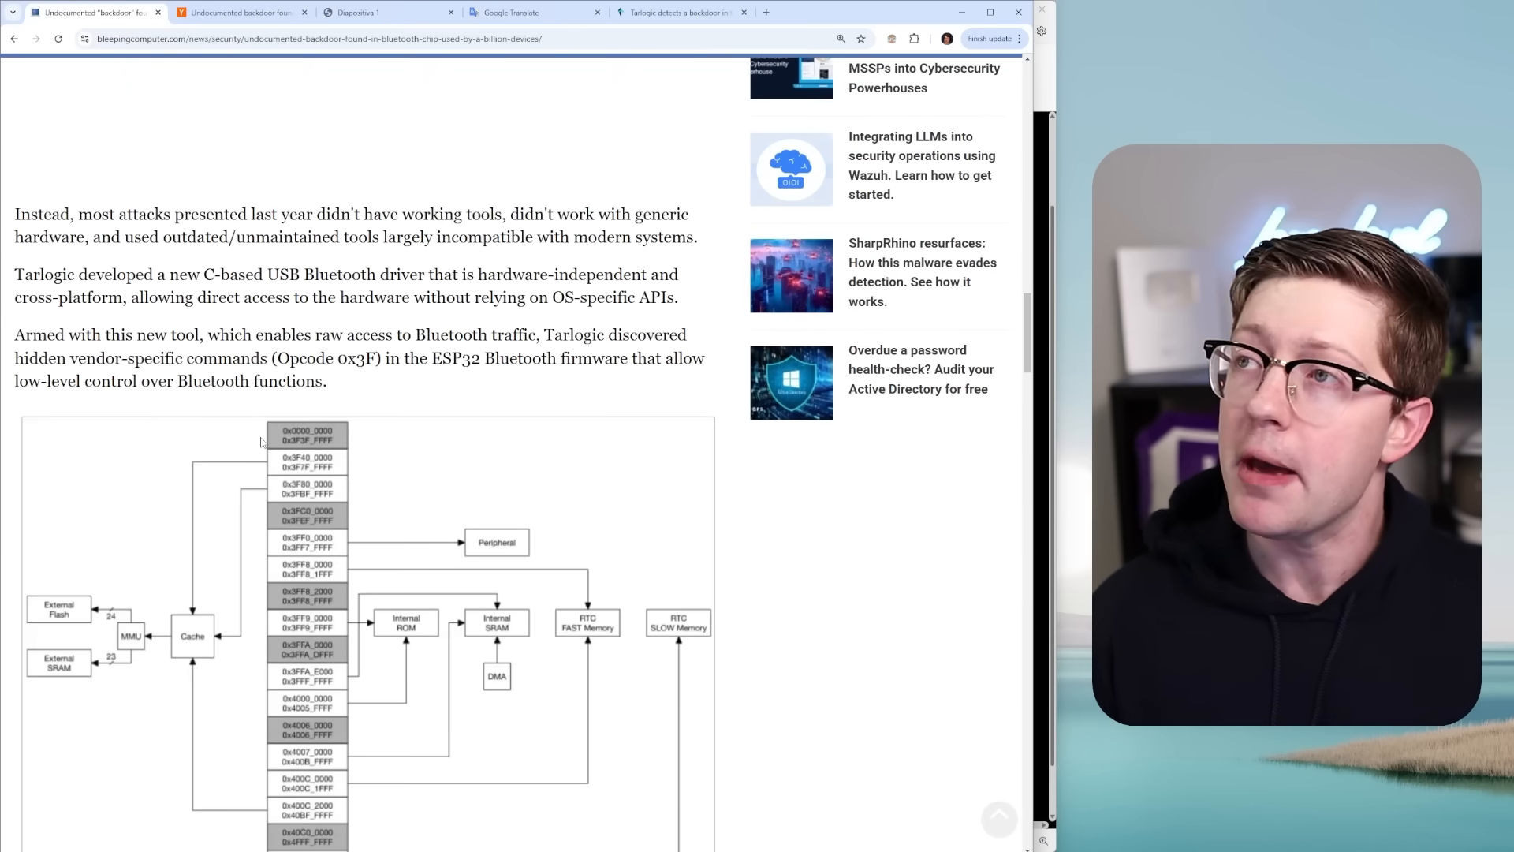
scroll("down", 3)
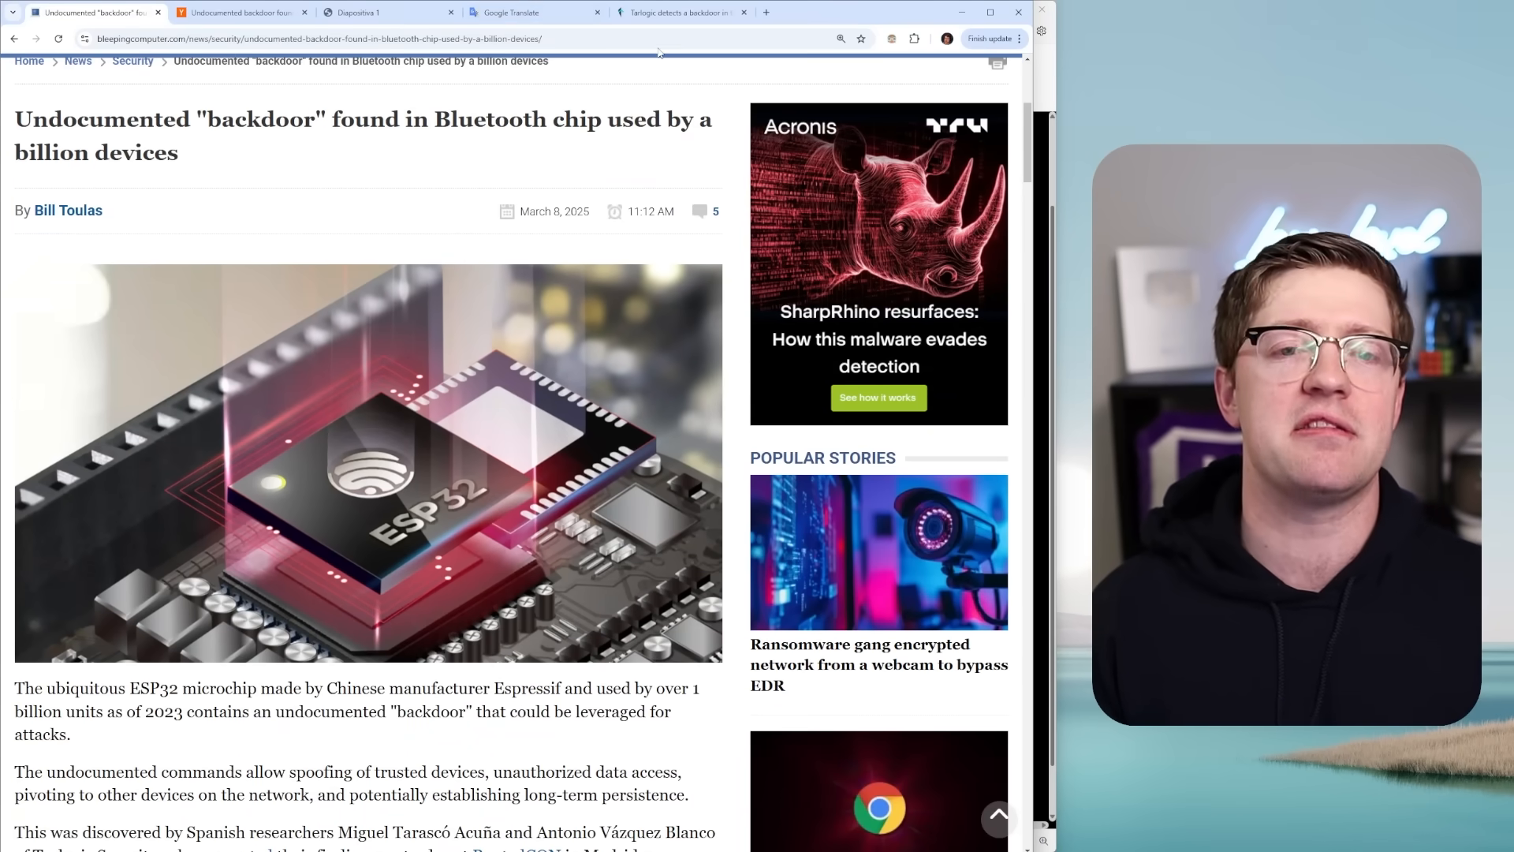
left_click(676, 11)
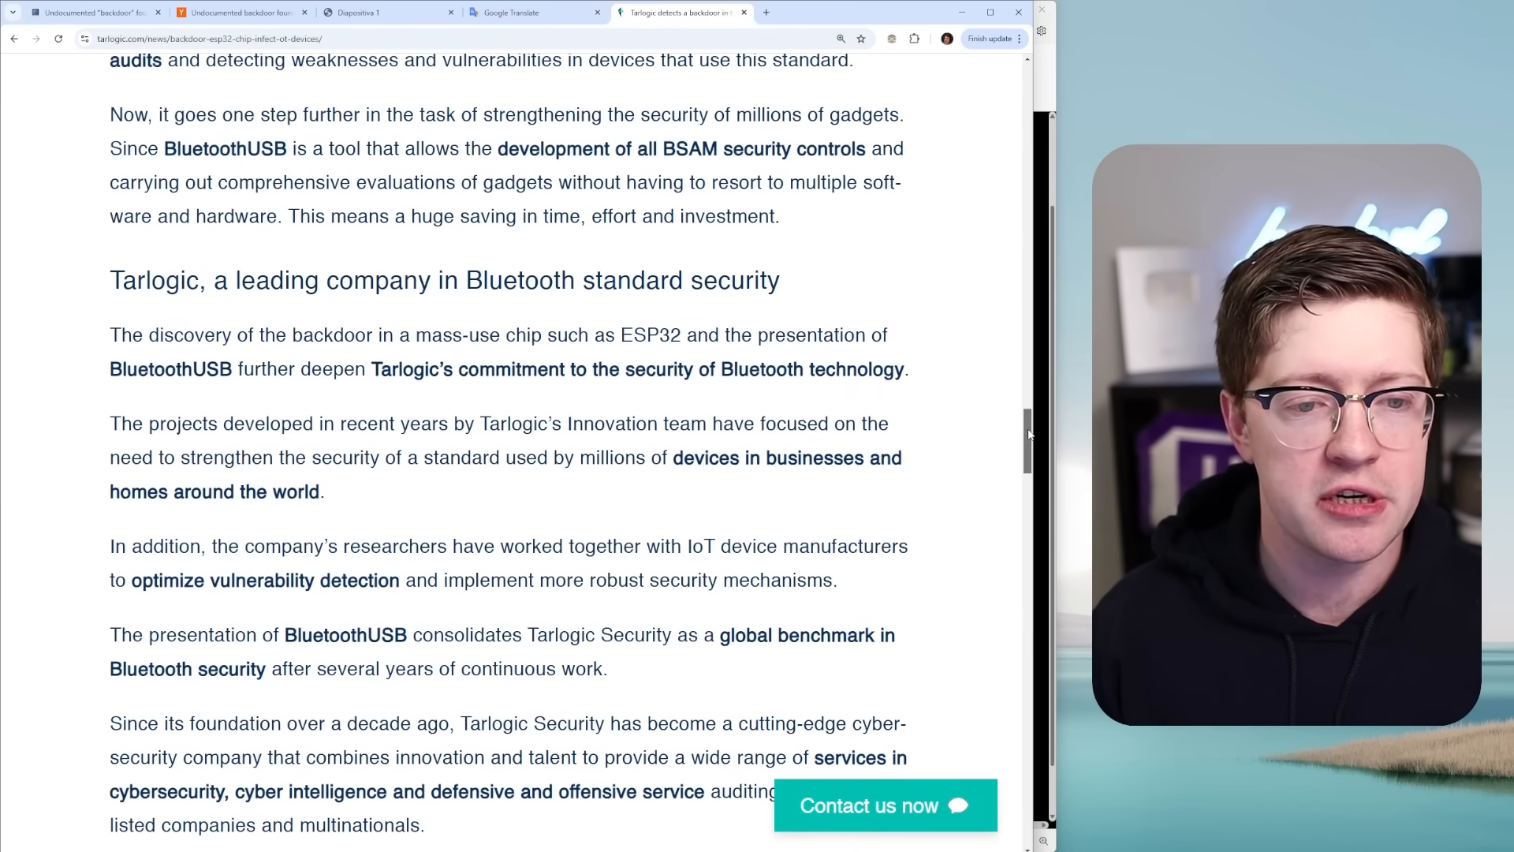
scroll("down", 3)
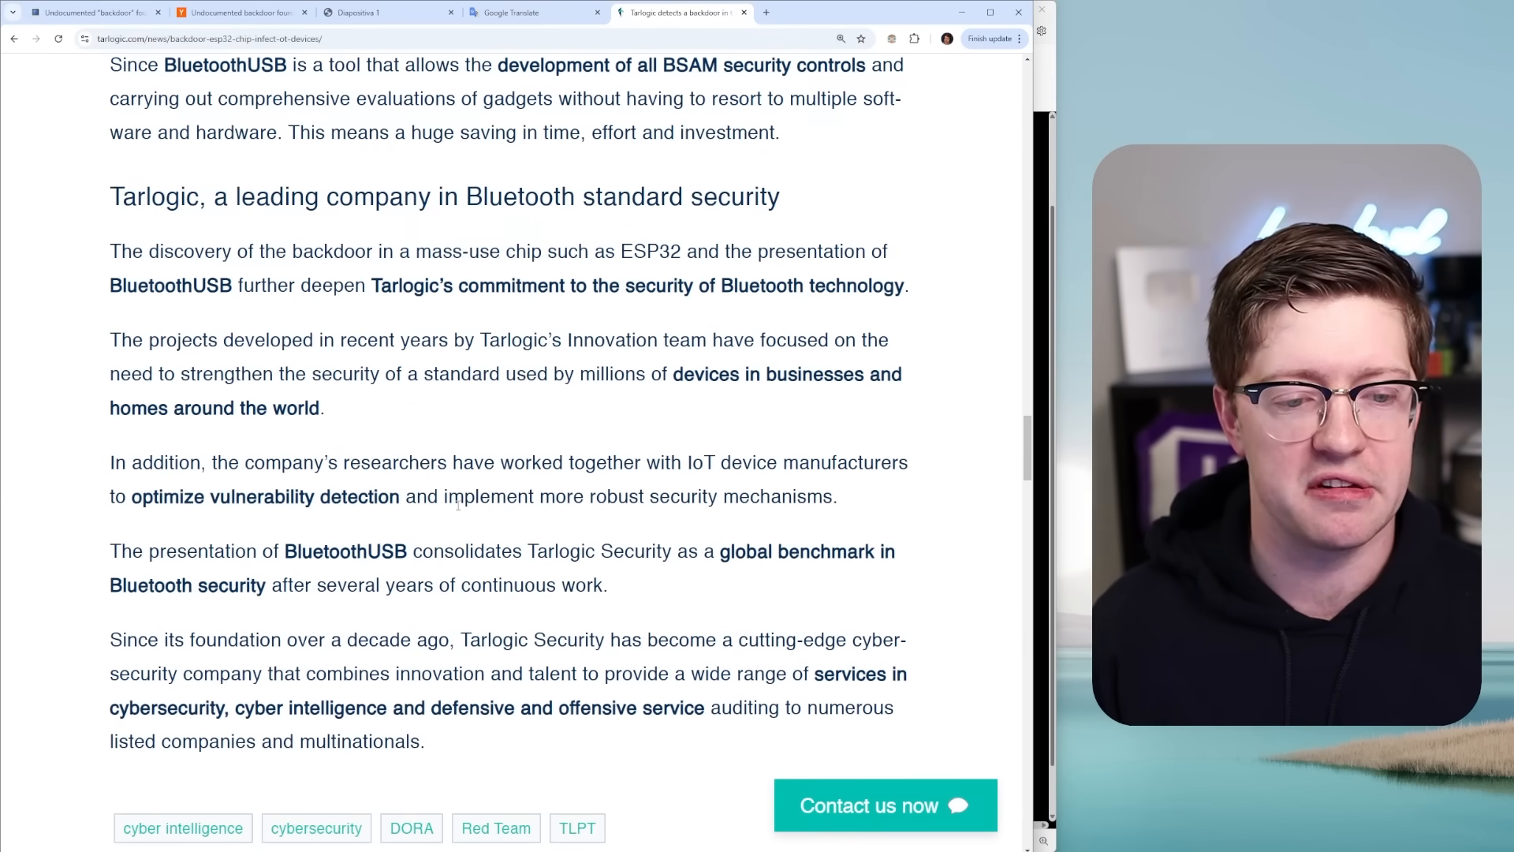
left_click(92, 13)
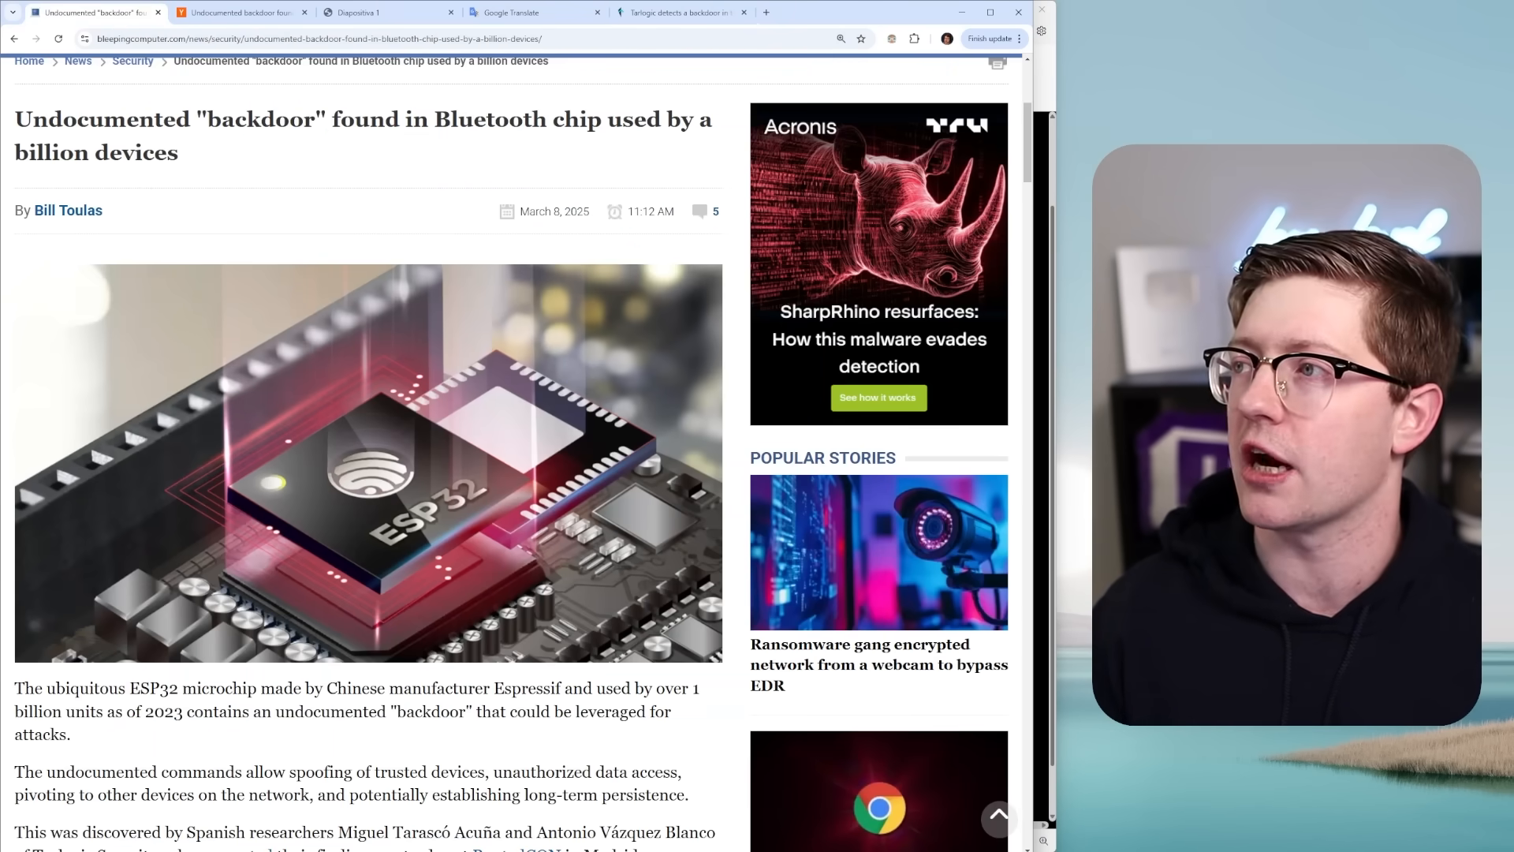